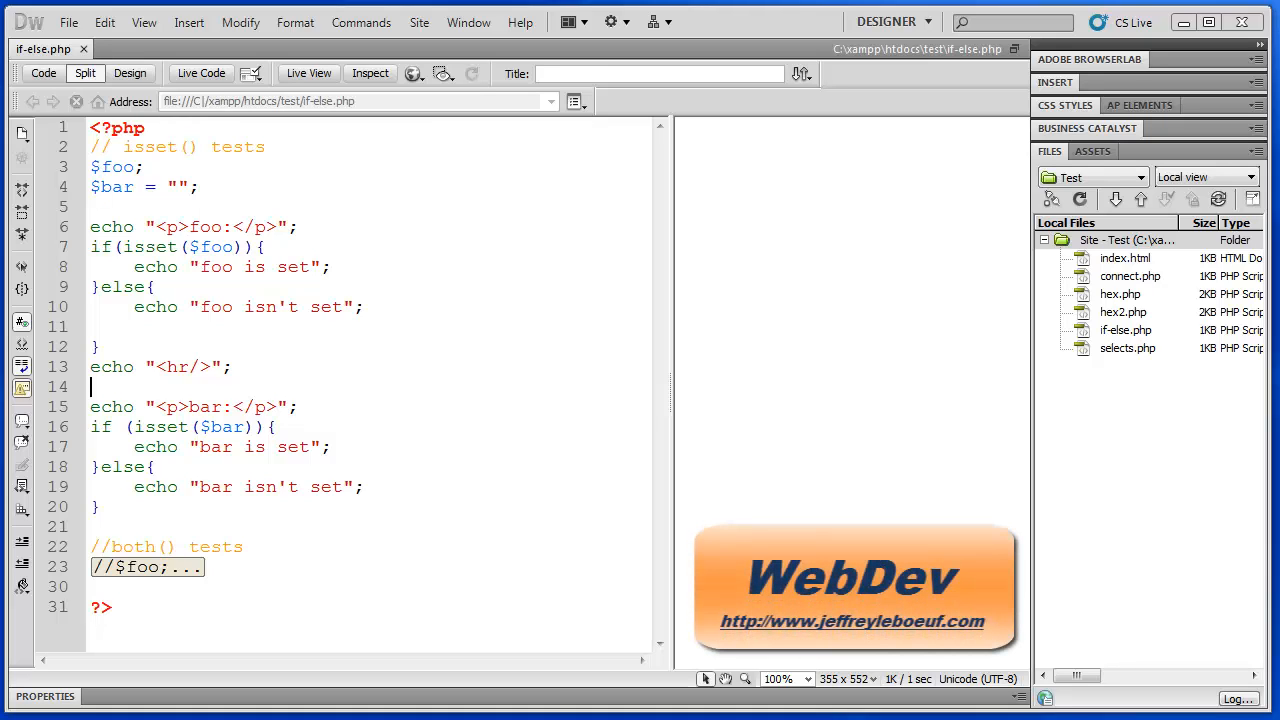
pyautogui.moveTo(766, 520)
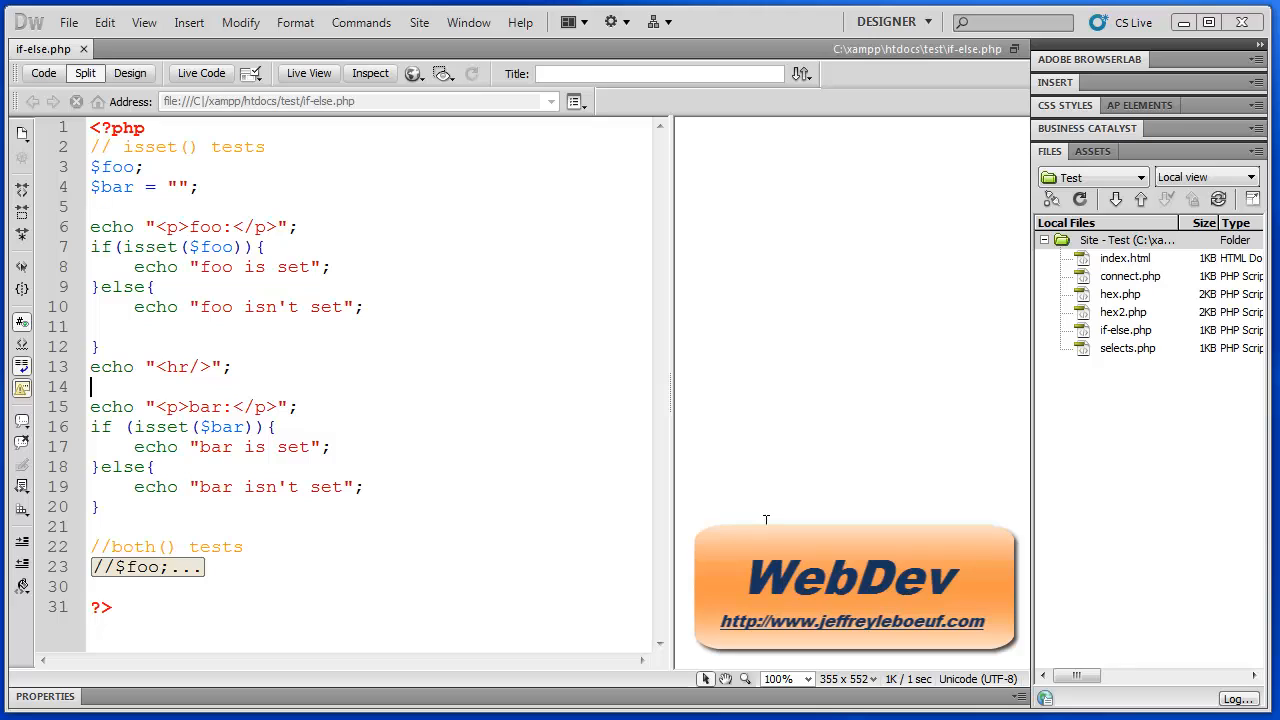
pyautogui.moveTo(368, 420)
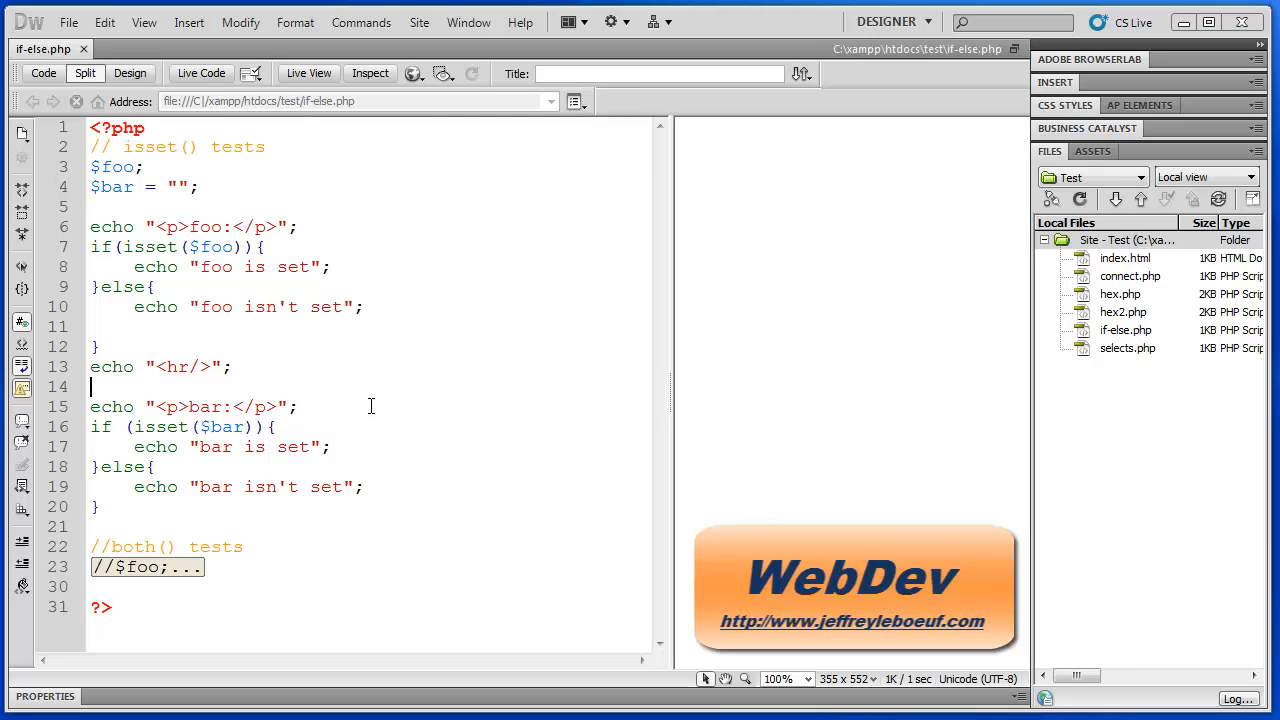
pyautogui.moveTo(352, 368)
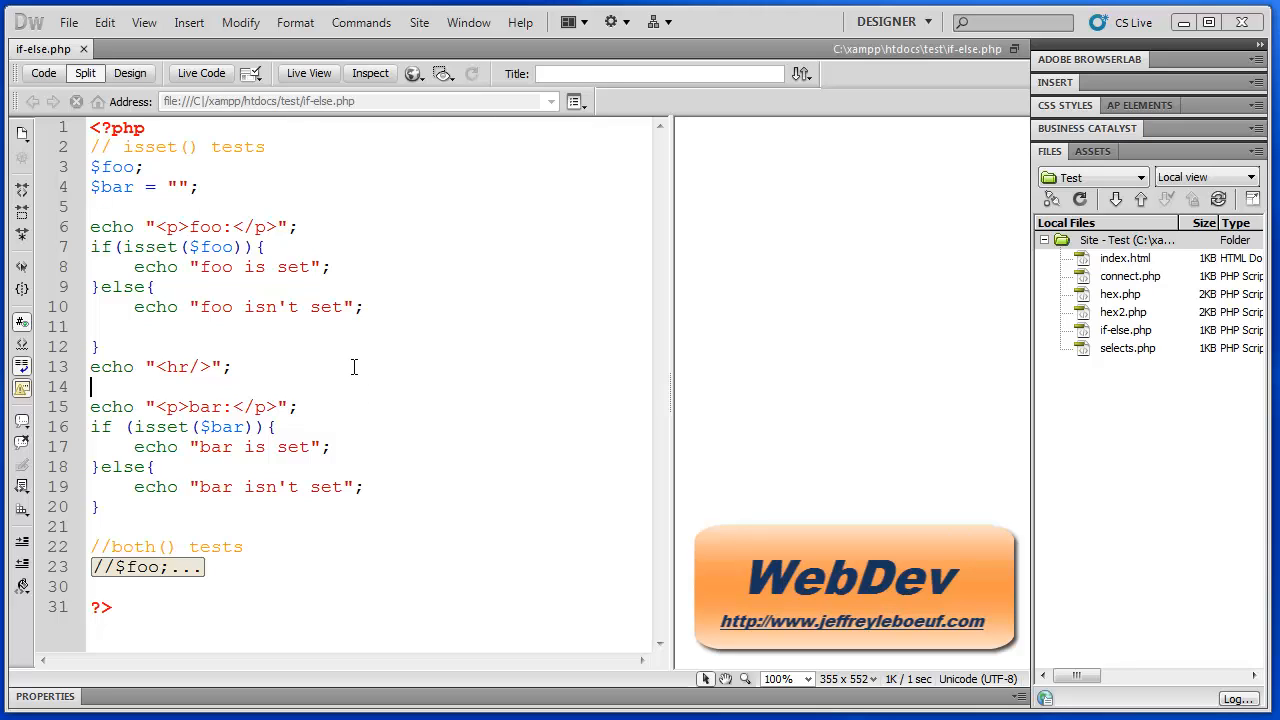
pyautogui.moveTo(356, 340)
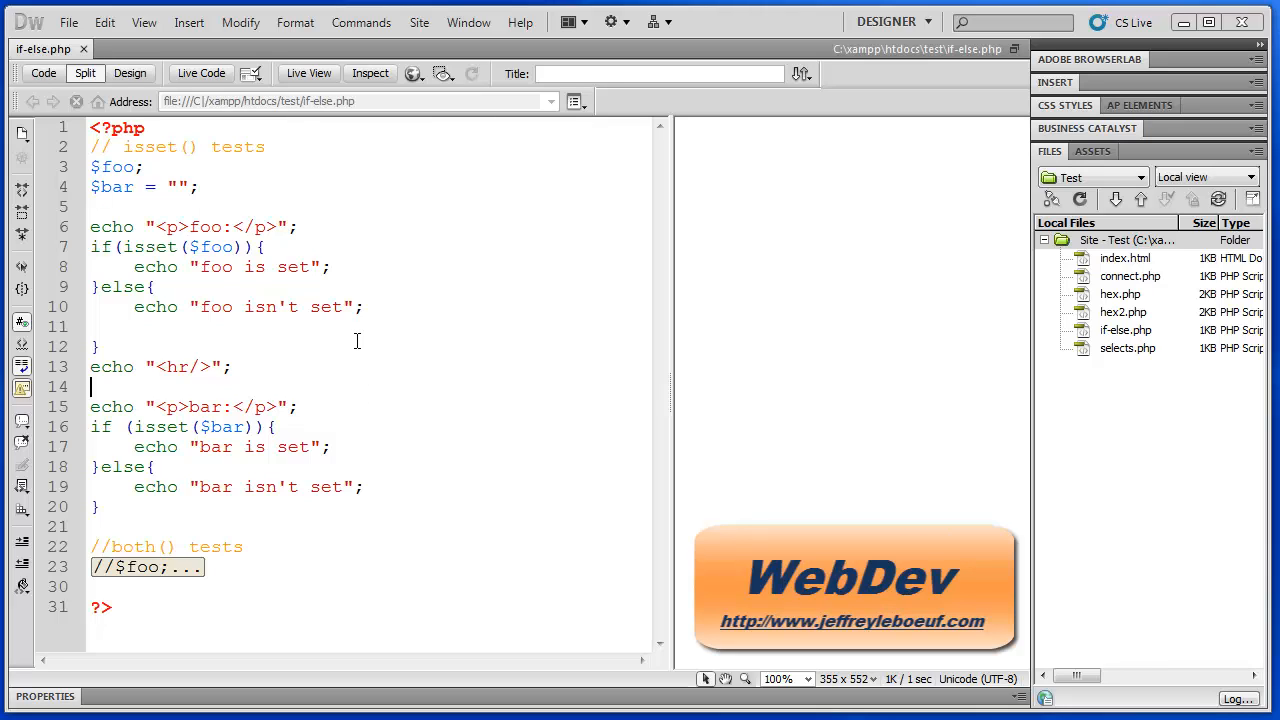
pyautogui.moveTo(458, 284)
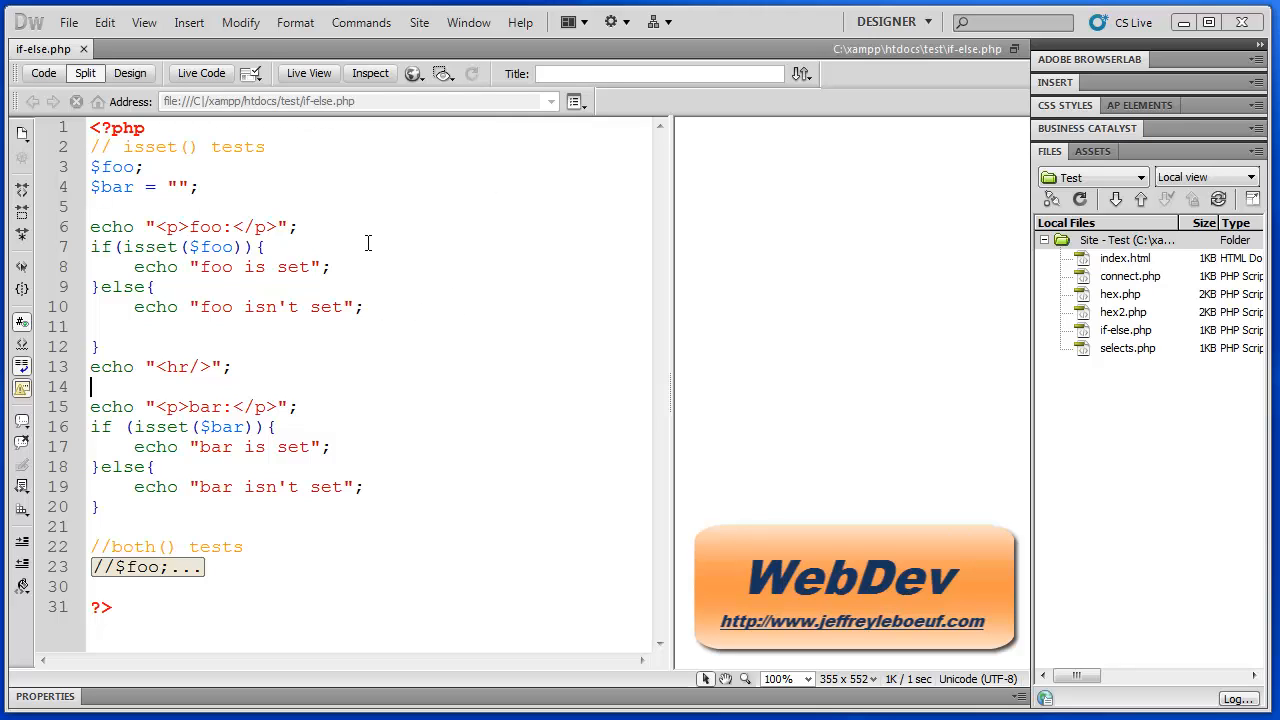
pyautogui.moveTo(220, 358)
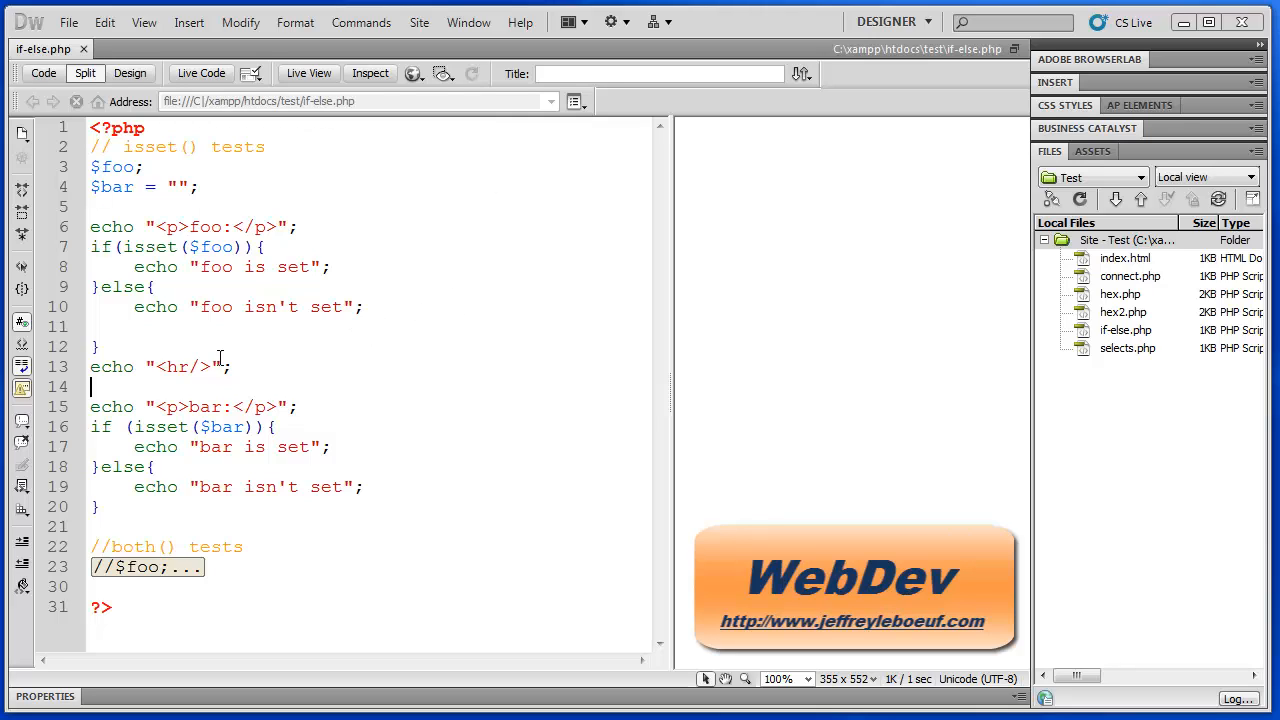
pyautogui.moveTo(110, 276)
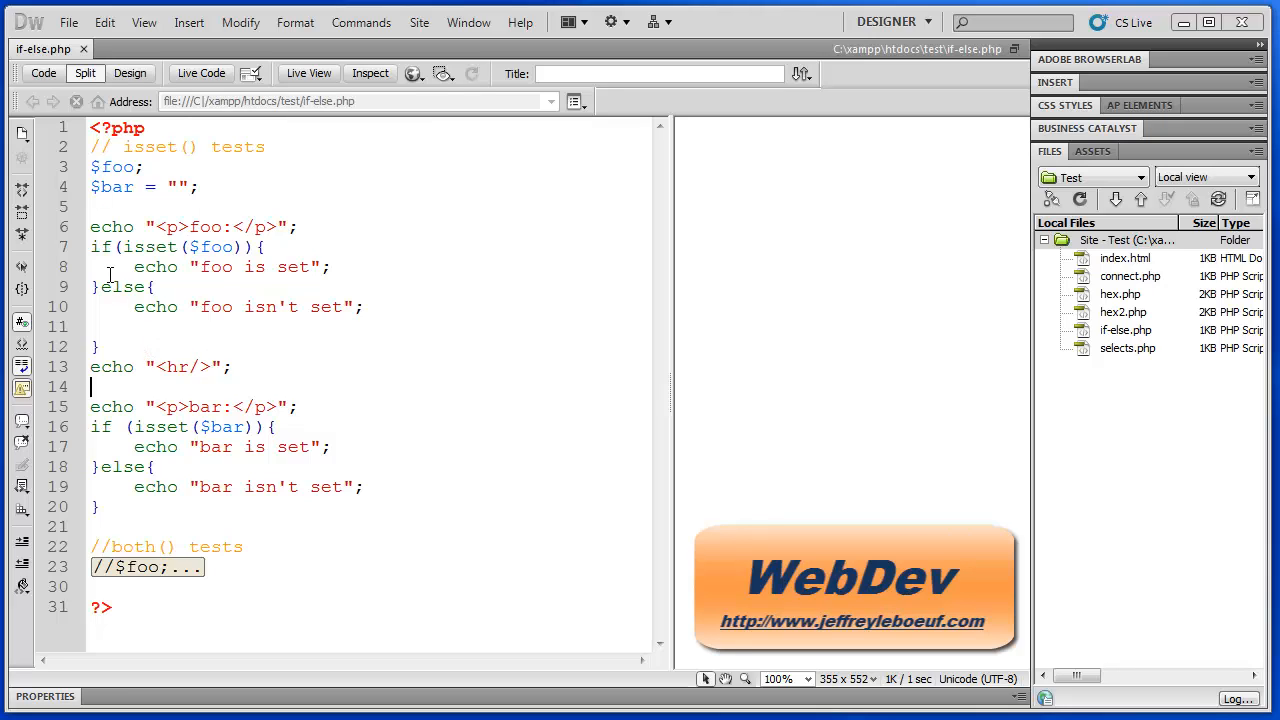
pyautogui.moveTo(480, 330)
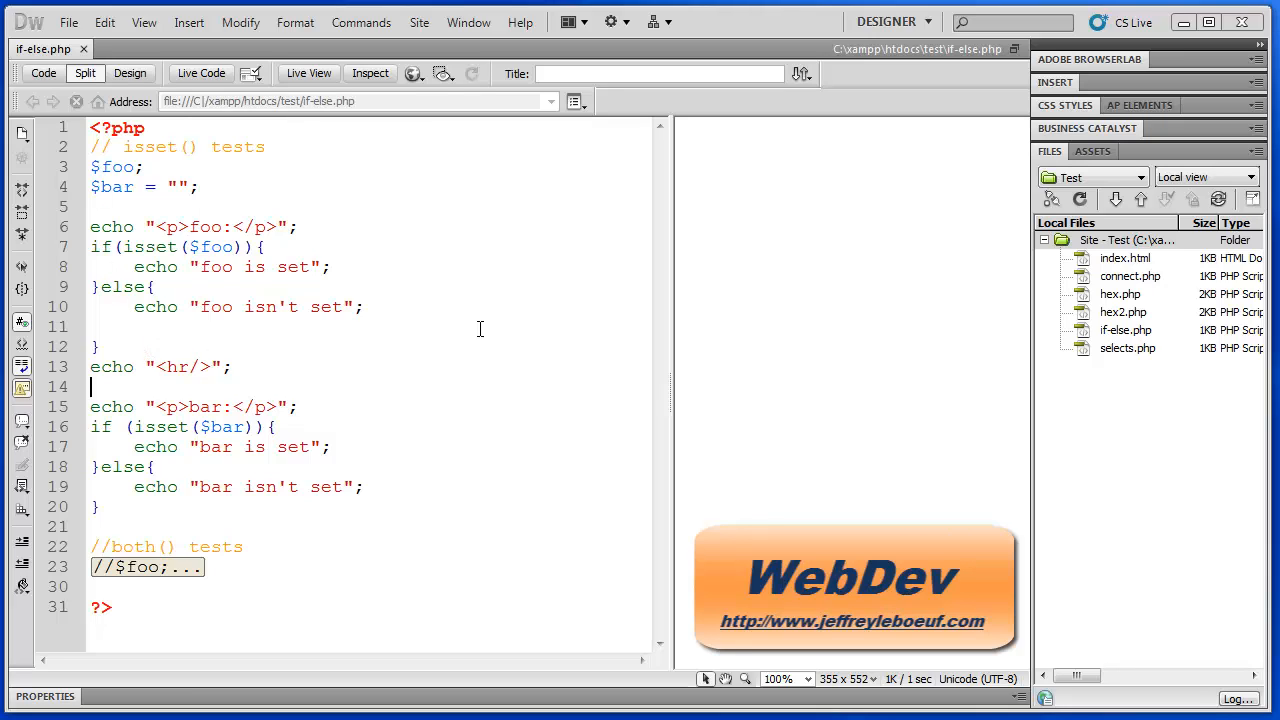
pyautogui.moveTo(780, 318)
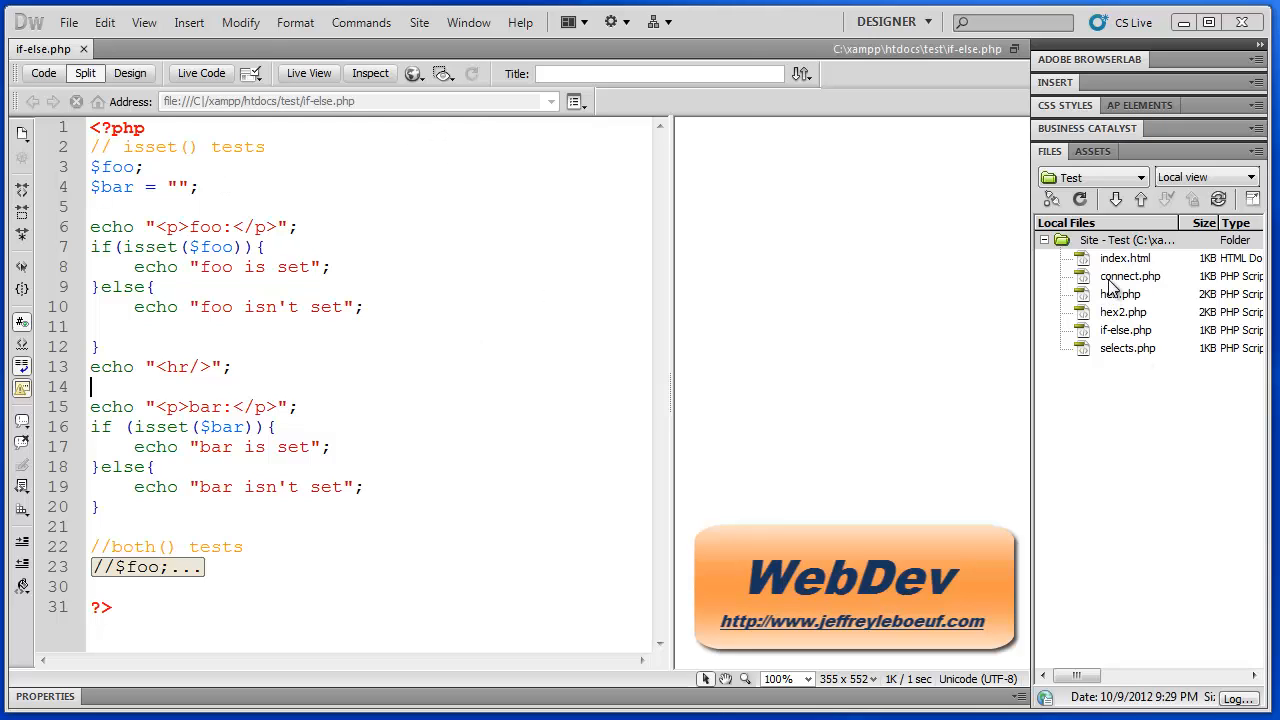
# Switch the Files panel to the email application site and open signup.html, ready to preview.
pyautogui.click(1130, 276)
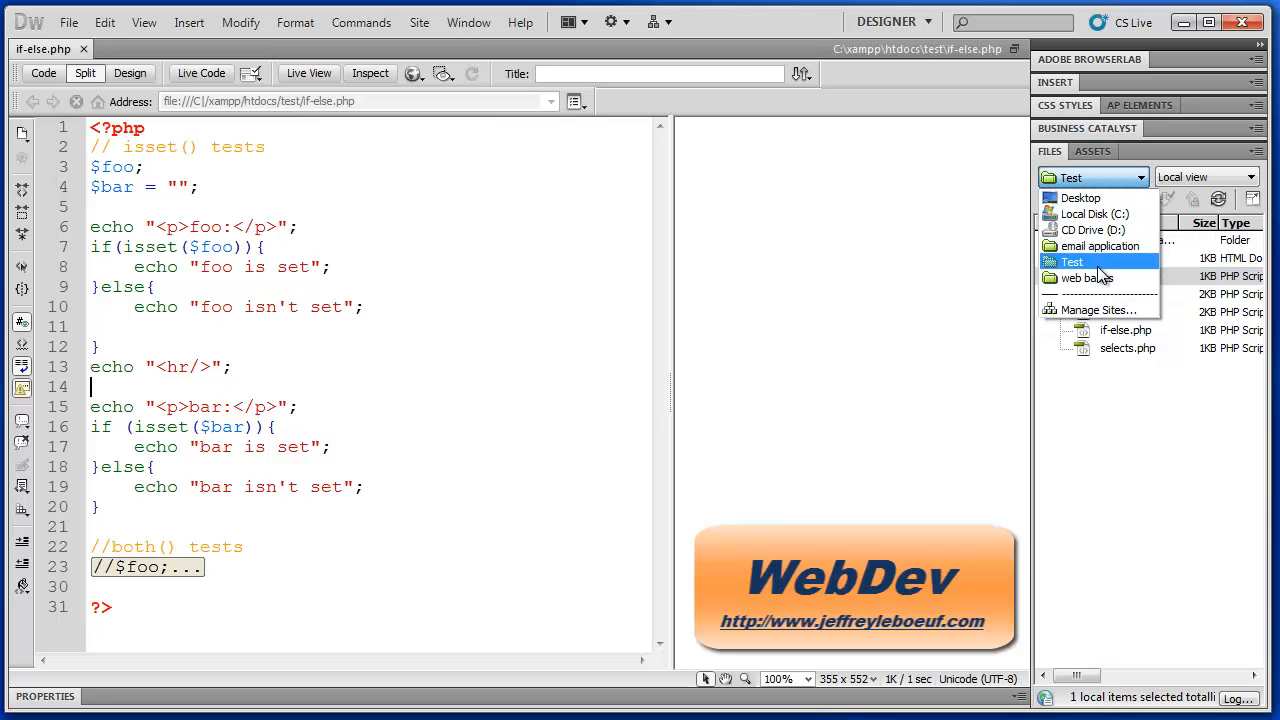
pyautogui.click(1086, 278)
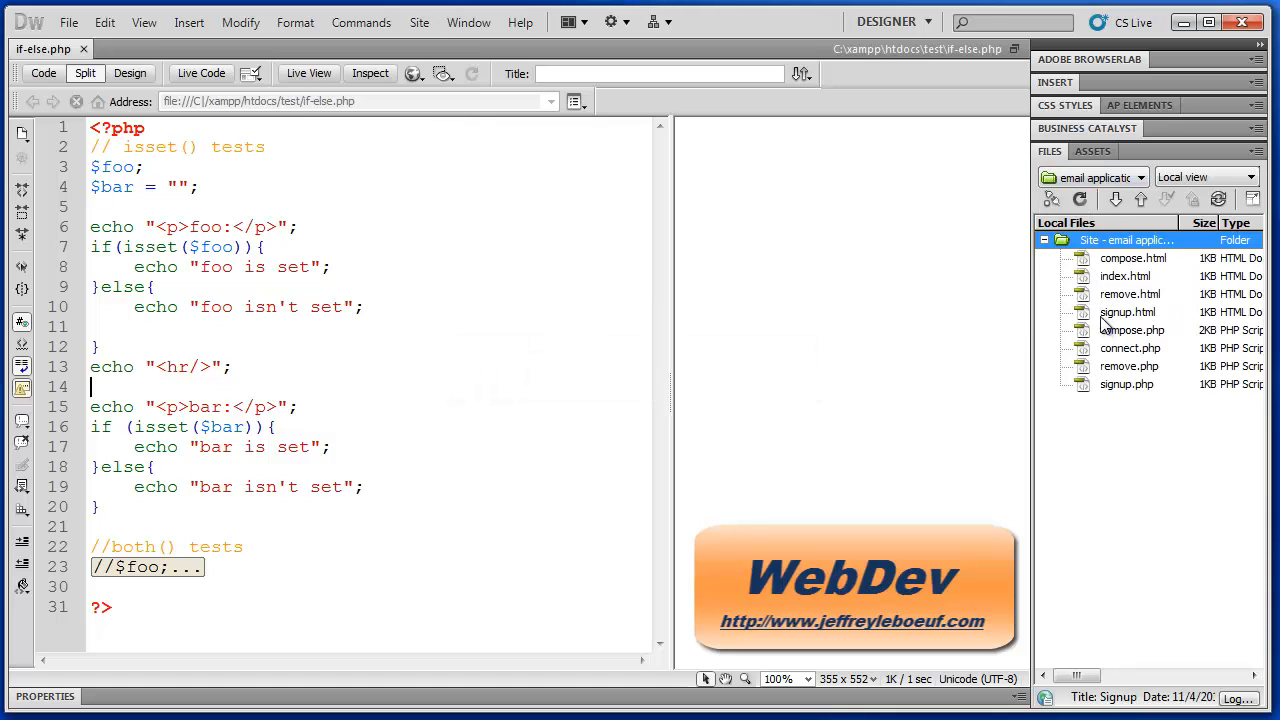
pyautogui.doubleClick(1128, 312)
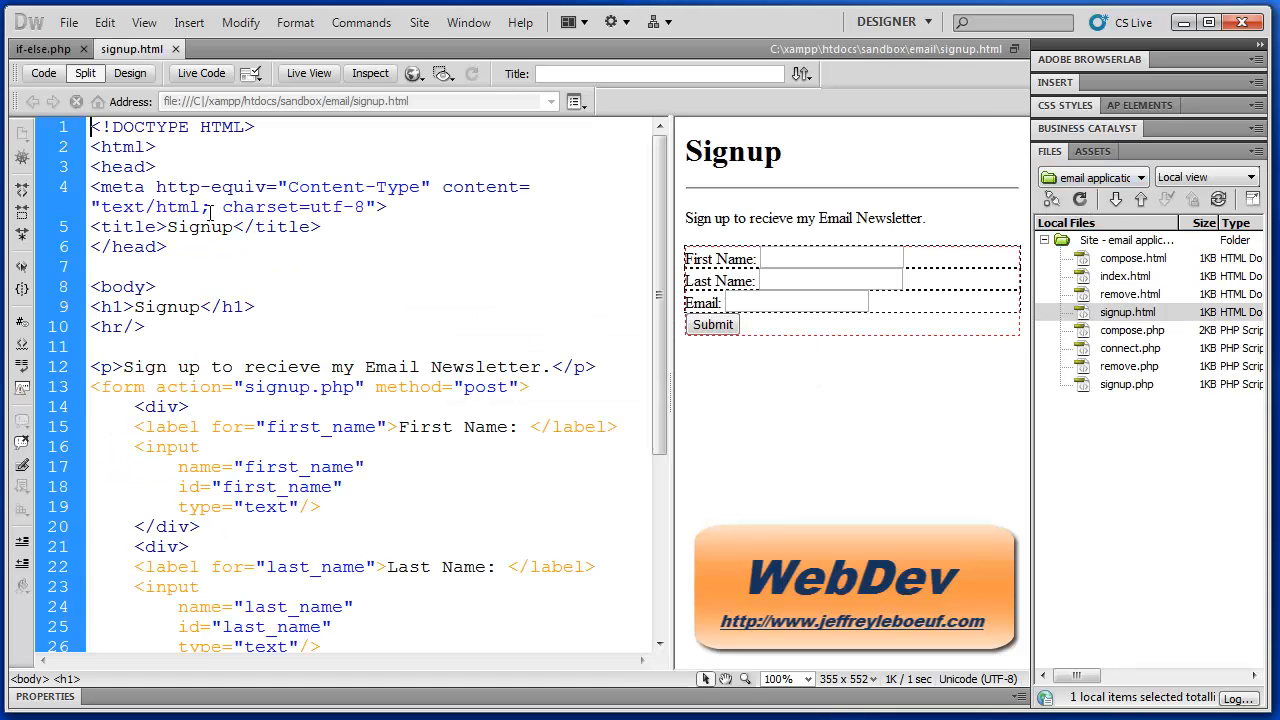
pyautogui.click(412, 72)
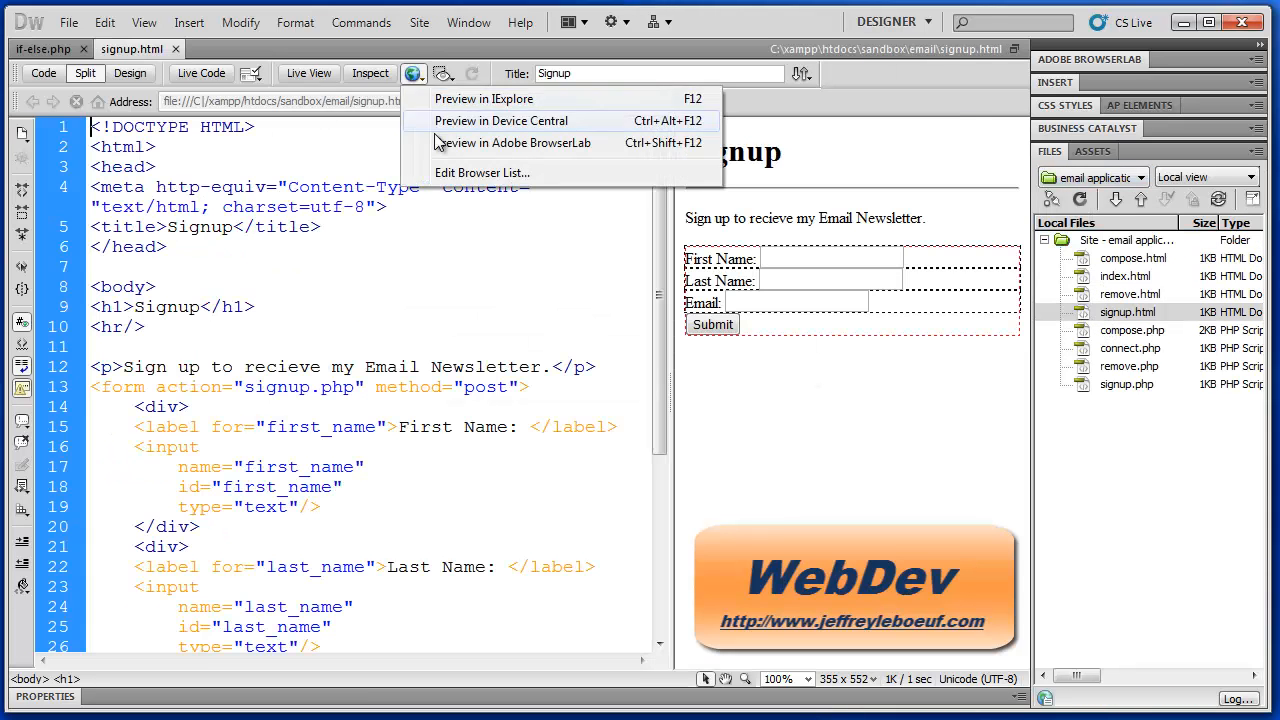
pyautogui.moveTo(484, 98)
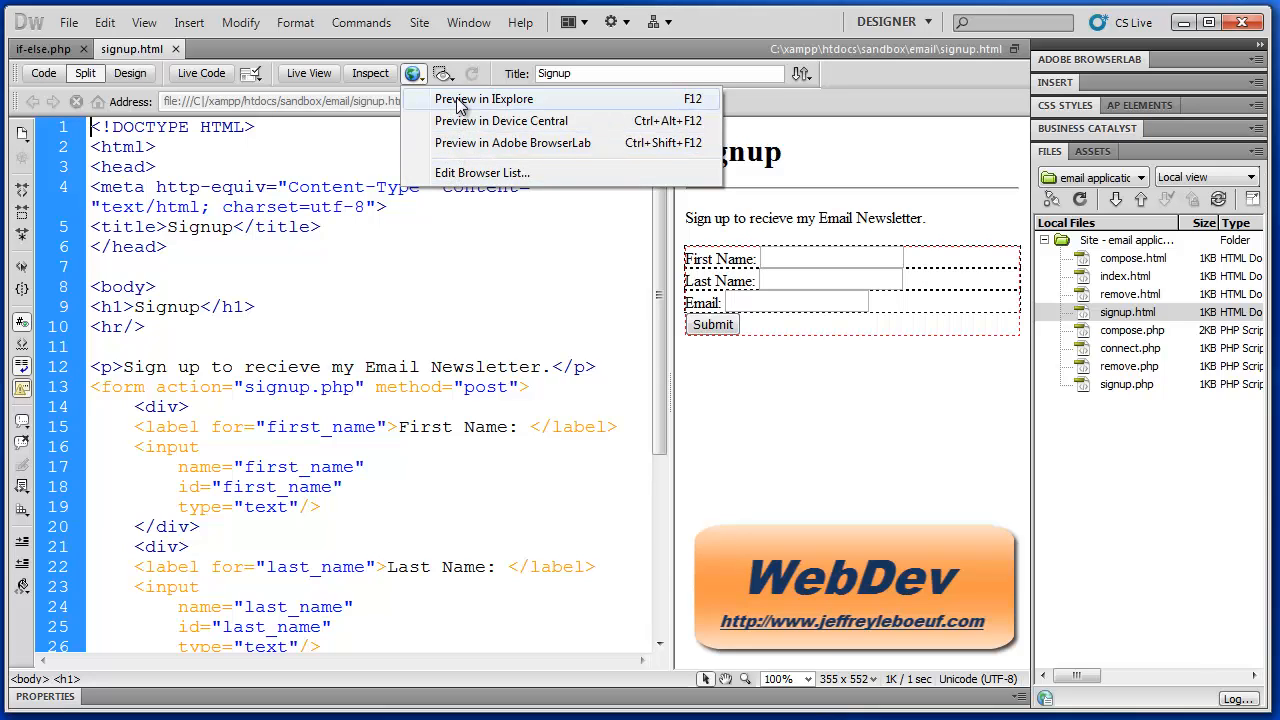
pyautogui.moveTo(450, 120)
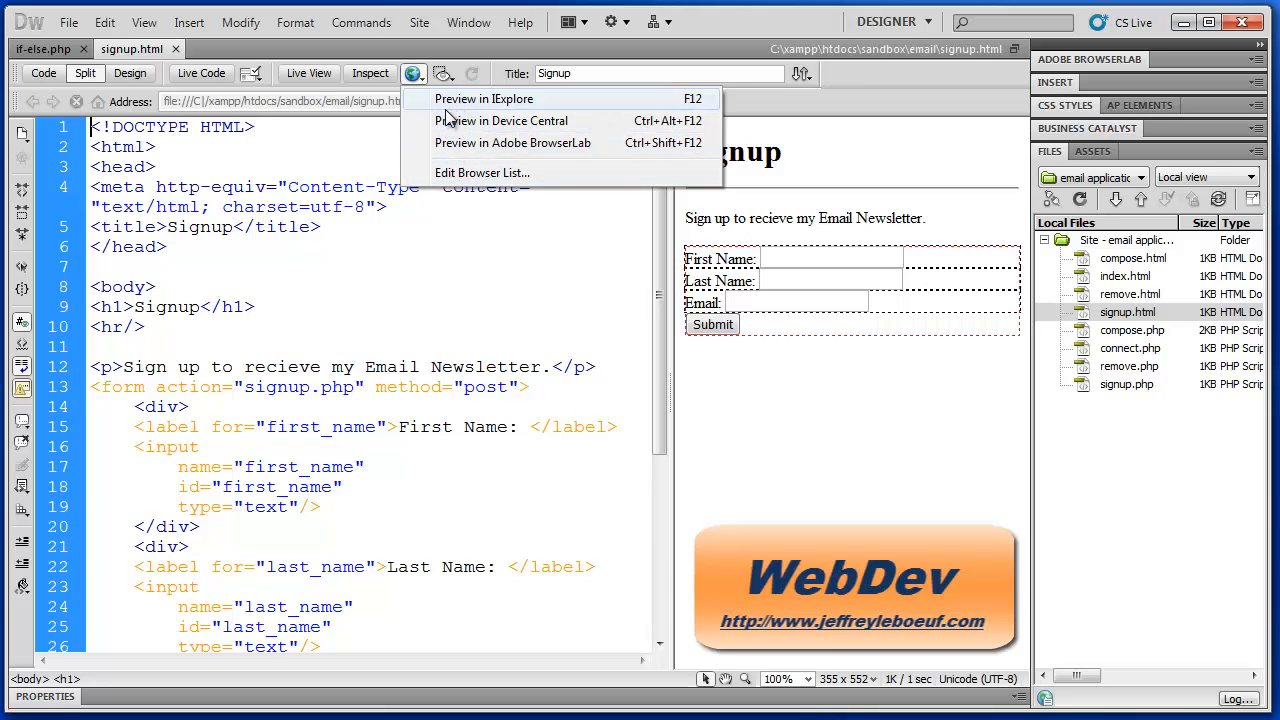
# Preview signup.html in the browser, fill name and email with test values, and submit the form.
pyautogui.click(484, 98)
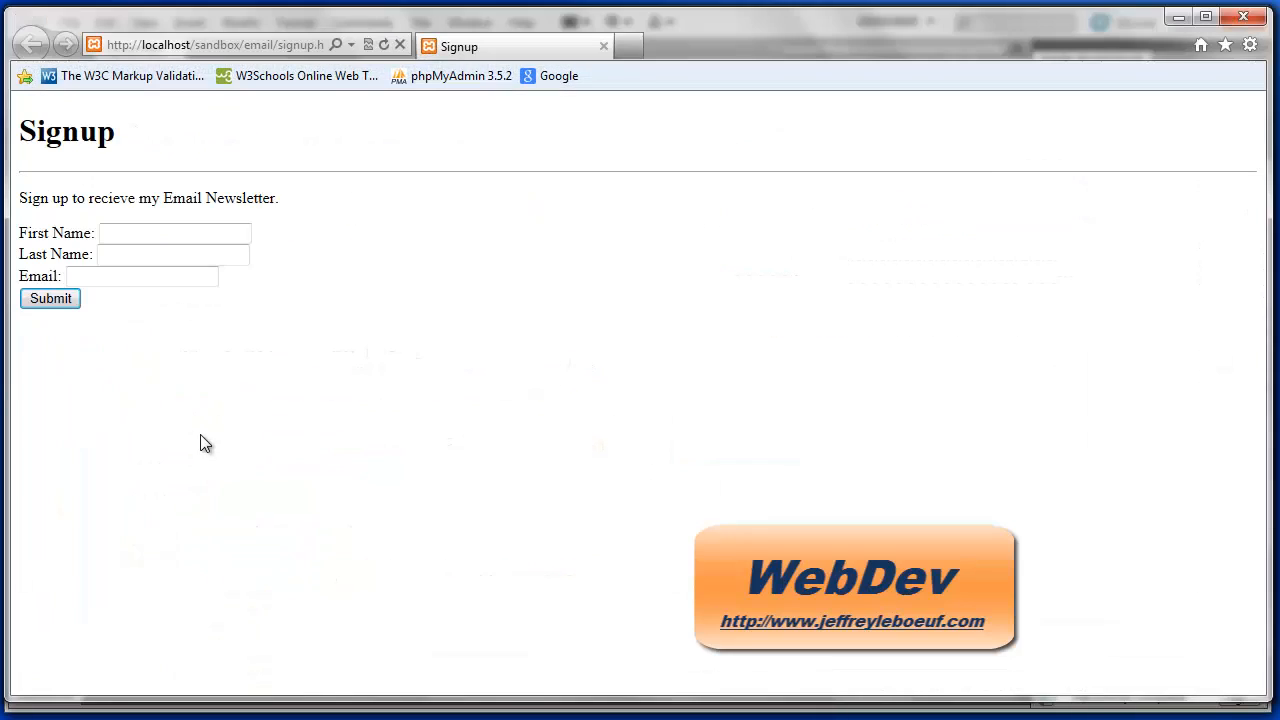
pyautogui.moveTo(252, 420)
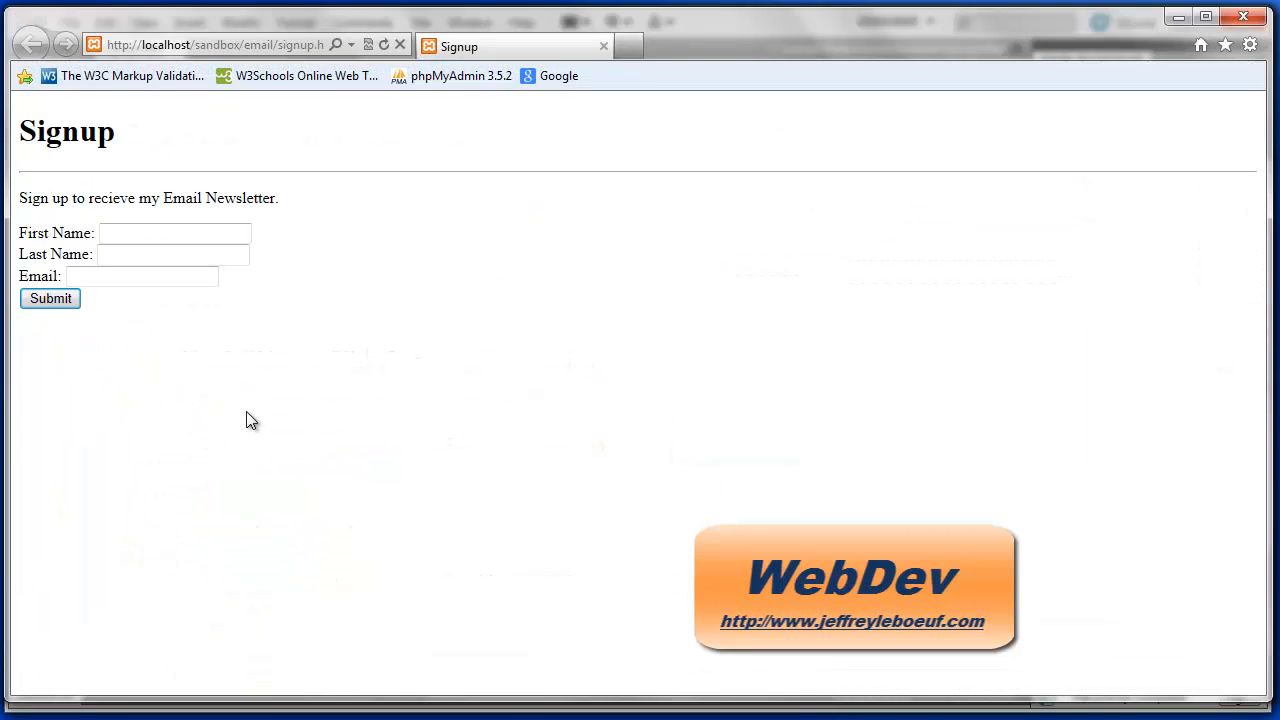
pyautogui.moveTo(324, 256)
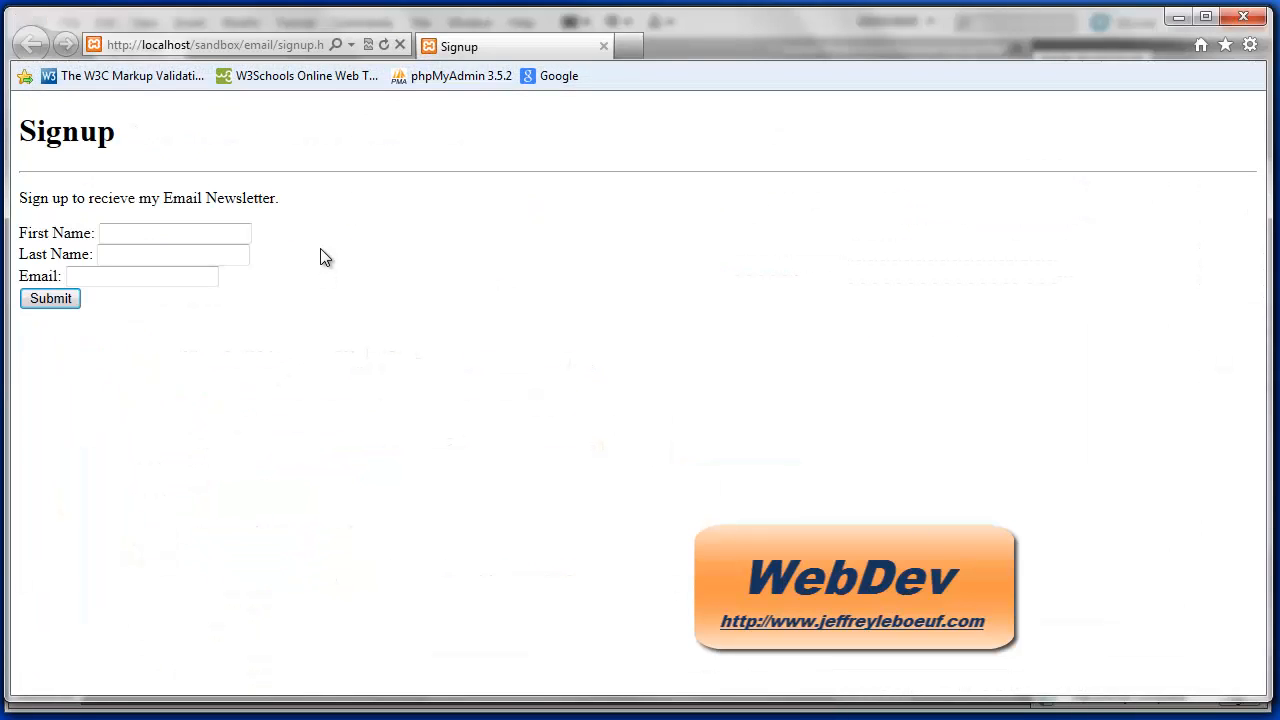
pyautogui.moveTo(238, 200)
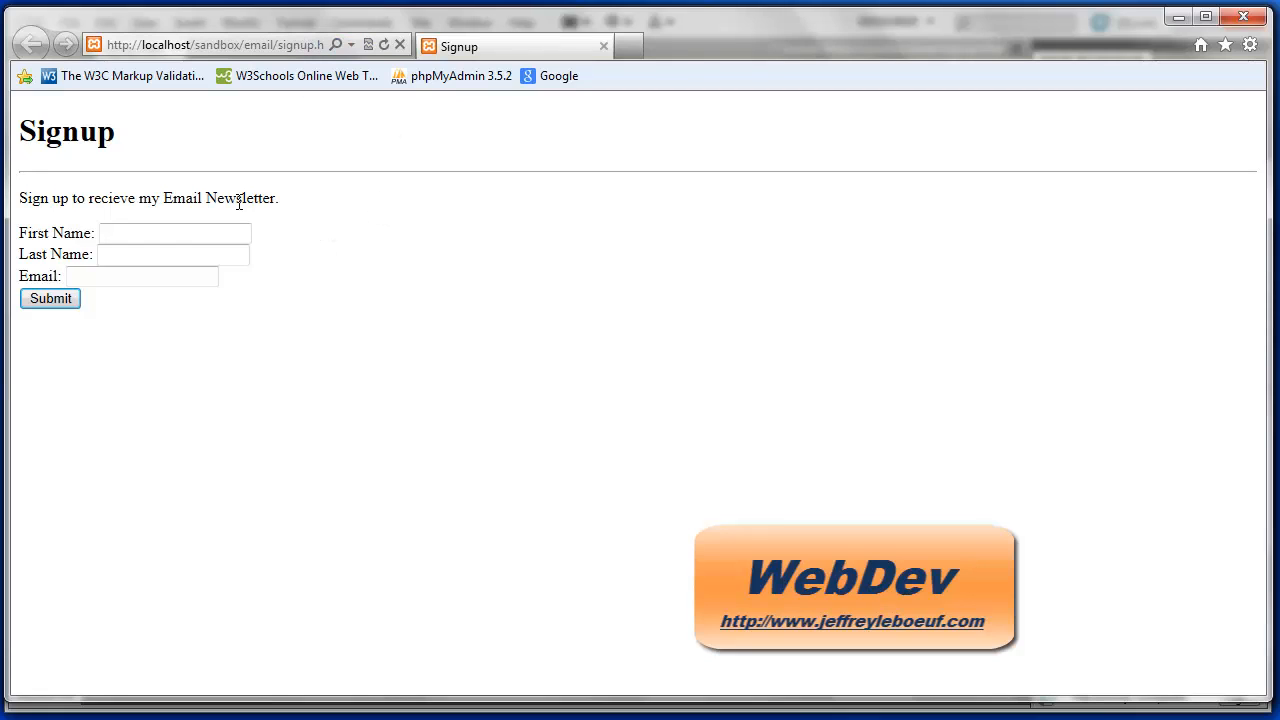
pyautogui.moveTo(122, 216)
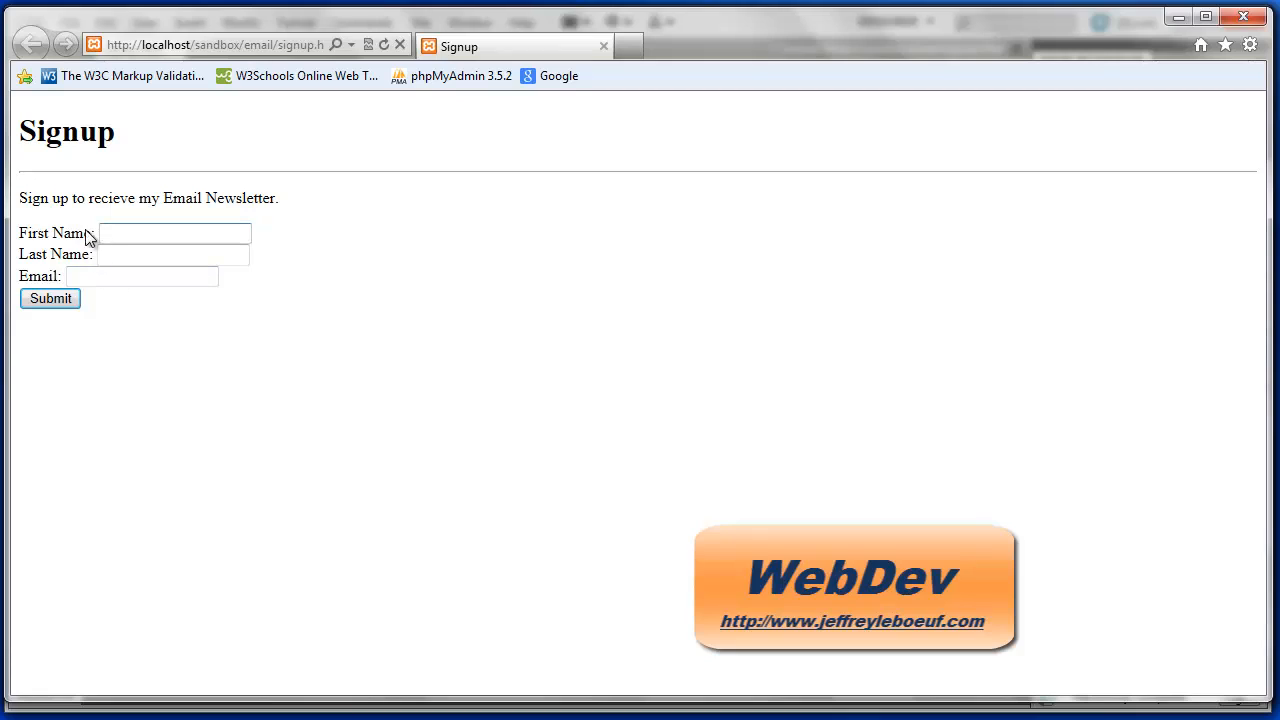
pyautogui.write('Jeff')
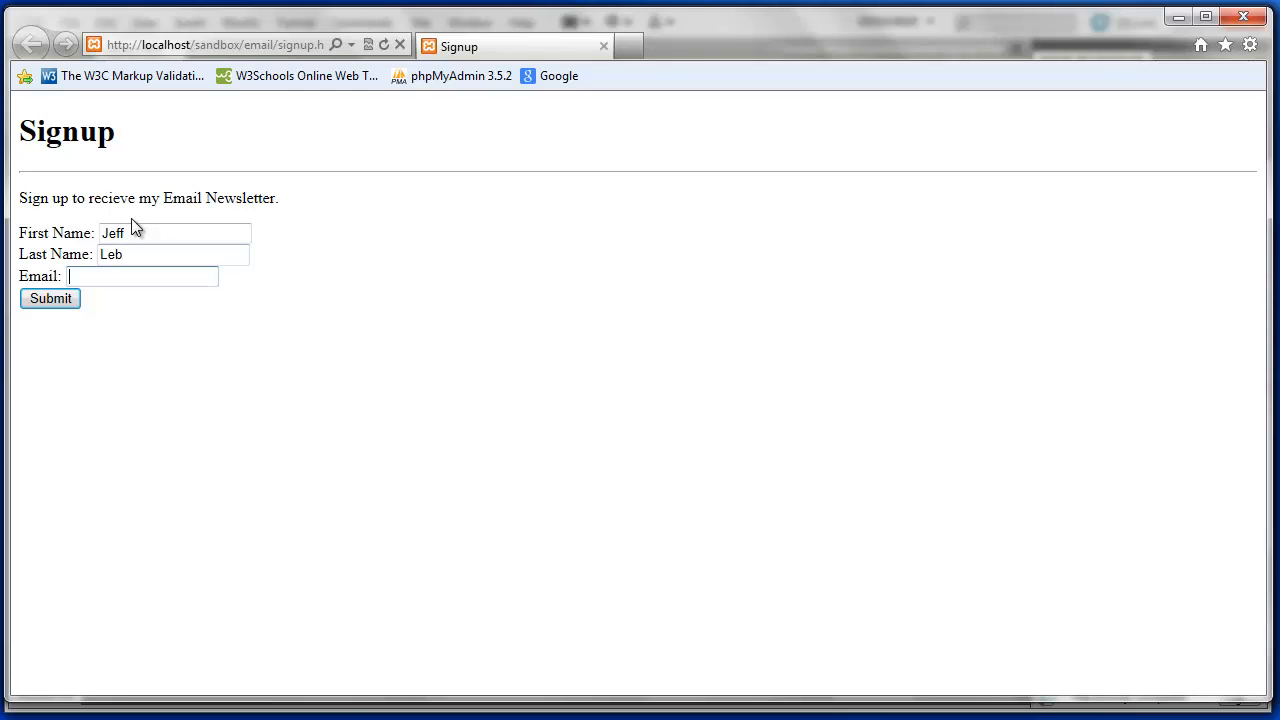
pyautogui.write('3w49@s')
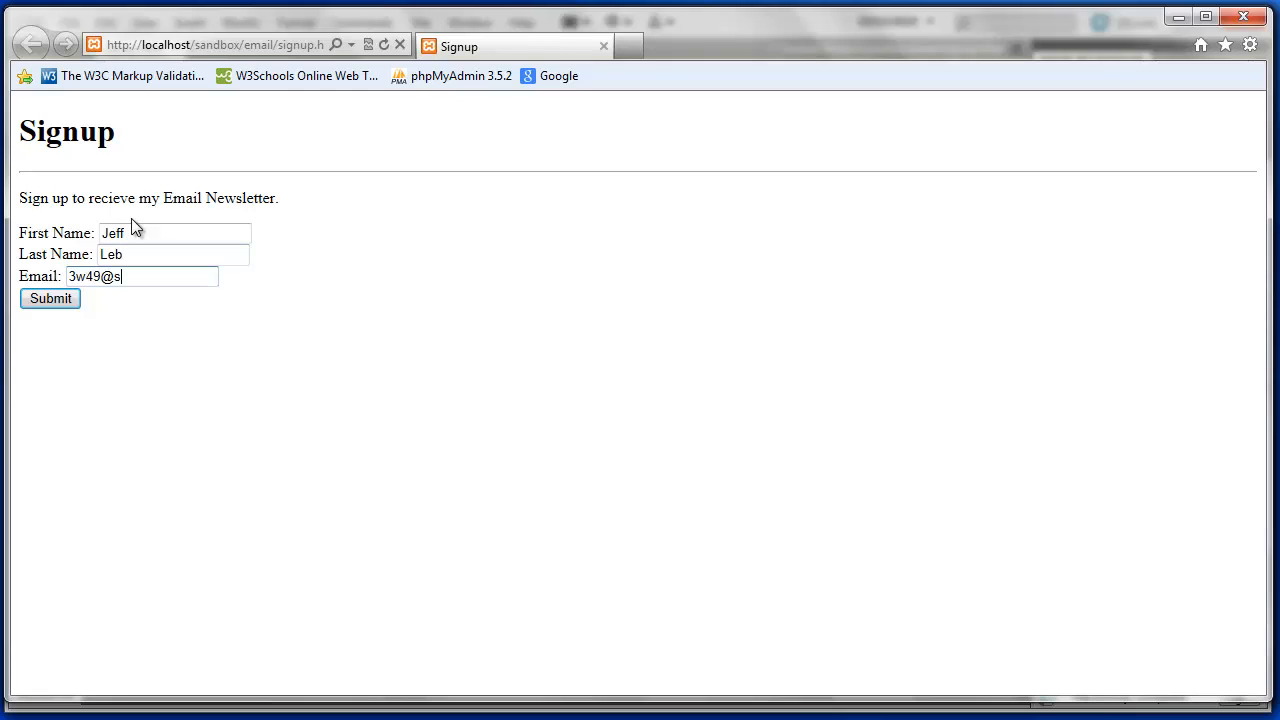
pyautogui.write('kldg')
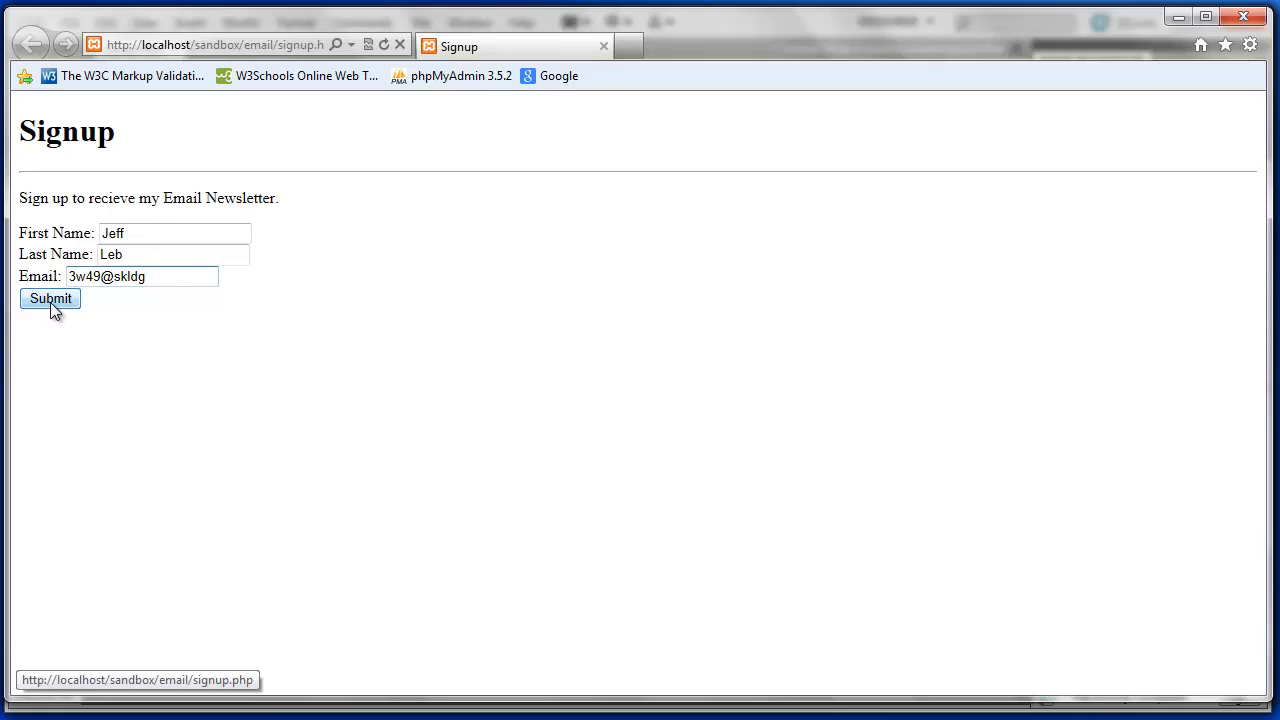
pyautogui.click(50, 298)
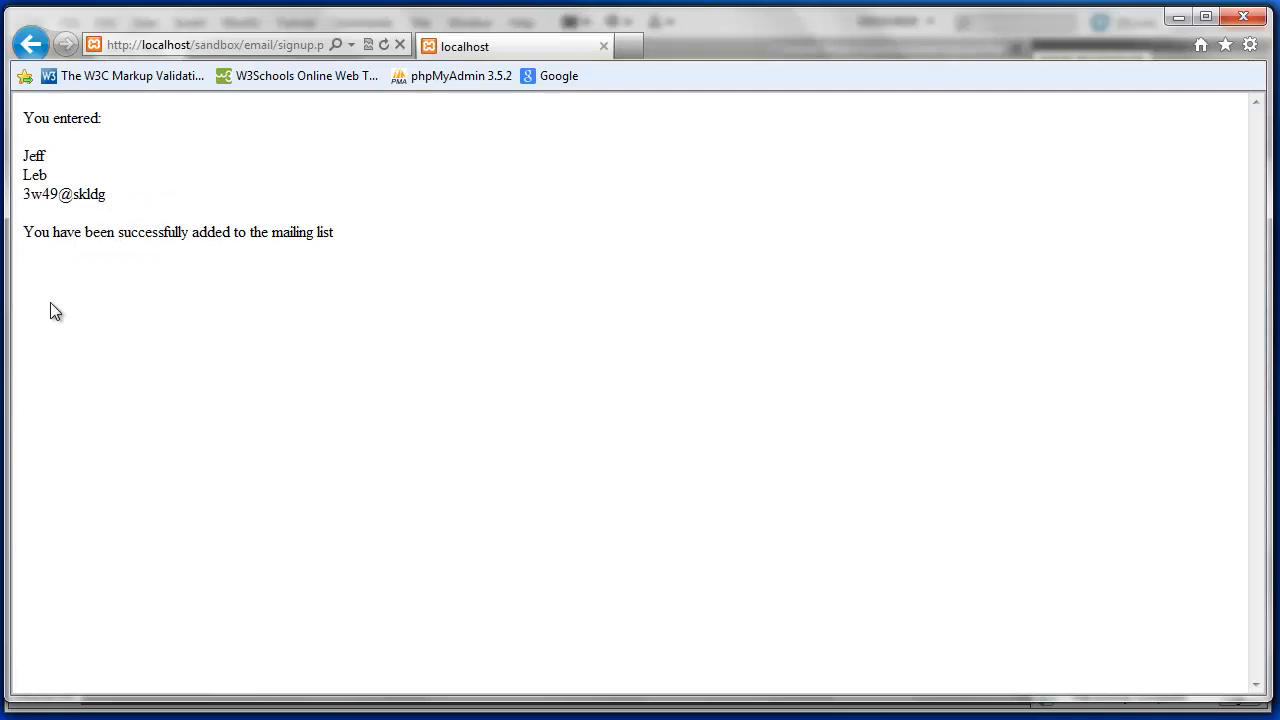
pyautogui.moveTo(196, 232)
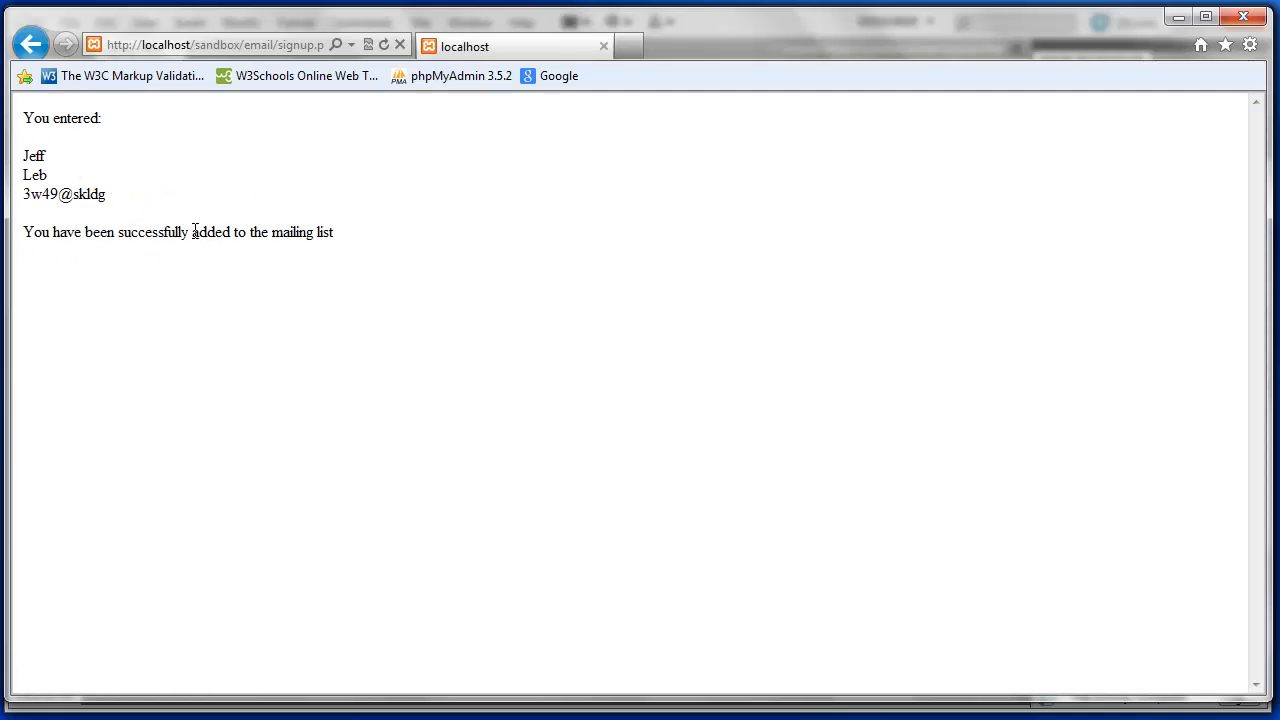
pyautogui.moveTo(204, 110)
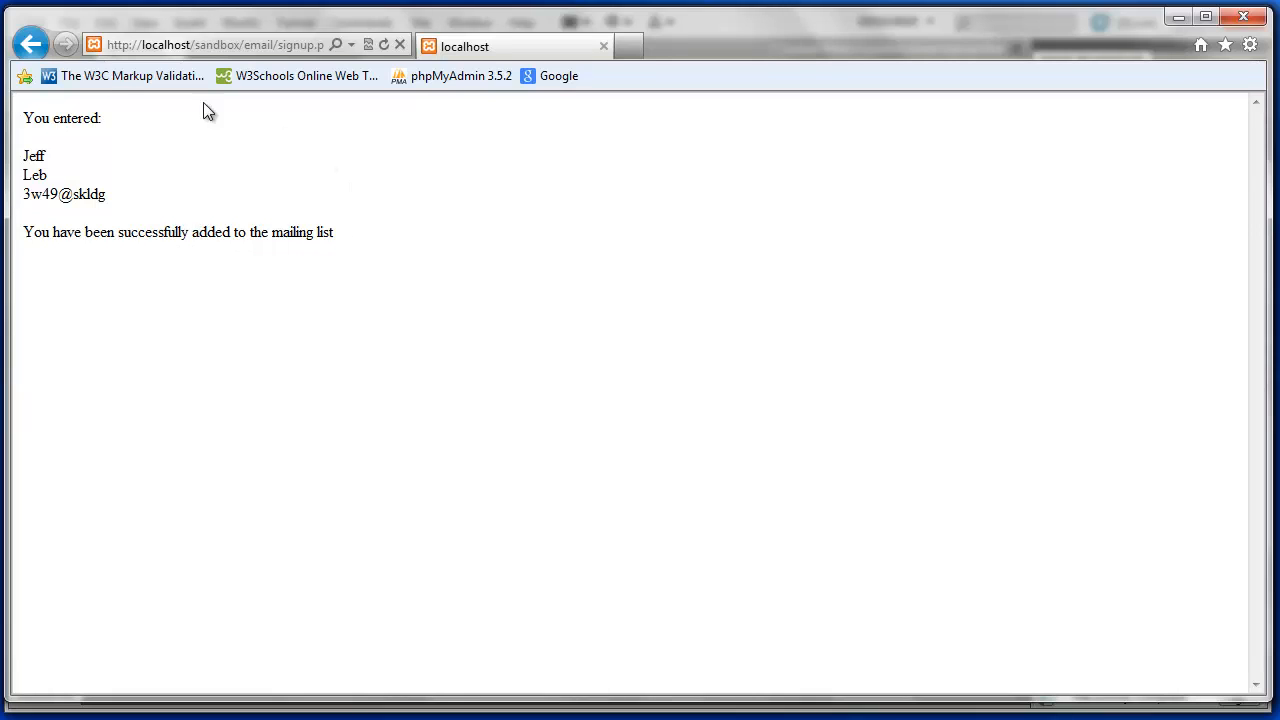
# Go back to the signup form and submit it again with empty fields.
pyautogui.click(32, 44)
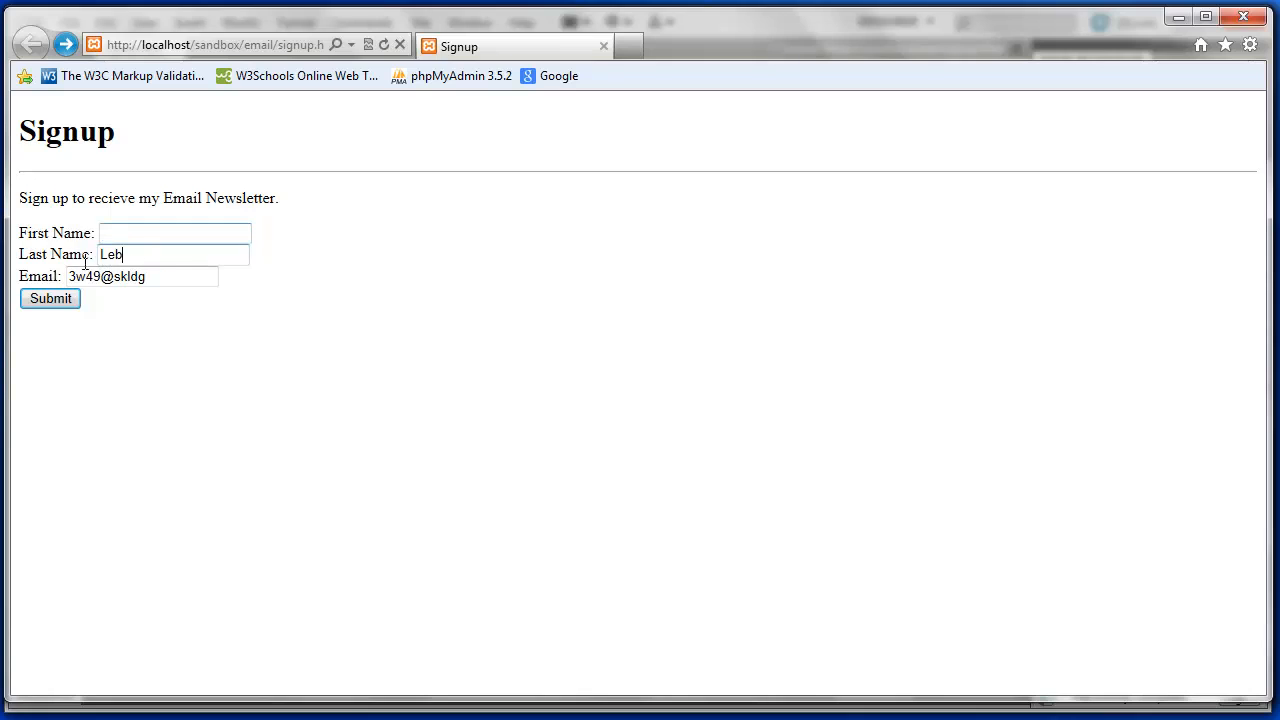
pyautogui.click(50, 298)
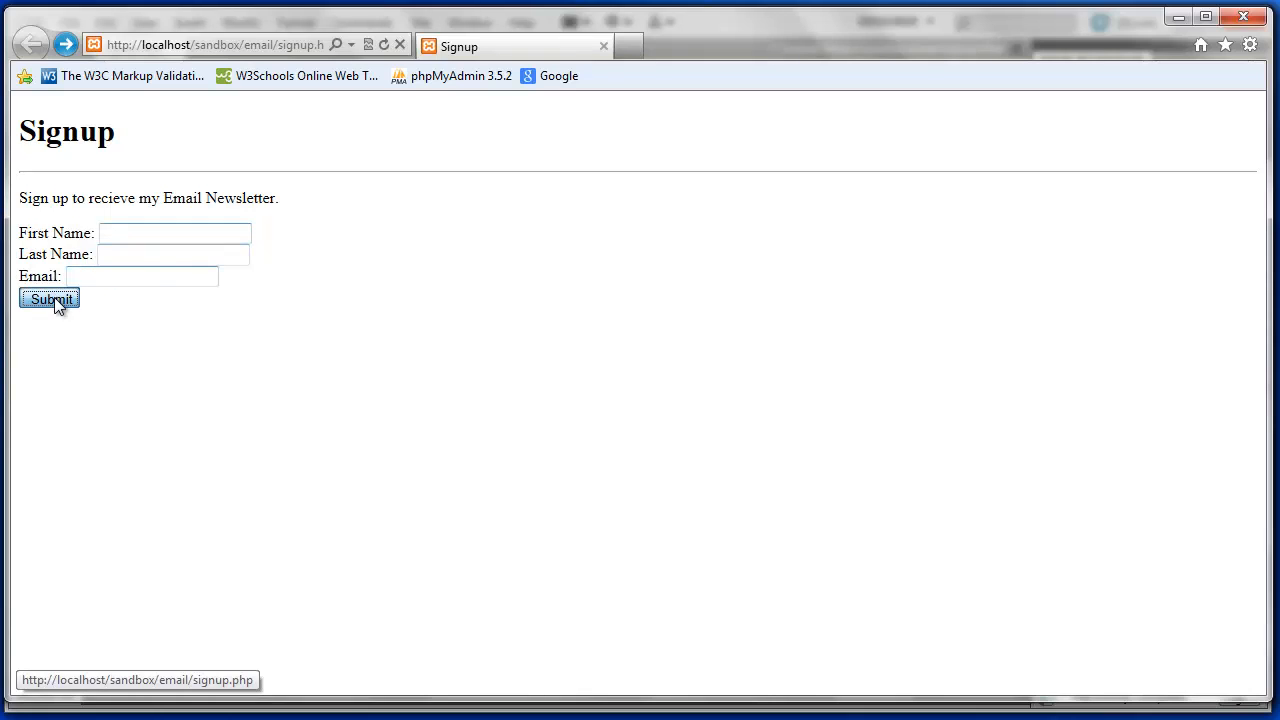
pyautogui.click(48, 300)
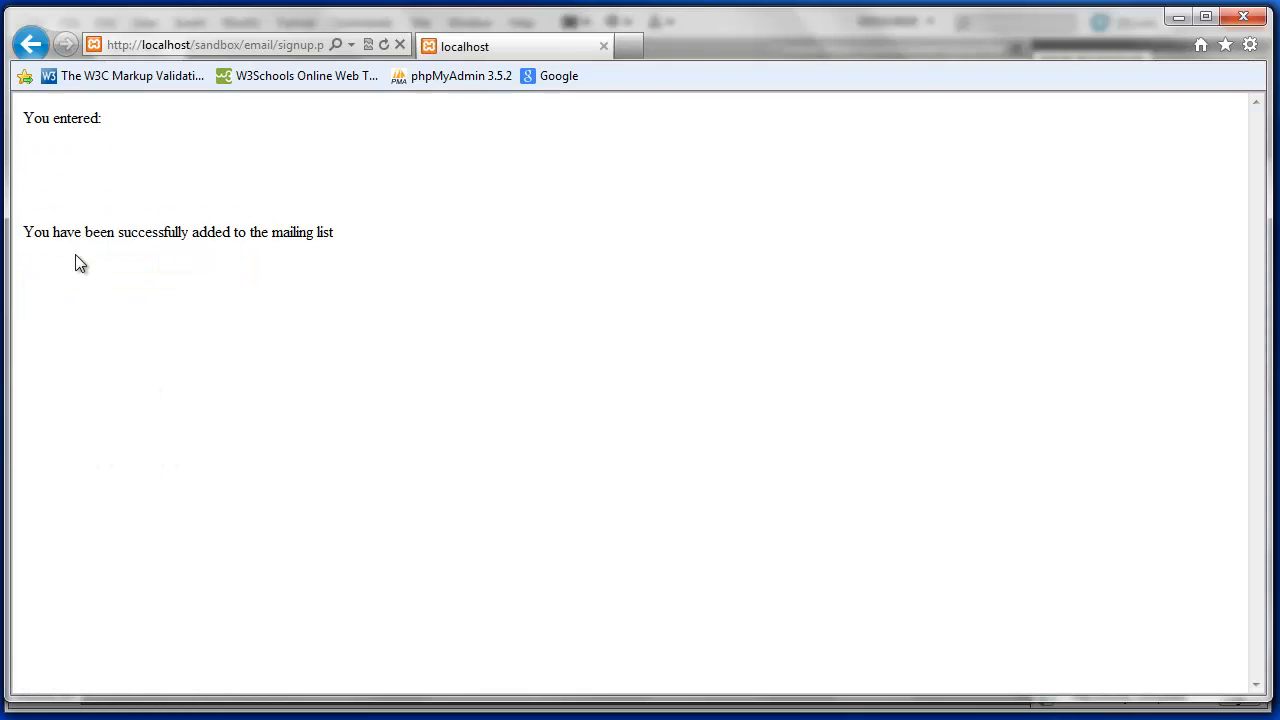
pyautogui.moveTo(320, 230)
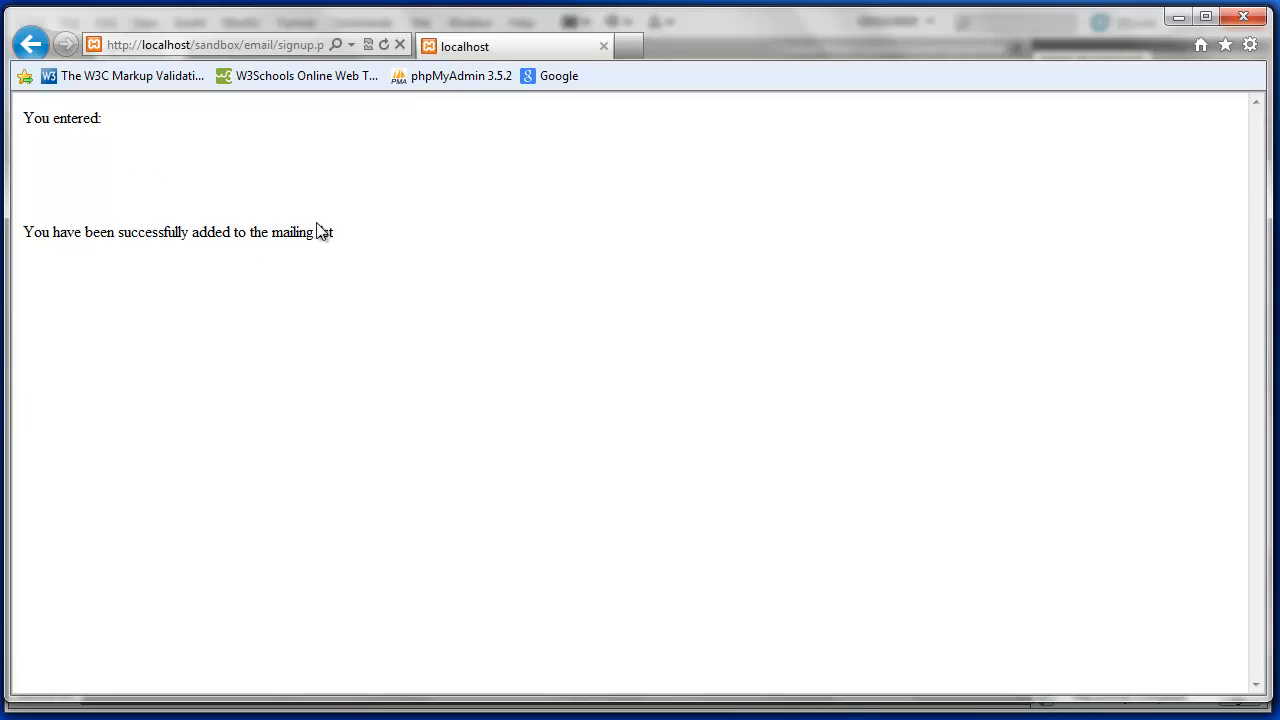
pyautogui.moveTo(62, 190)
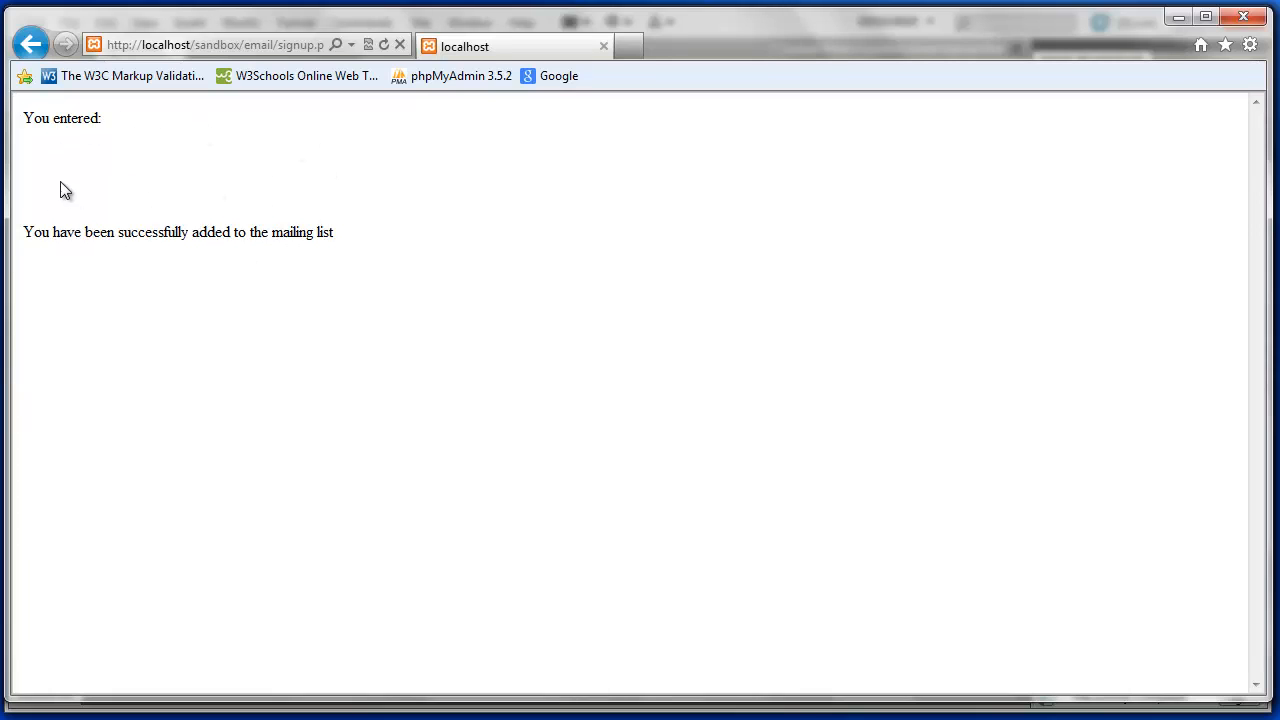
pyautogui.moveTo(80, 180)
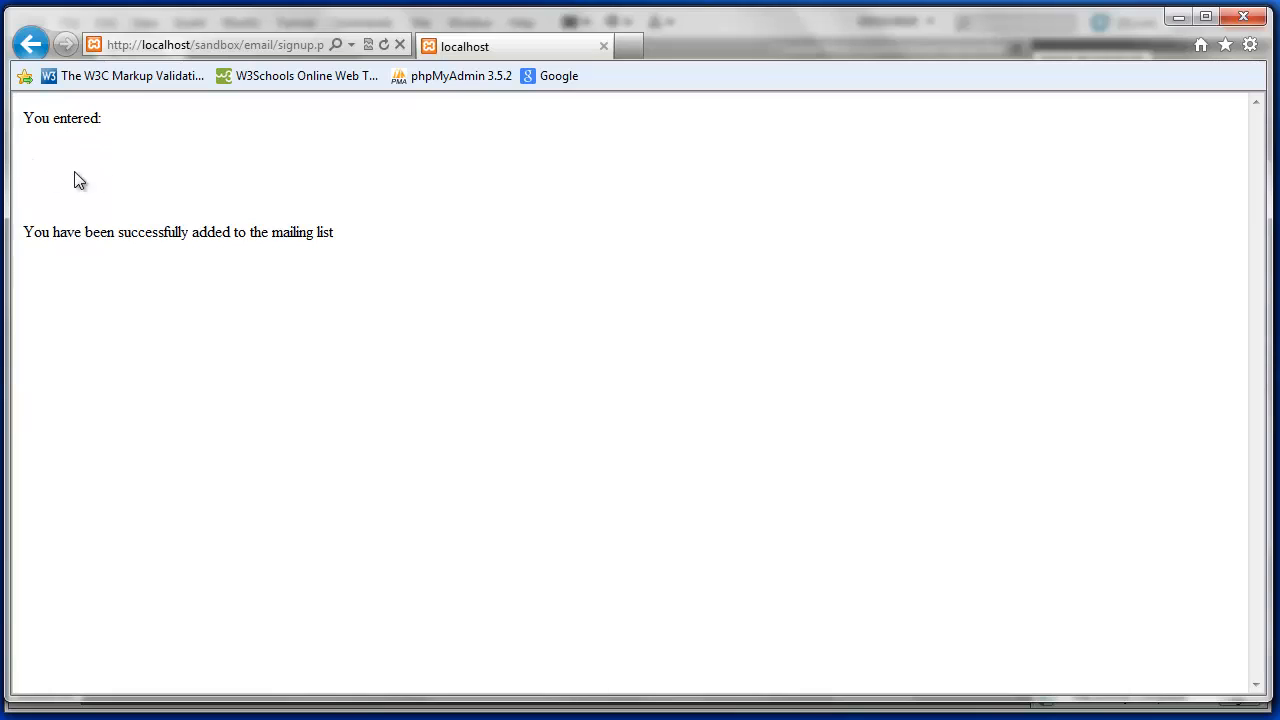
pyautogui.moveTo(52, 160)
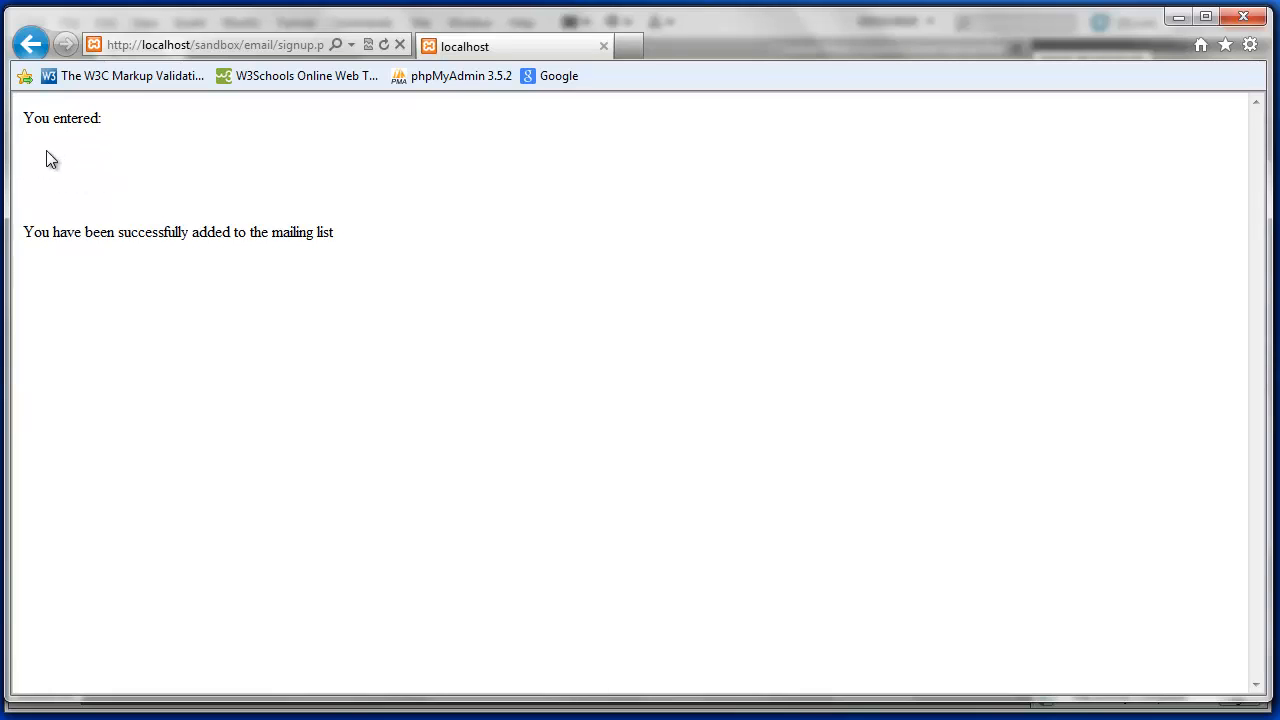
pyautogui.moveTo(68, 164)
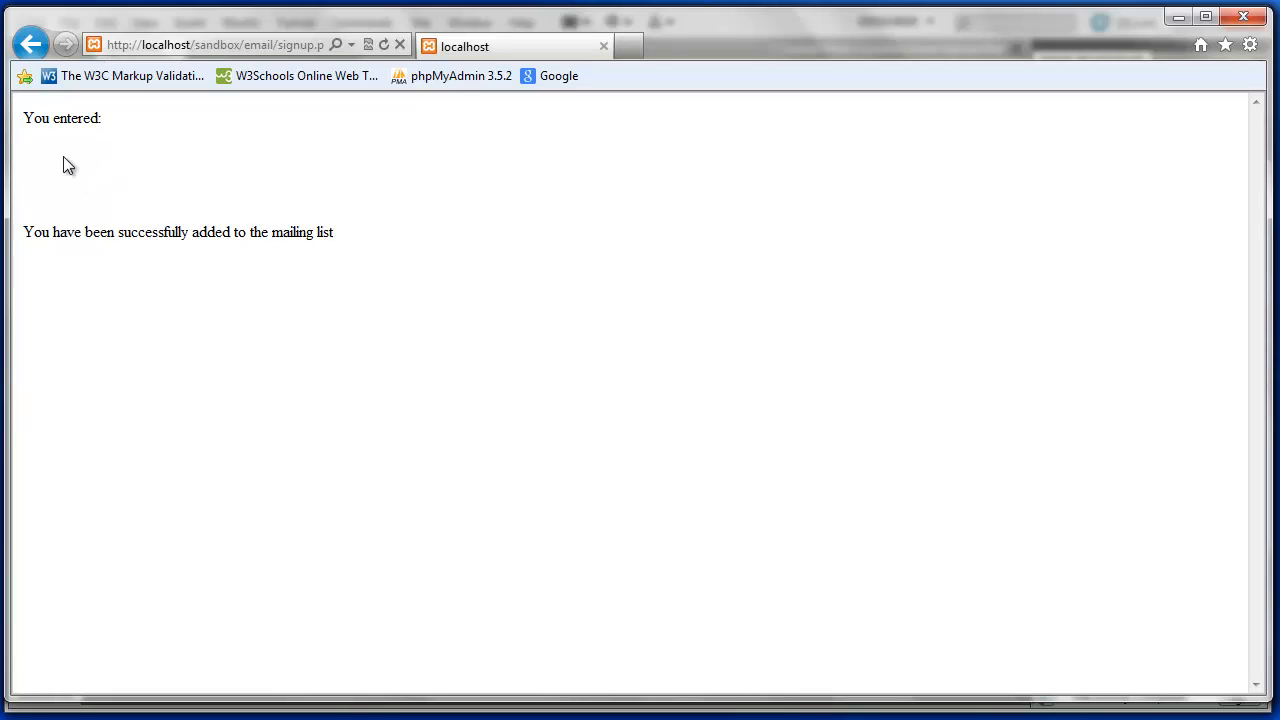
pyautogui.moveTo(48, 180)
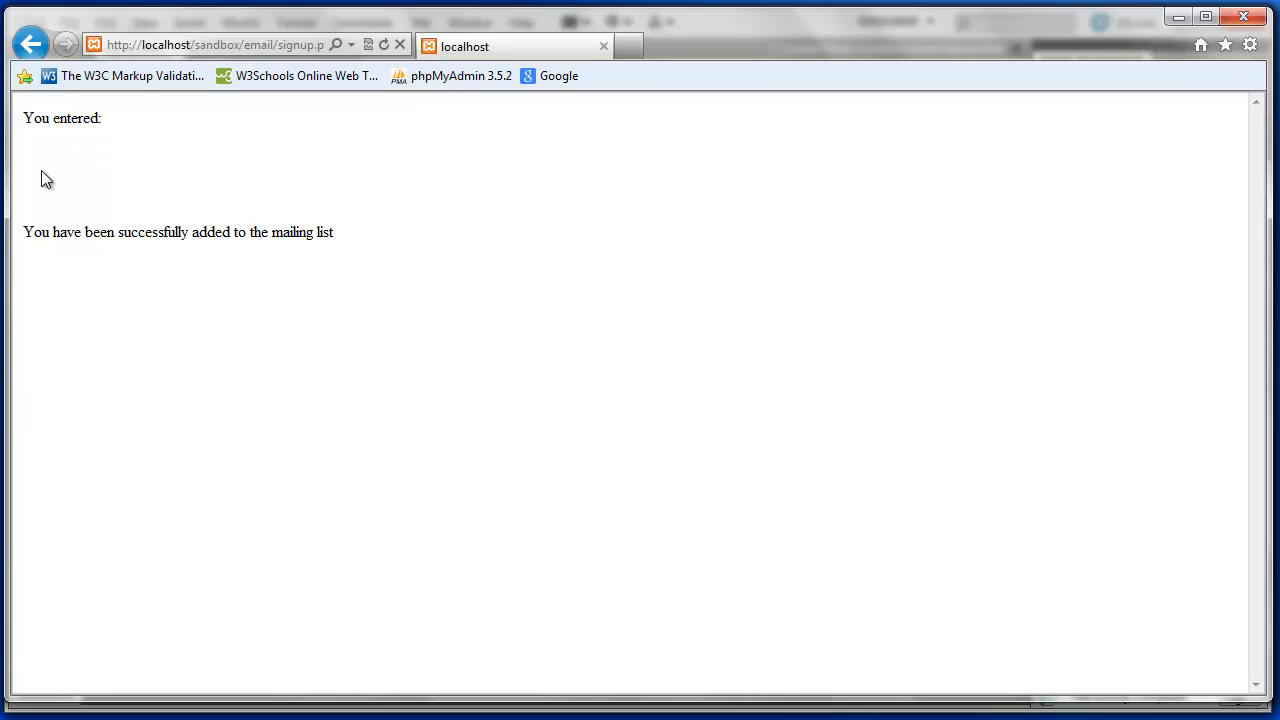
pyautogui.moveTo(96, 170)
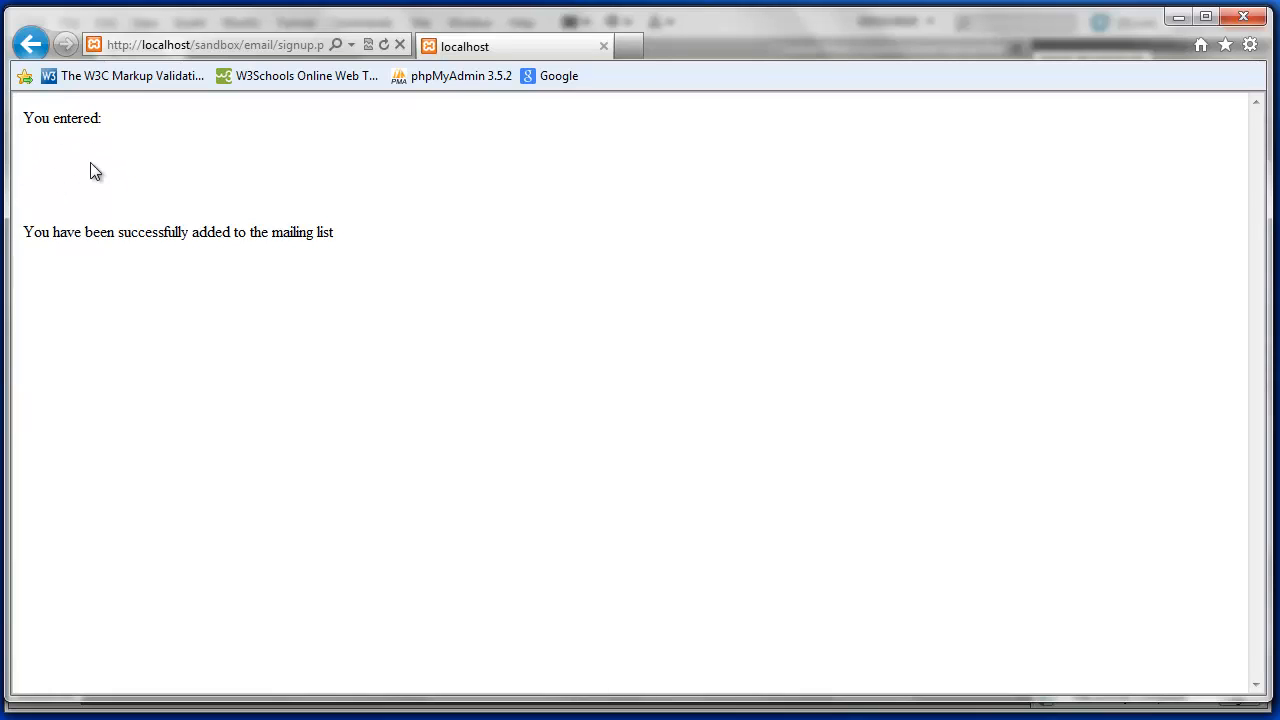
pyautogui.moveTo(36, 144)
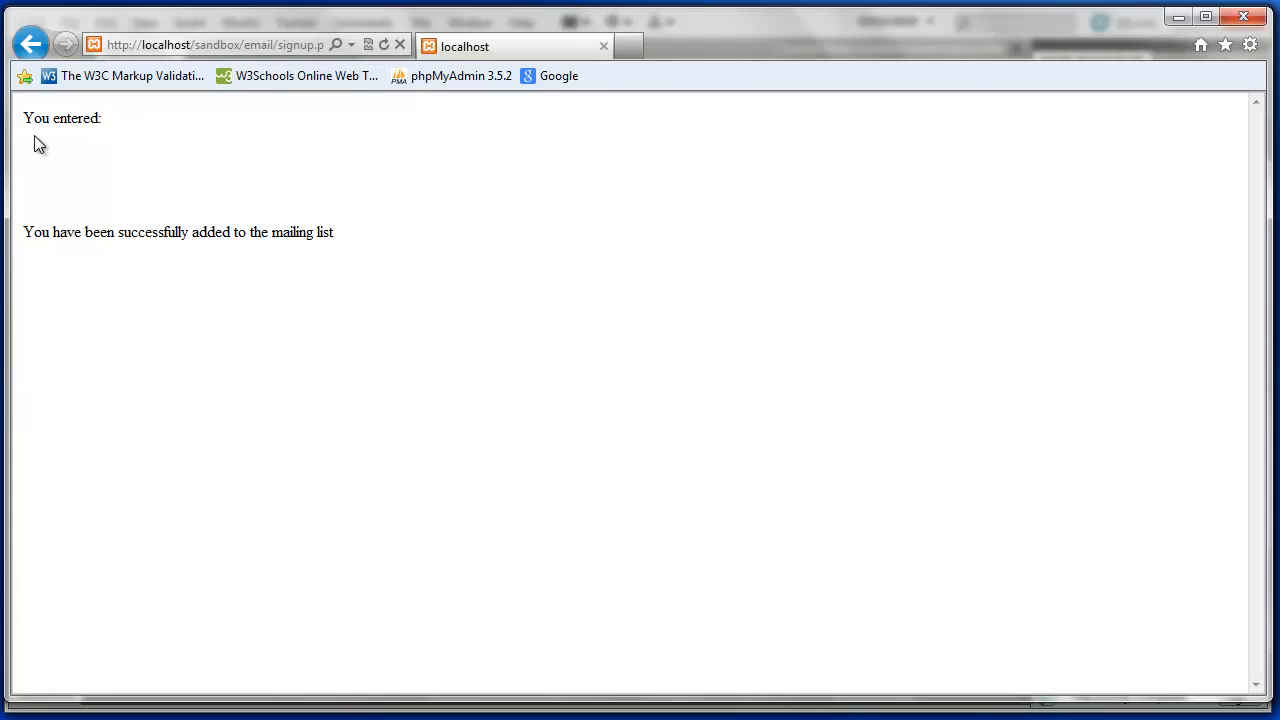
pyautogui.moveTo(52, 190)
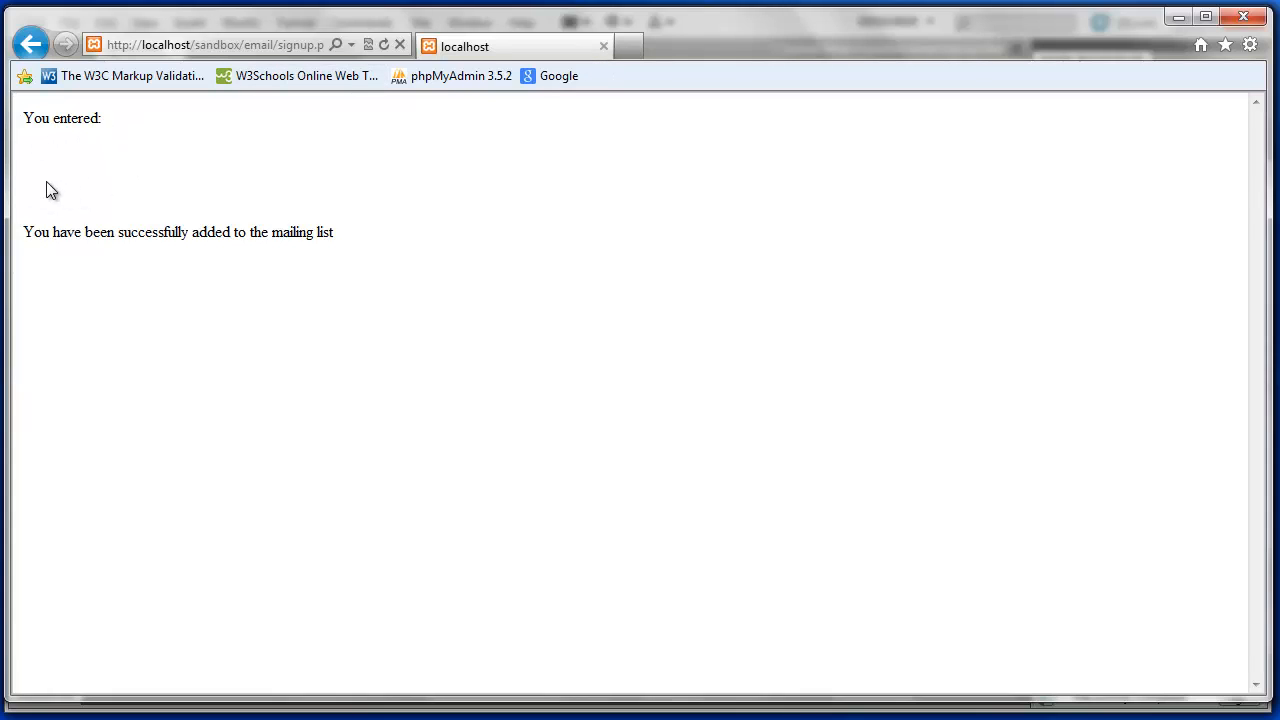
pyautogui.moveTo(84, 198)
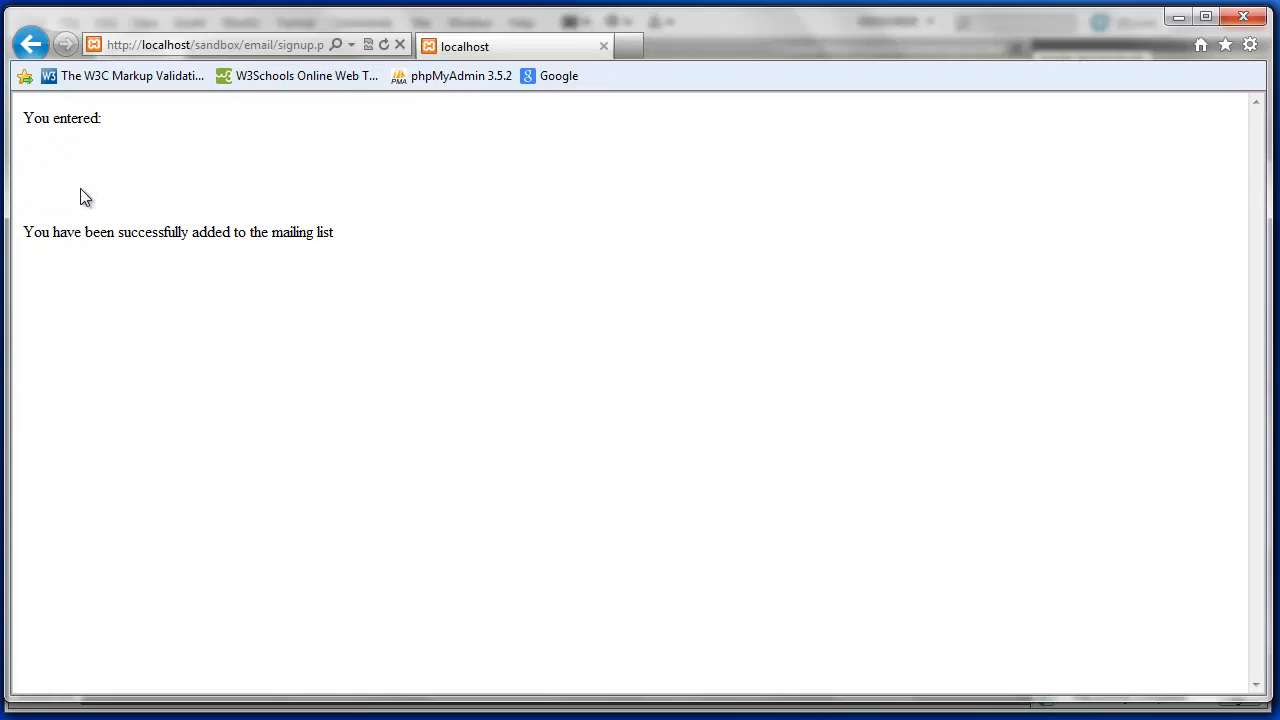
pyautogui.moveTo(606, 116)
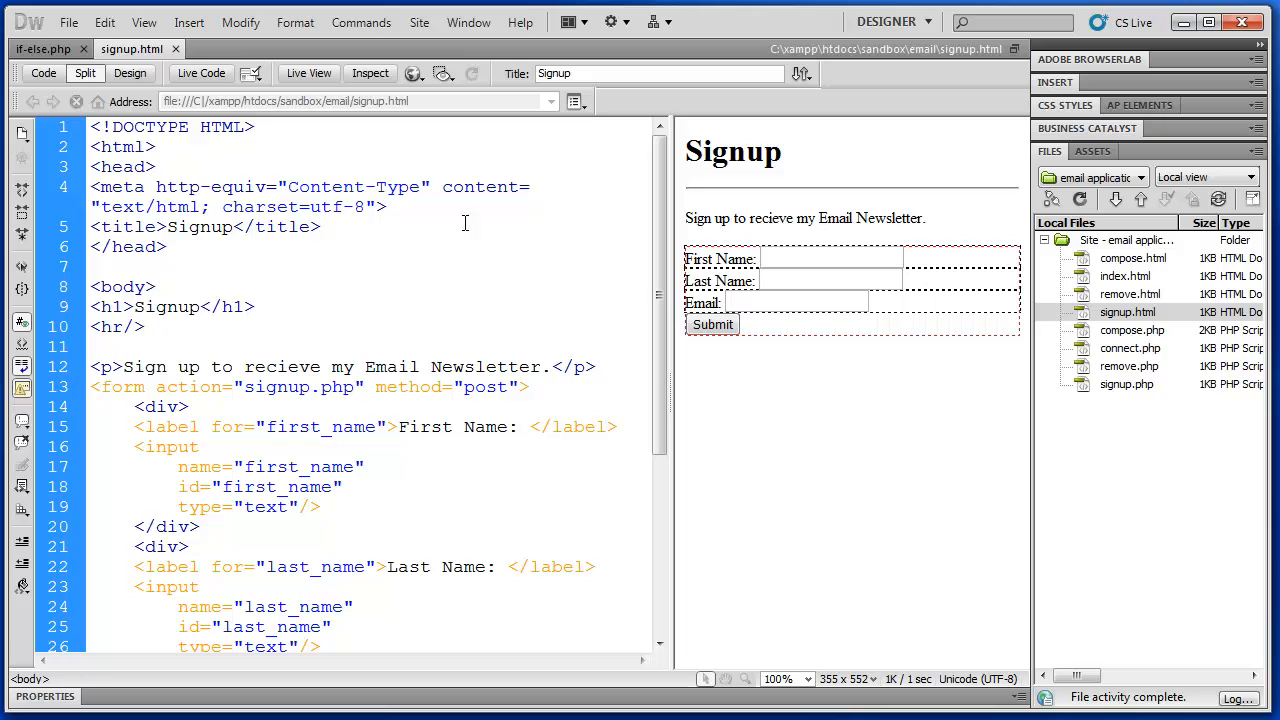
# Switch the Files panel to the Test site and close signup.html, leaving the if-else script.
pyautogui.click(1140, 176)
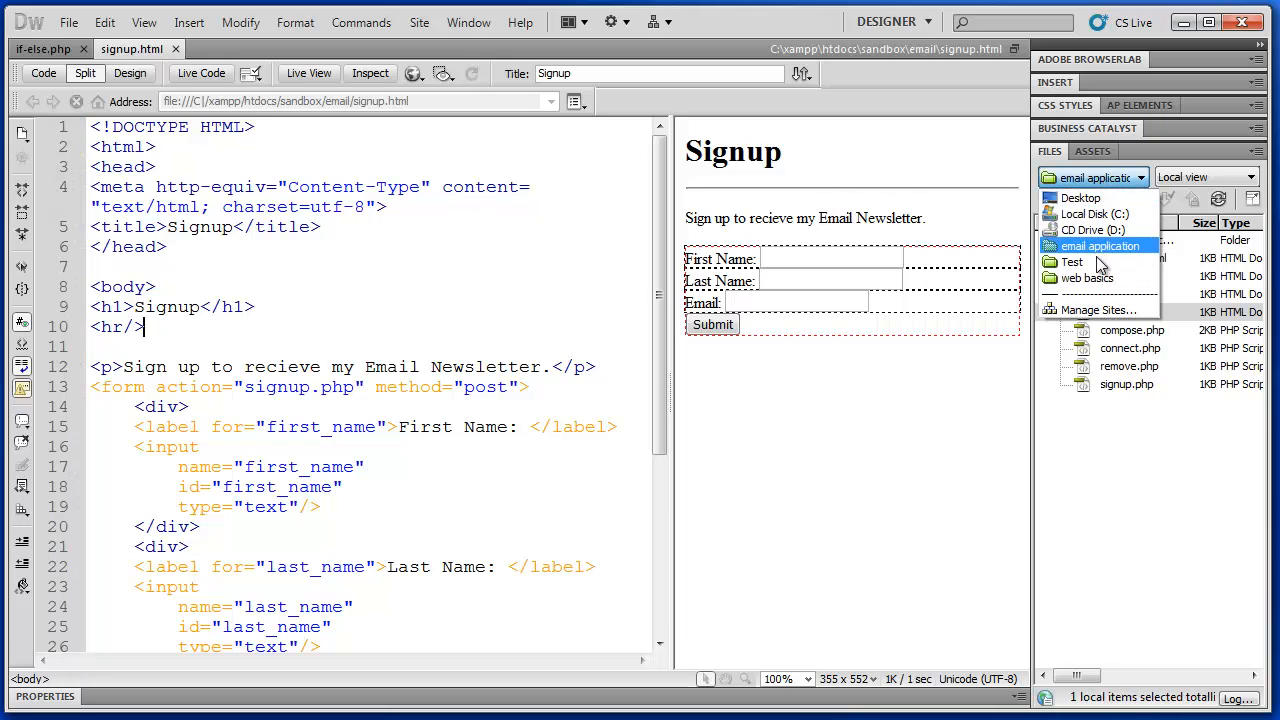
pyautogui.click(1072, 260)
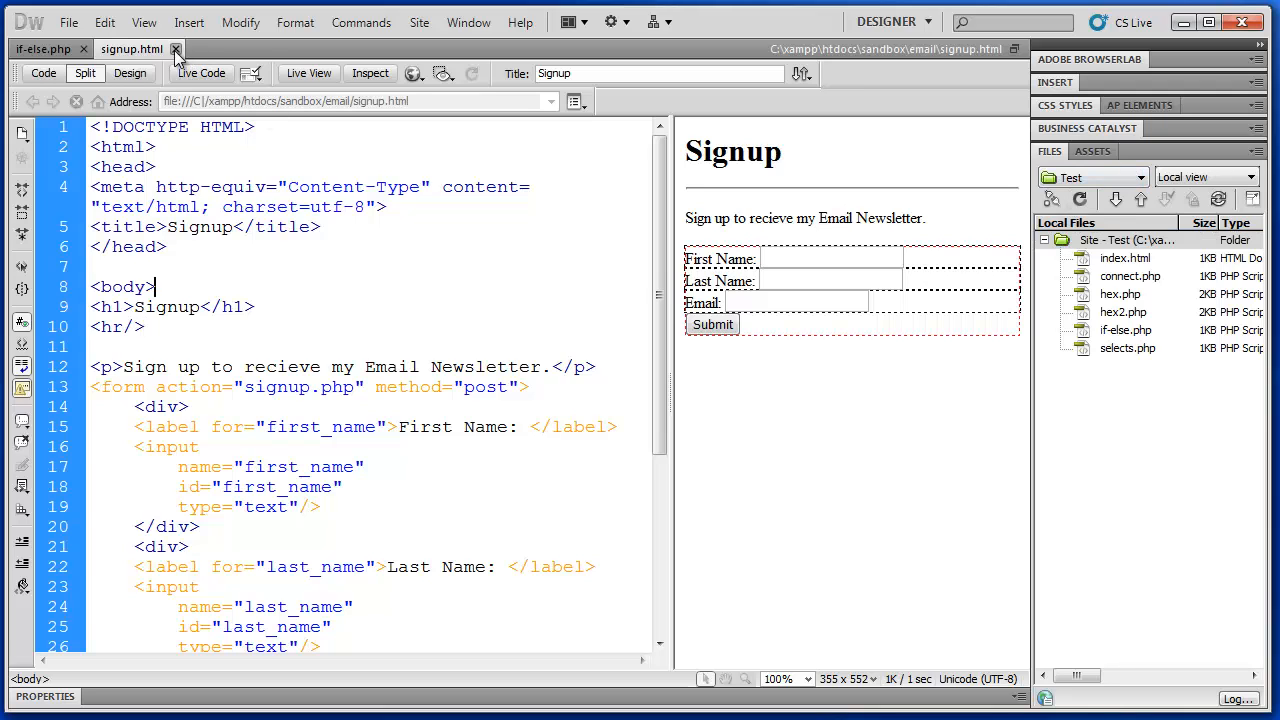
pyautogui.click(176, 48)
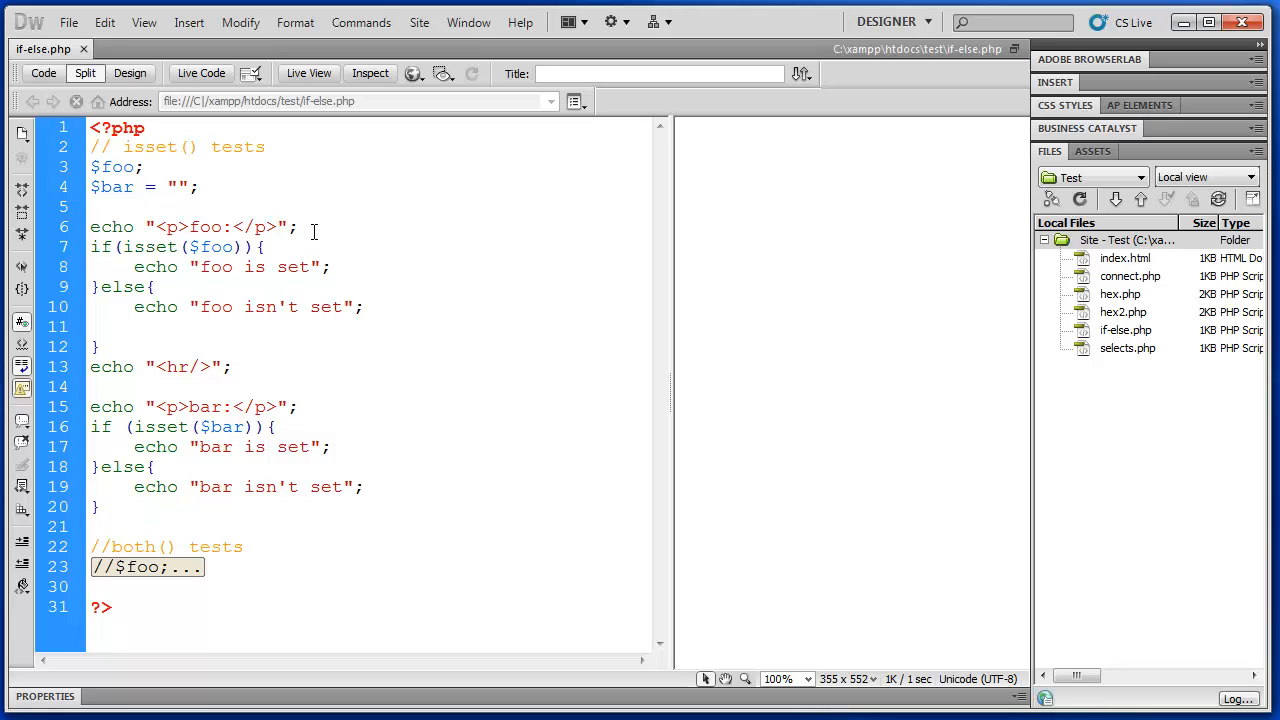
# Insert a blank line between the foo label echo and the if(isset($foo)) check.
pyautogui.click(298, 228)
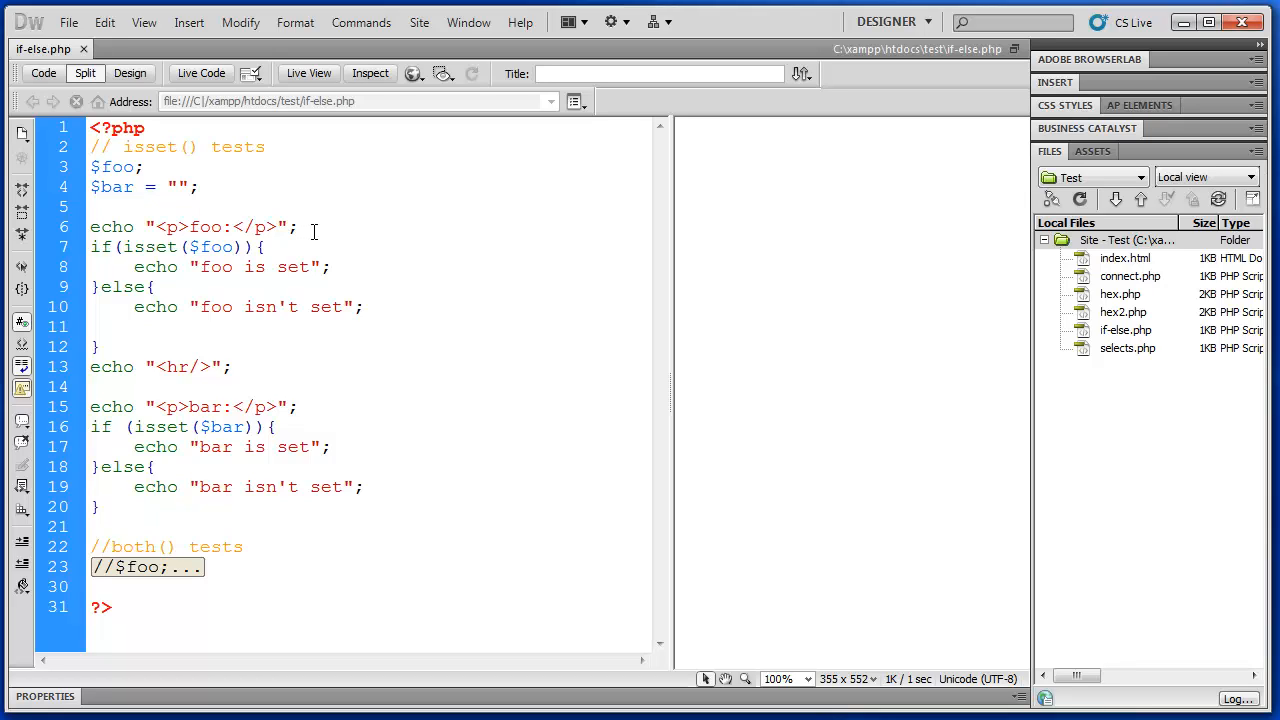
pyautogui.click(296, 228)
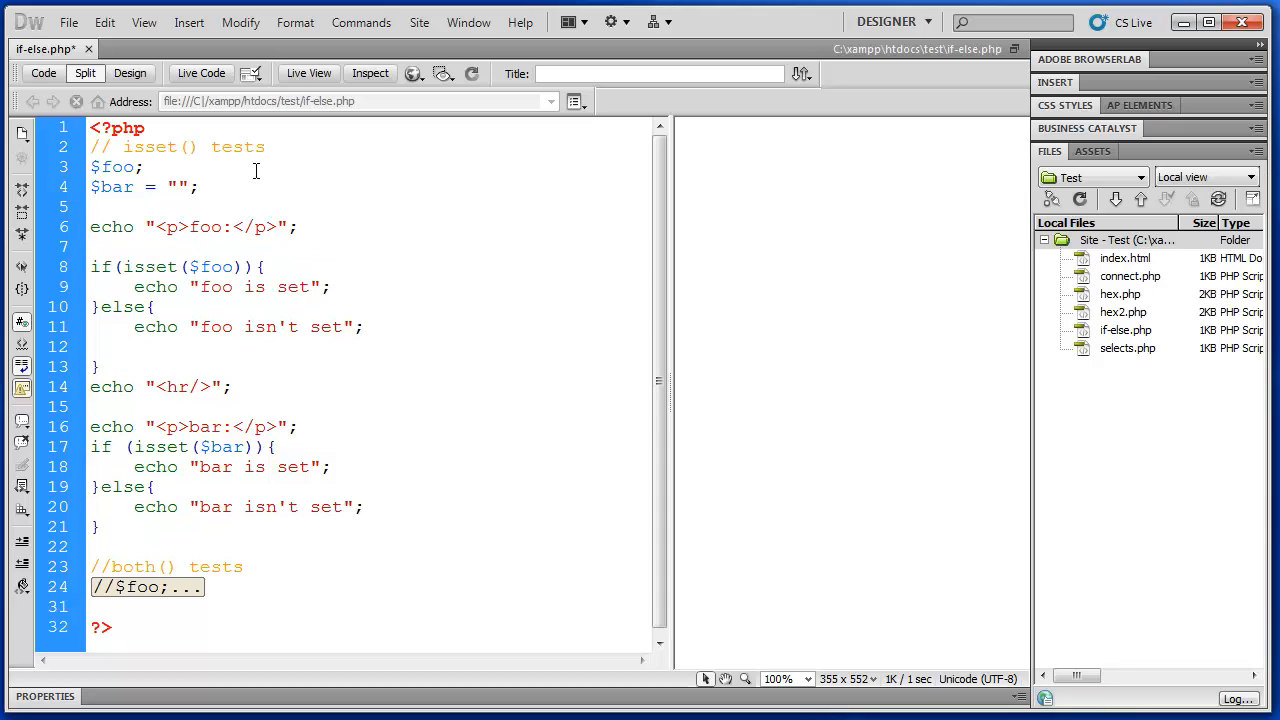
pyautogui.click(92, 248)
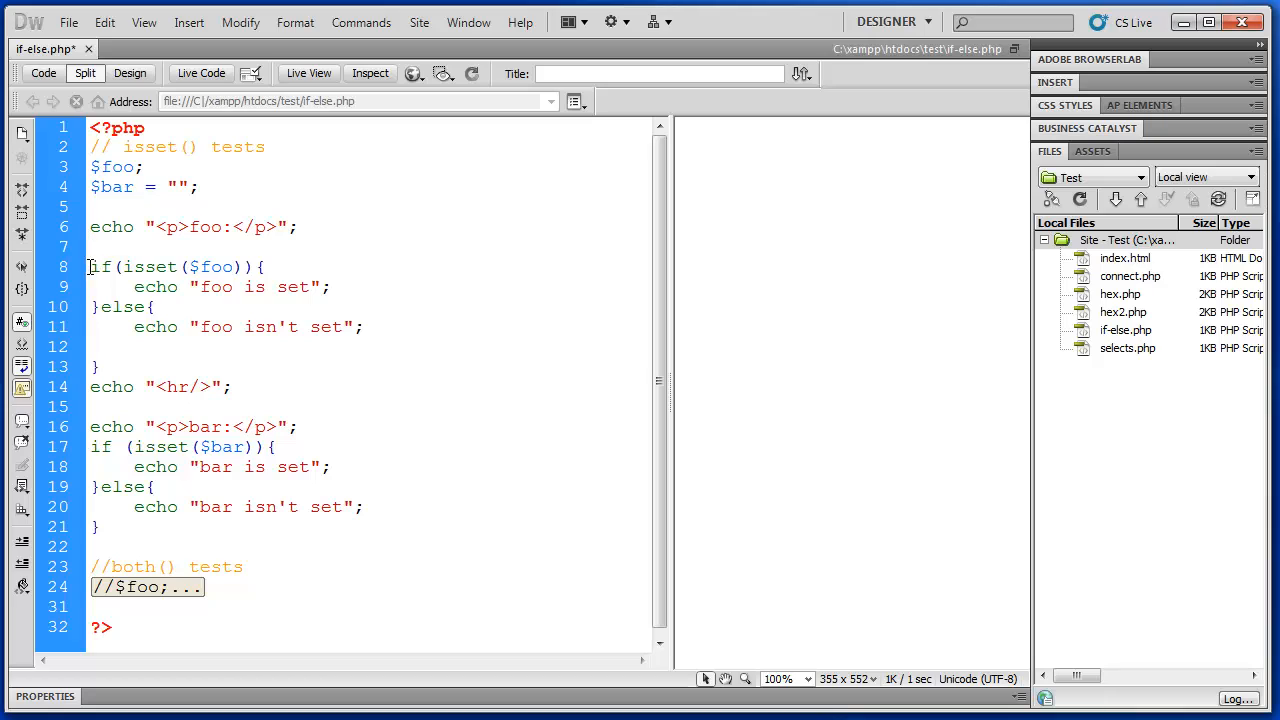
pyautogui.click(92, 248)
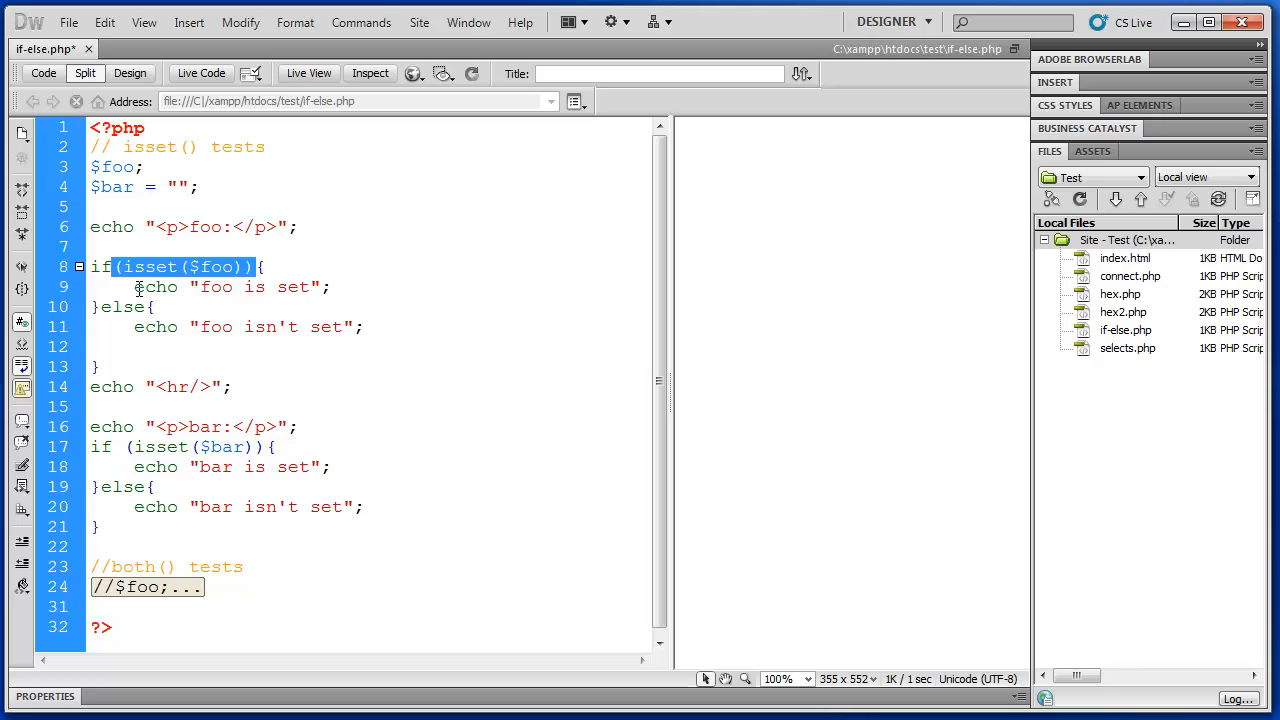
# Review the isset($foo) condition, the foo isn't set line and the $foo declaration.
pyautogui.doubleClick(230, 288)
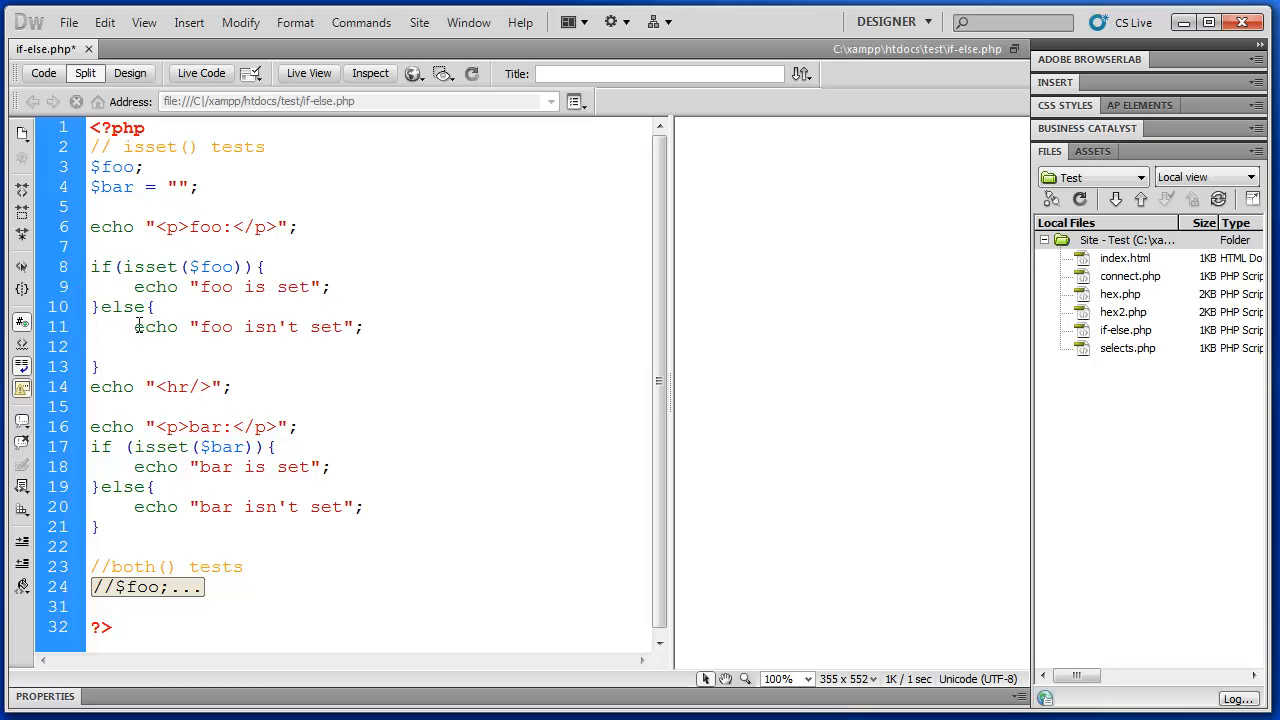
pyautogui.tripleClick(244, 328)
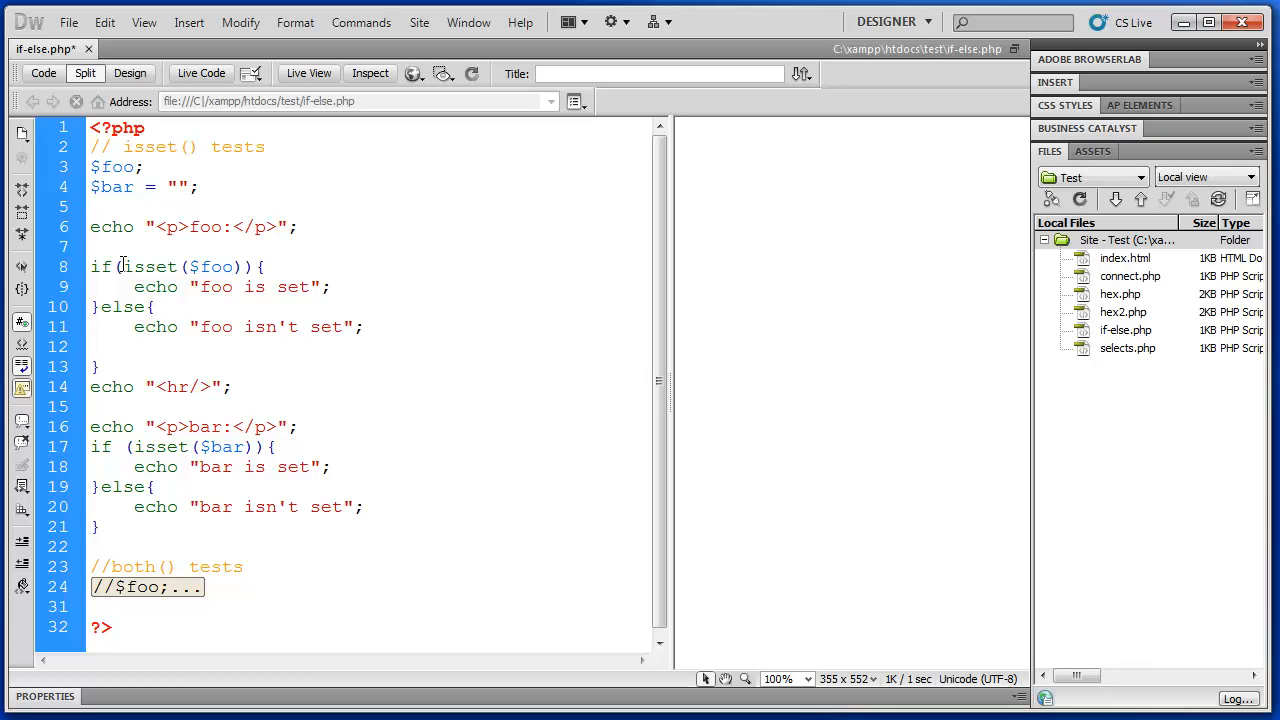
pyautogui.doubleClick(150, 266)
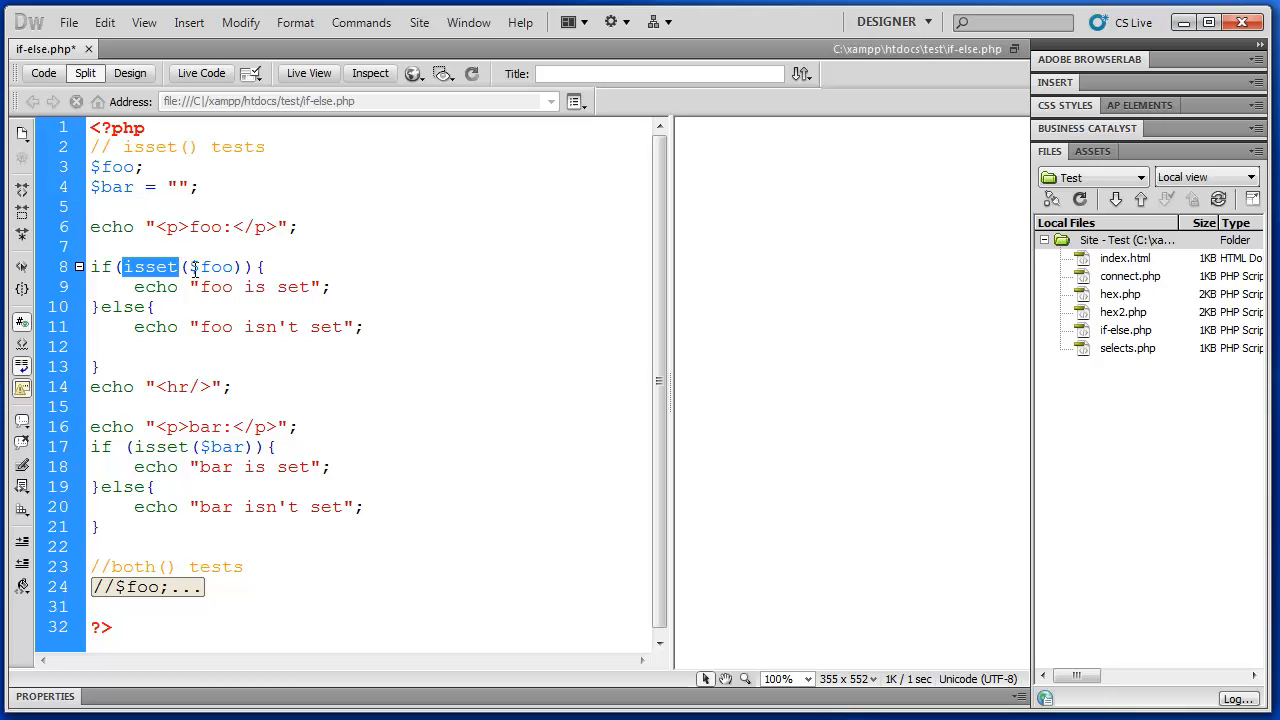
pyautogui.moveTo(180, 420)
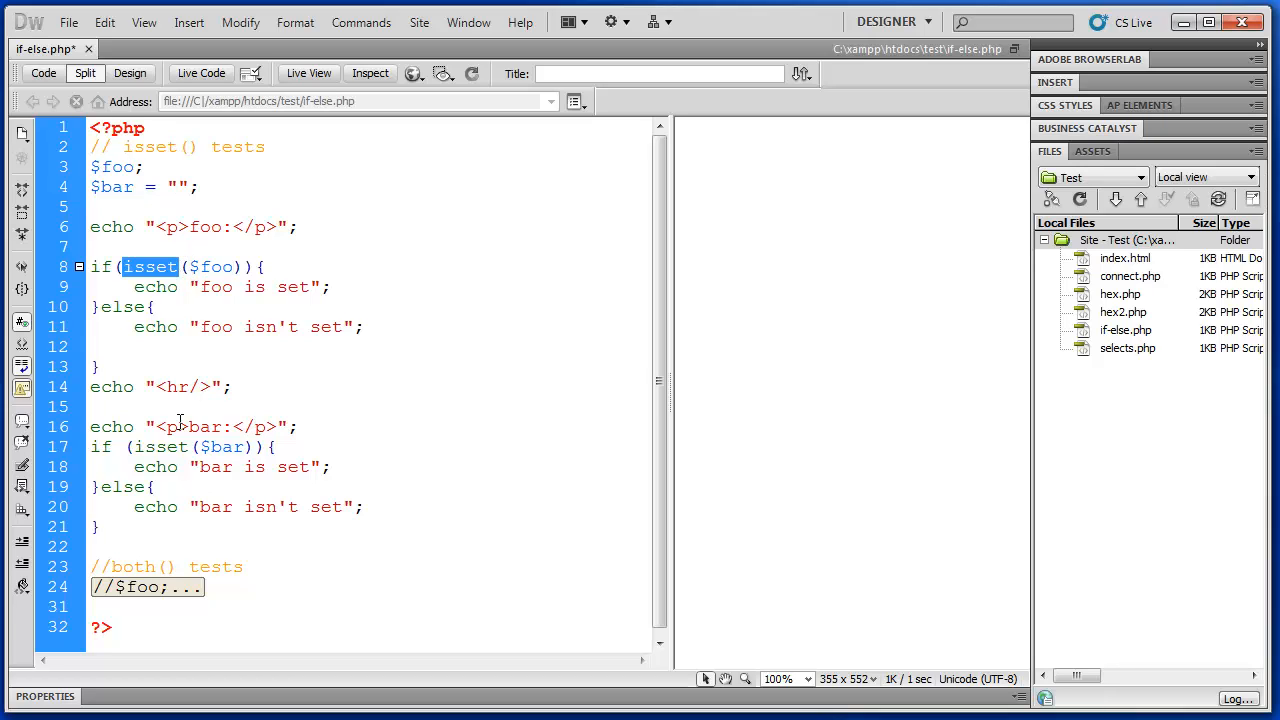
pyautogui.click(110, 168)
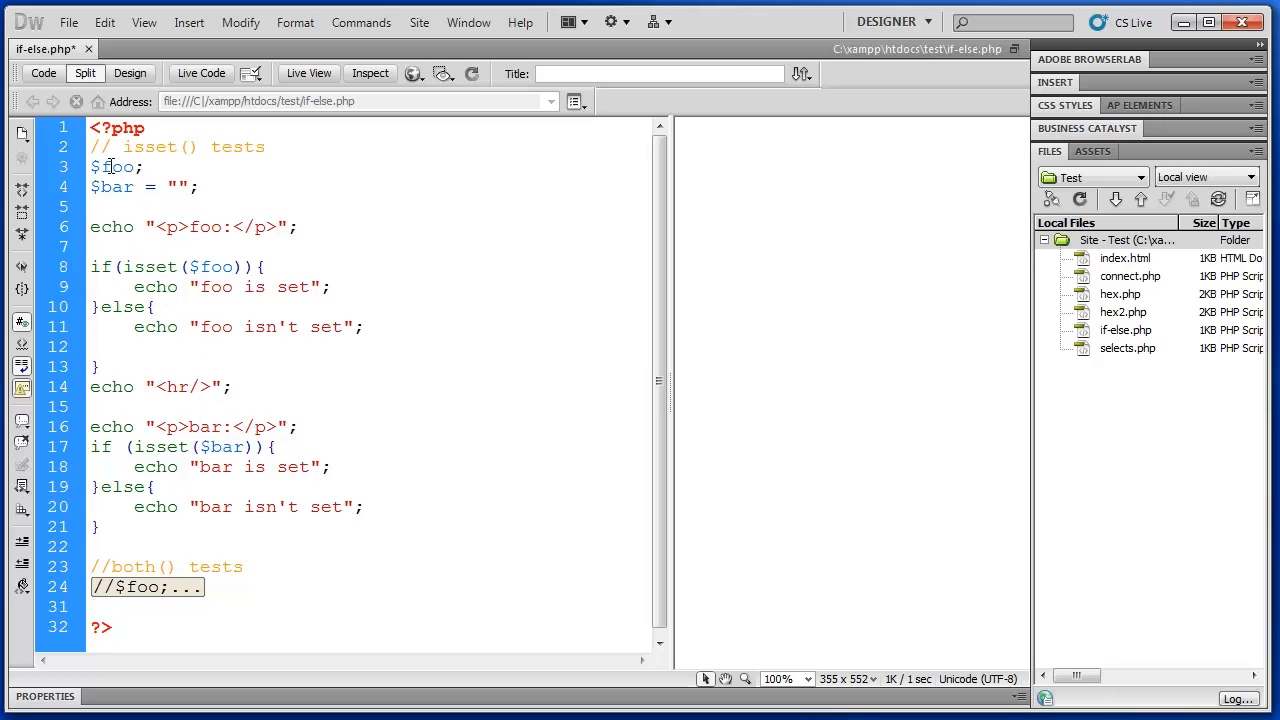
# Review the $foo declaration and the set messages for the $foo and $bar isset checks.
pyautogui.doubleClick(114, 166)
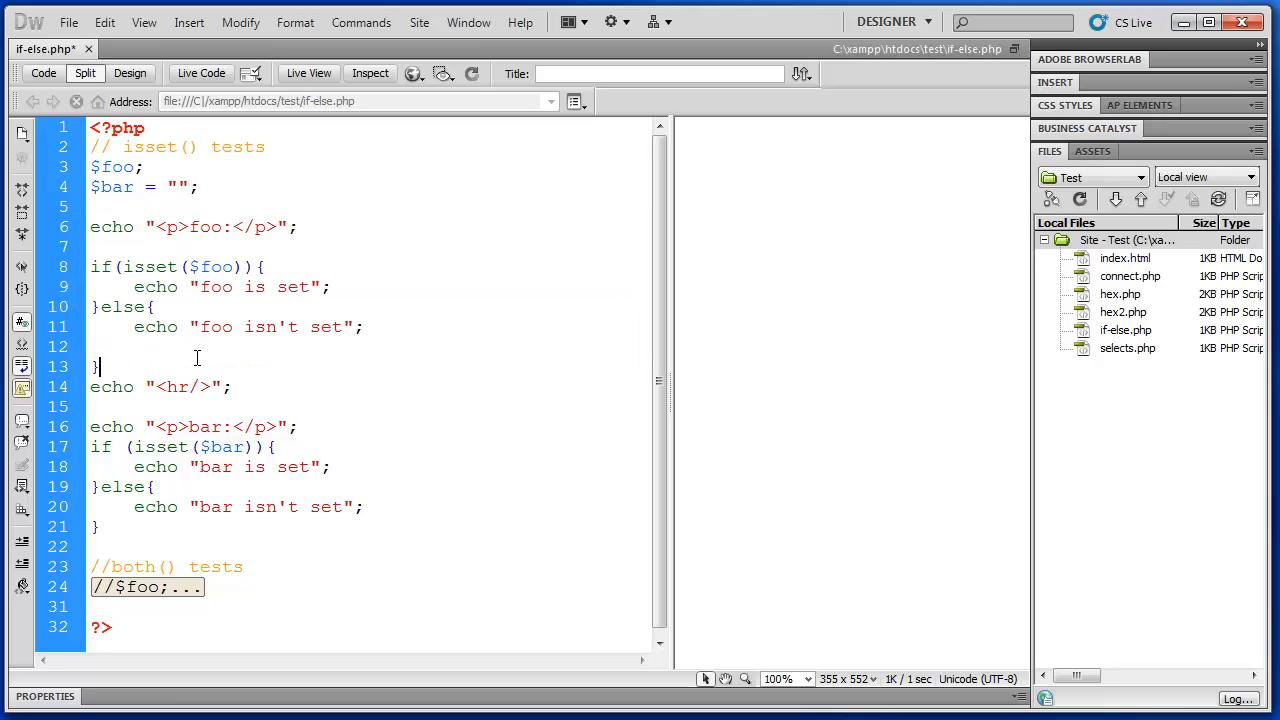
pyautogui.doubleClick(160, 268)
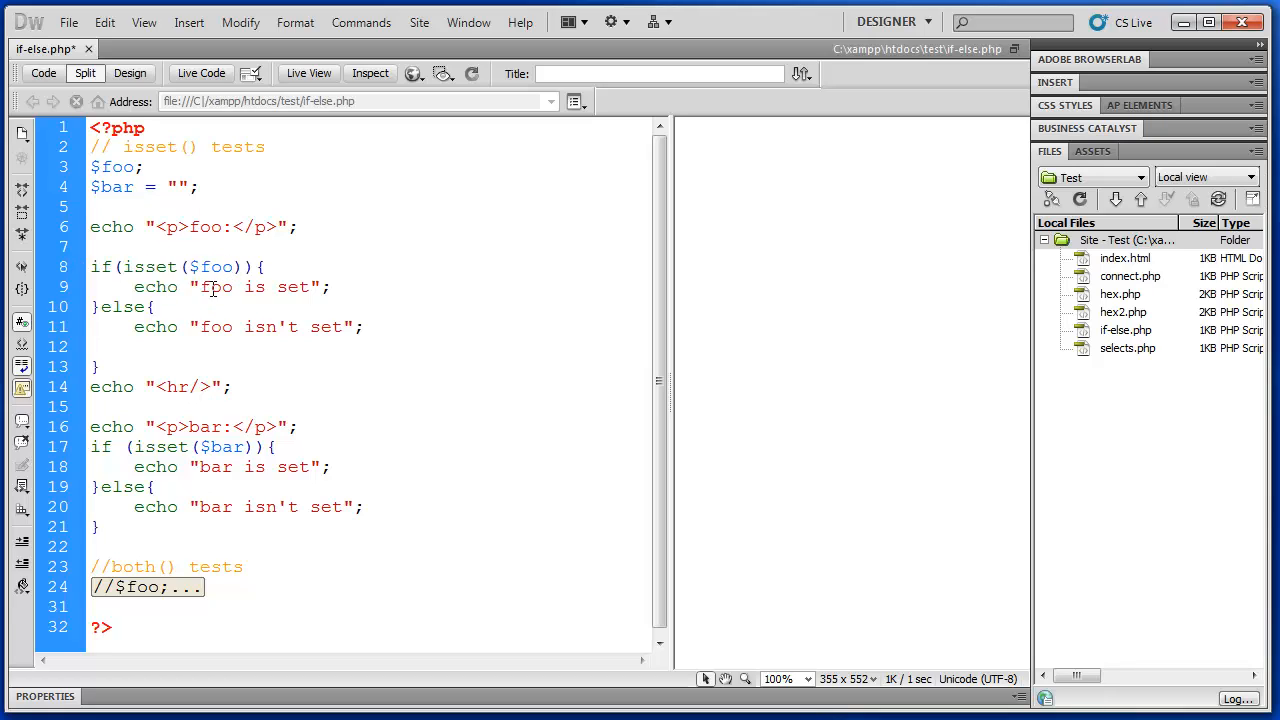
pyautogui.doubleClick(252, 288)
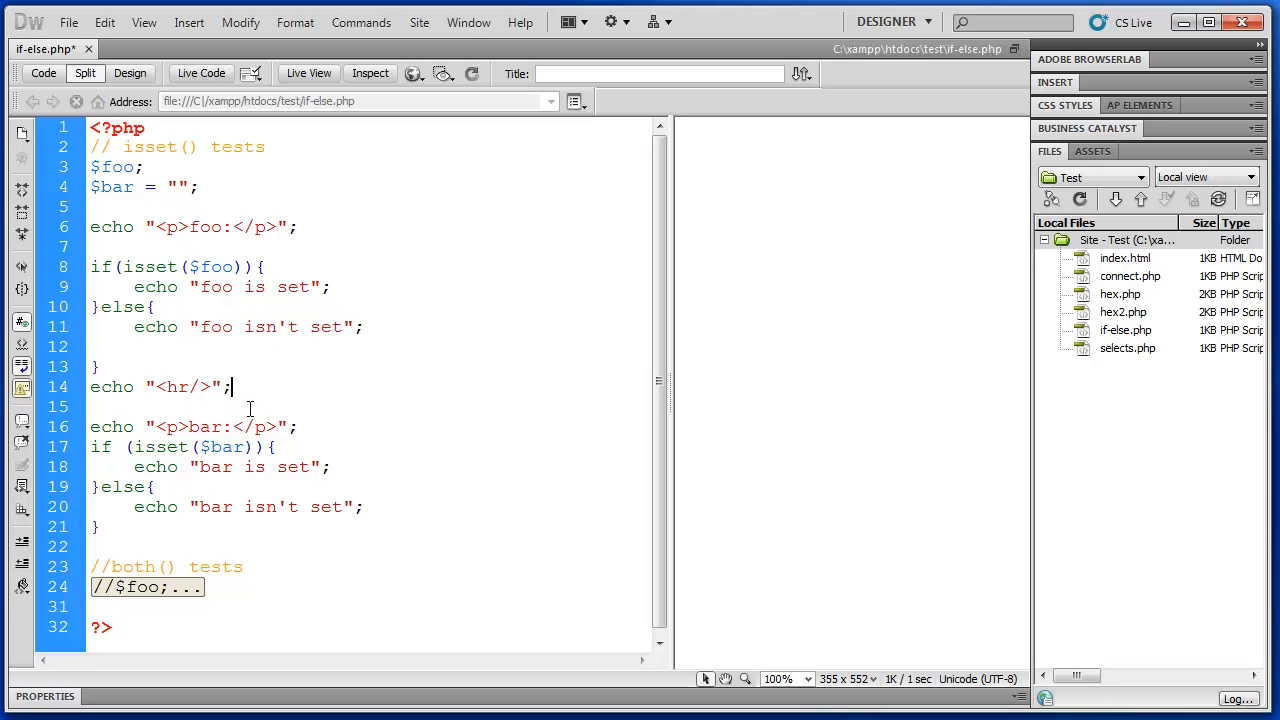
pyautogui.click(92, 448)
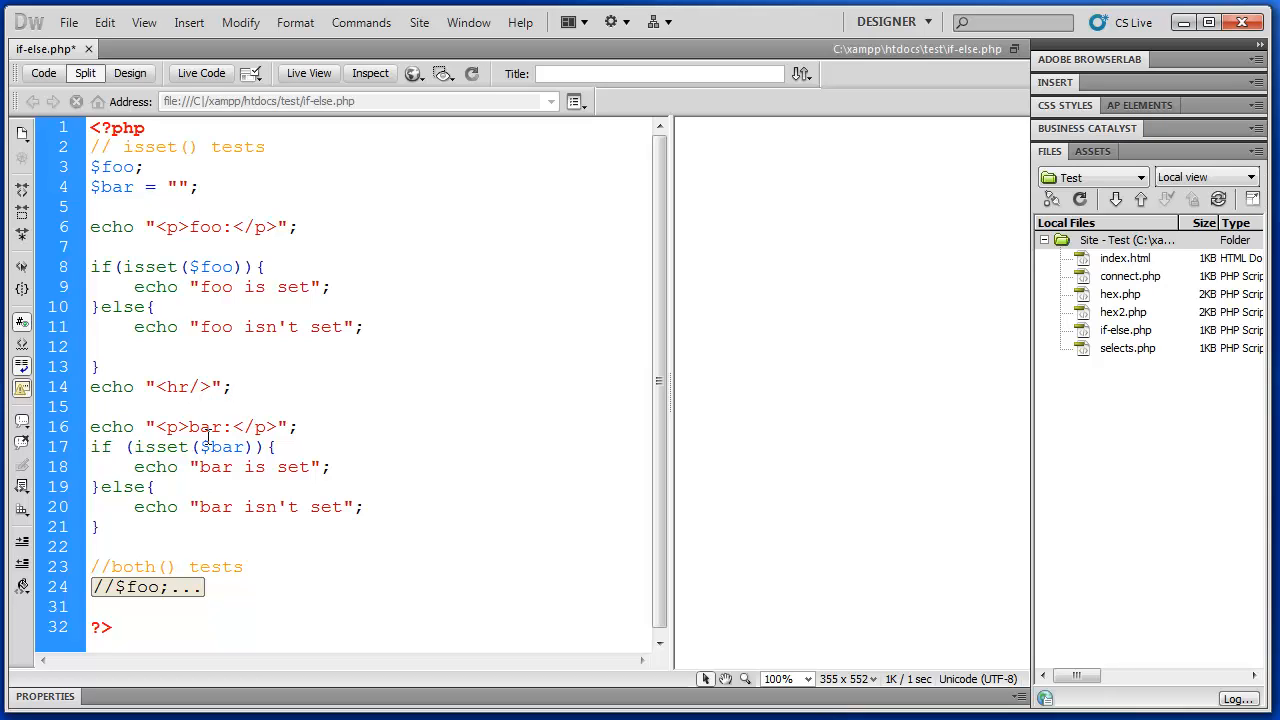
pyautogui.doubleClick(222, 448)
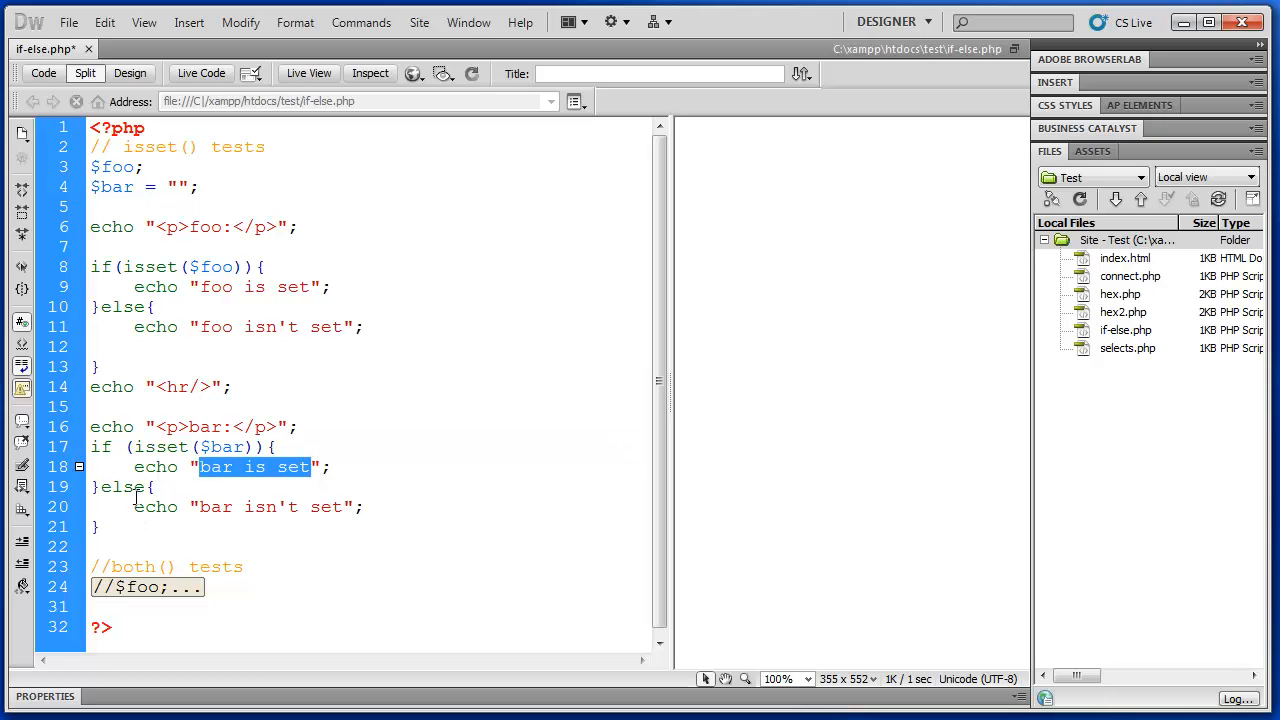
pyautogui.doubleClick(214, 508)
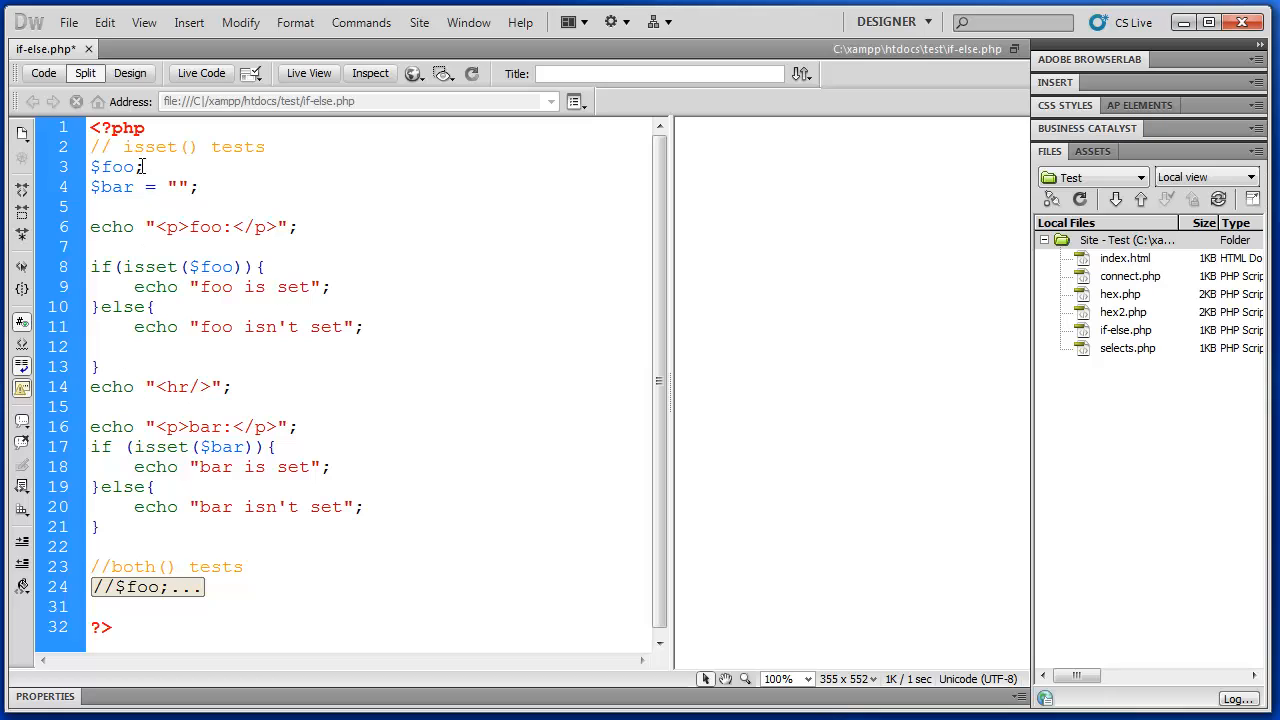
# Leave $foo declared with no value and $bar assigned an empty string "".
pyautogui.click(92, 546)
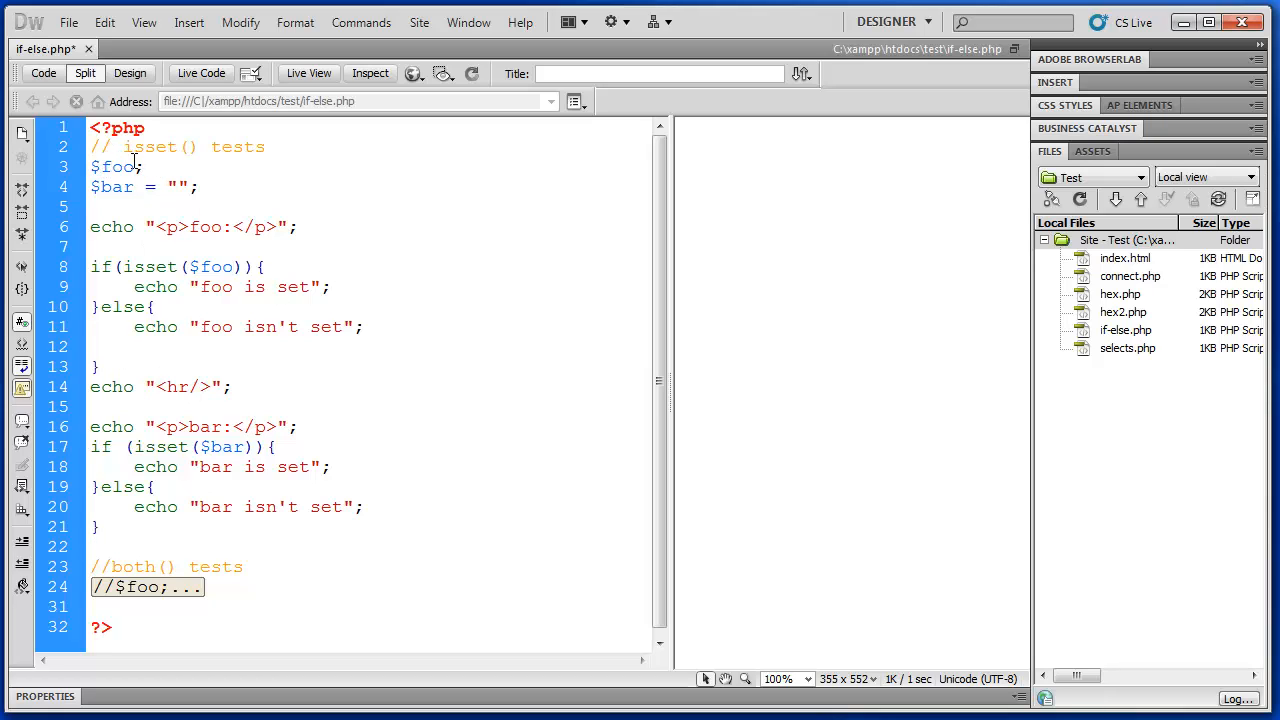
pyautogui.click(92, 548)
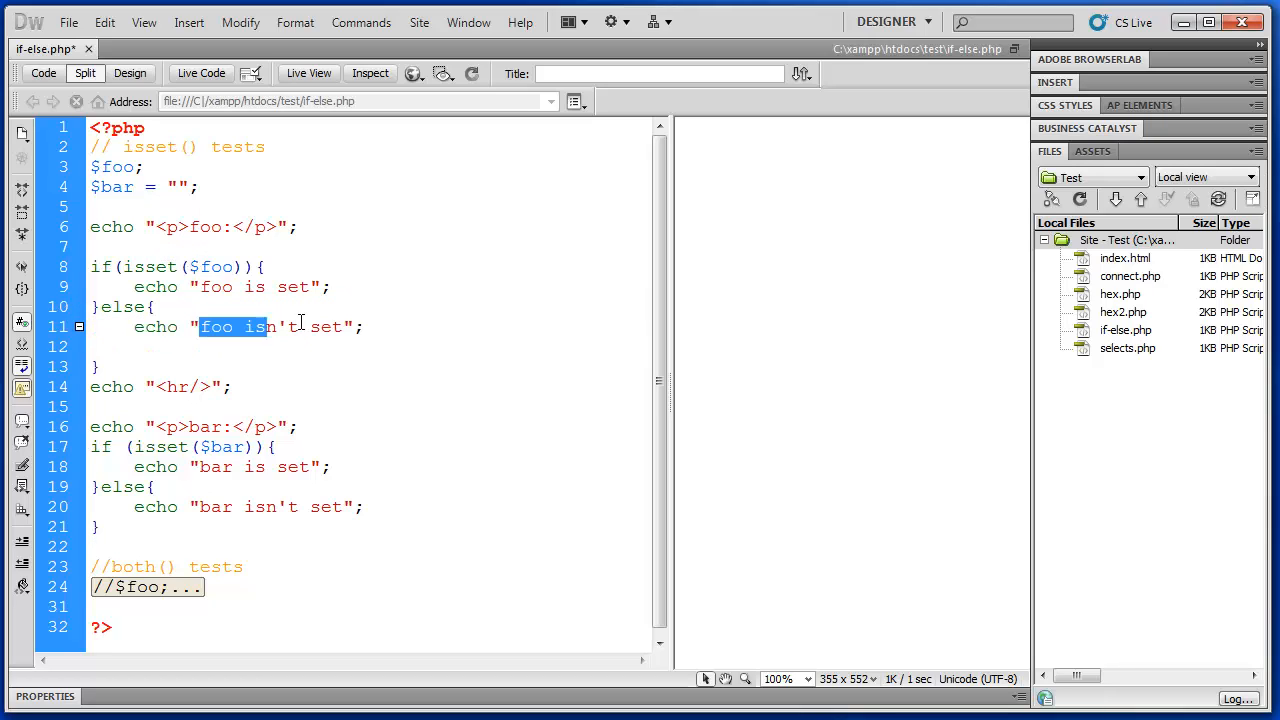
pyautogui.click(130, 190)
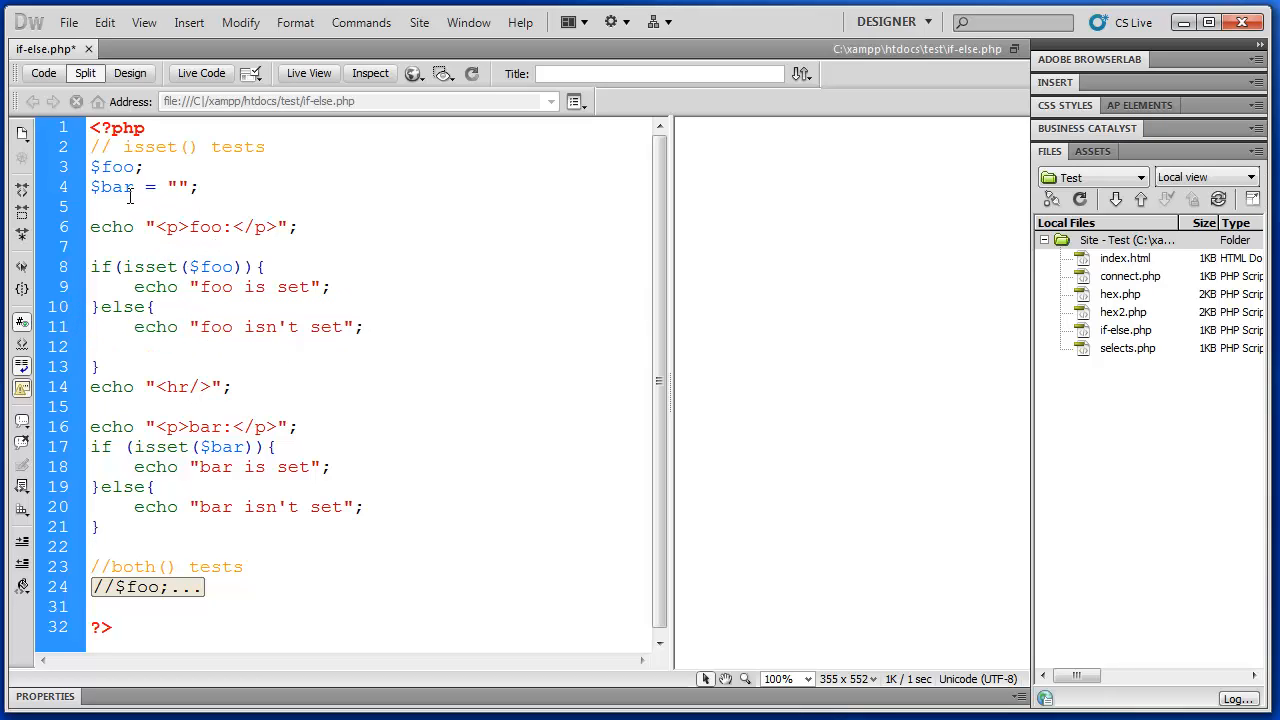
pyautogui.doubleClick(112, 188)
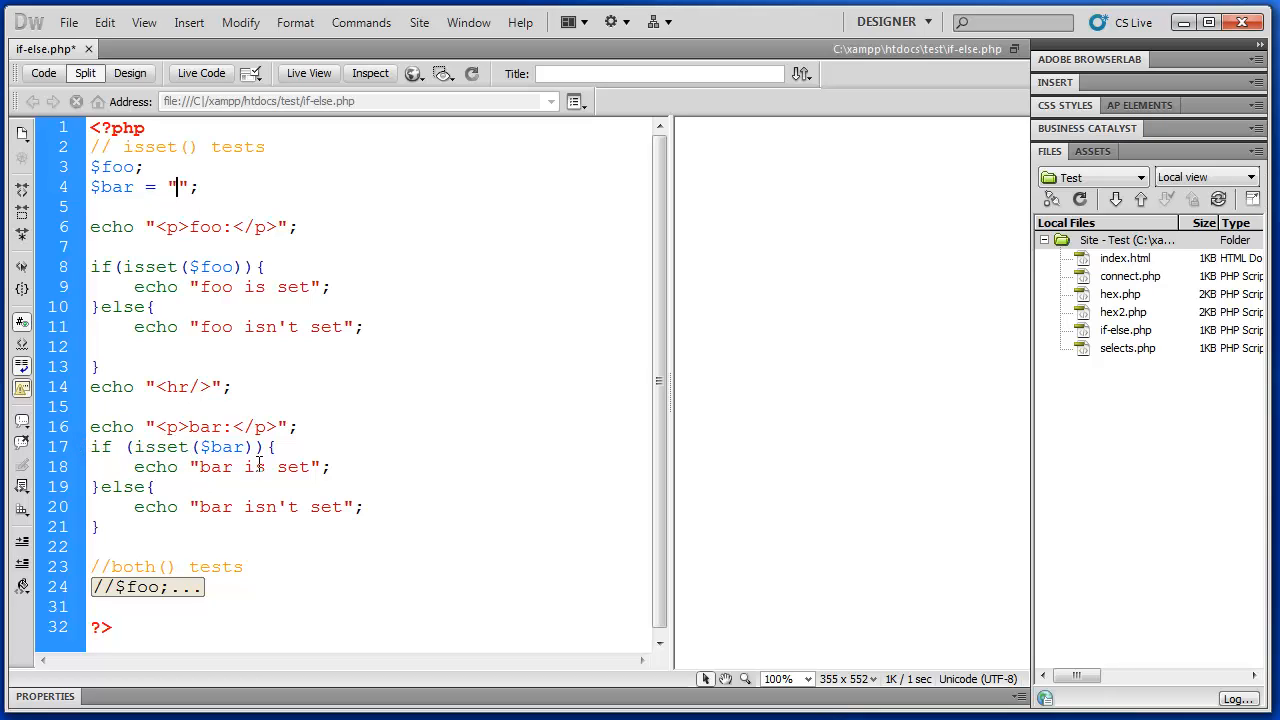
pyautogui.moveTo(412, 72)
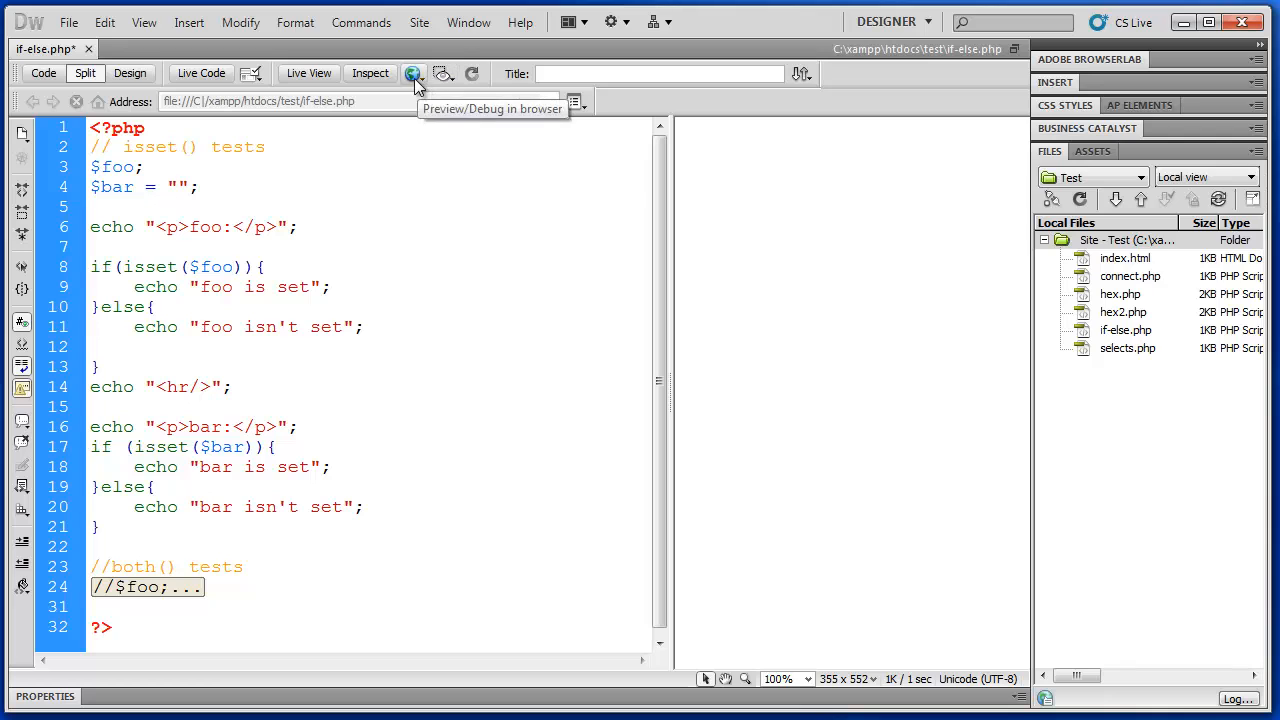
# Preview the script in the browser, saving first, to see foo isn't set and bar is set.
pyautogui.click(412, 72)
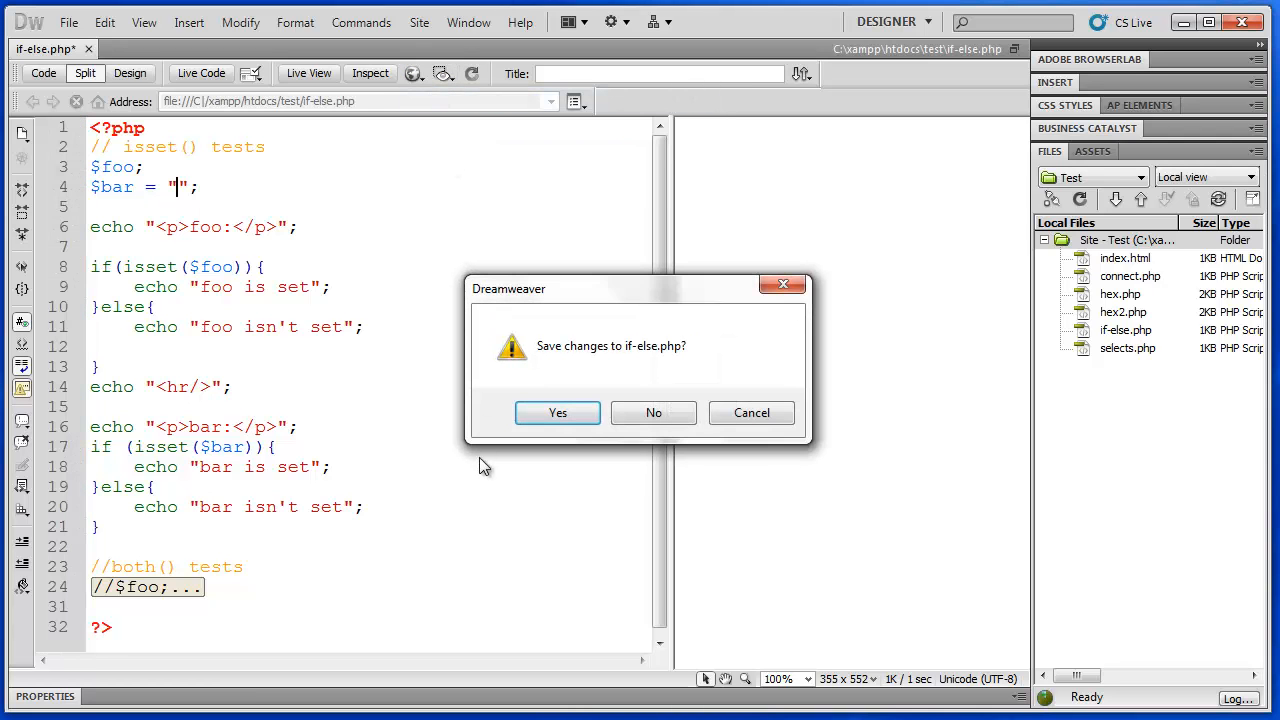
pyautogui.click(556, 412)
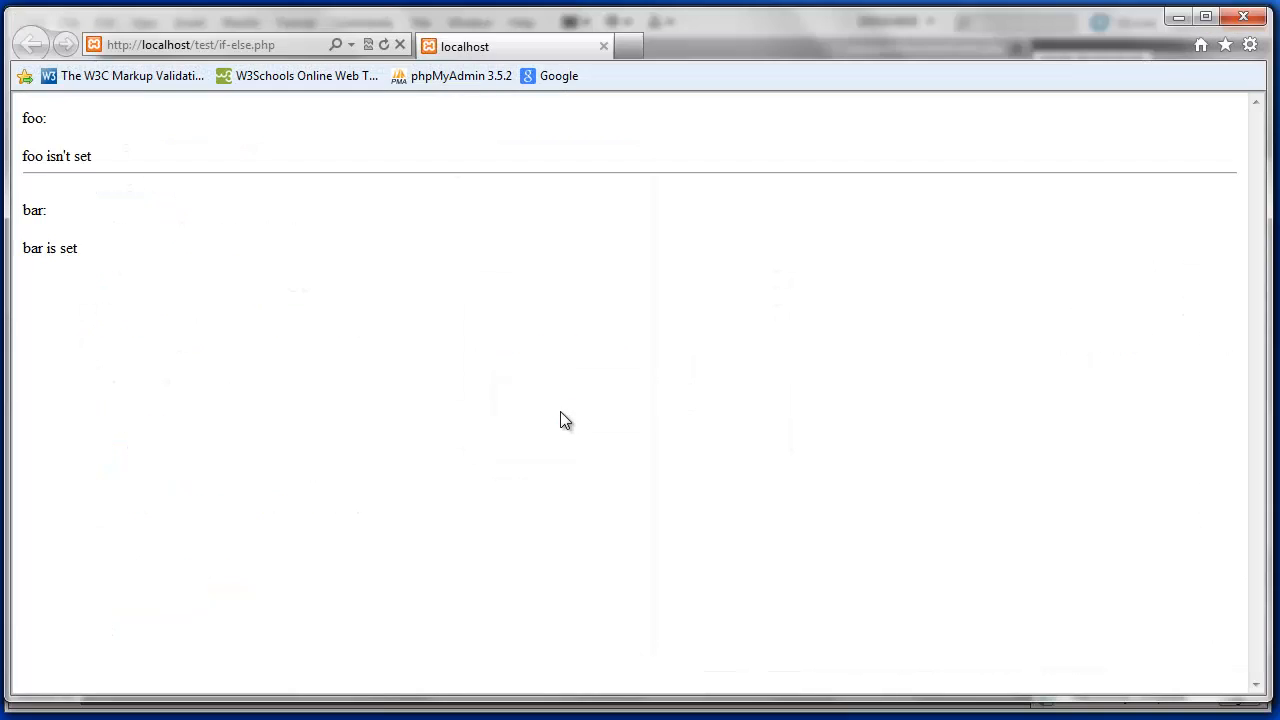
pyautogui.moveTo(32, 124)
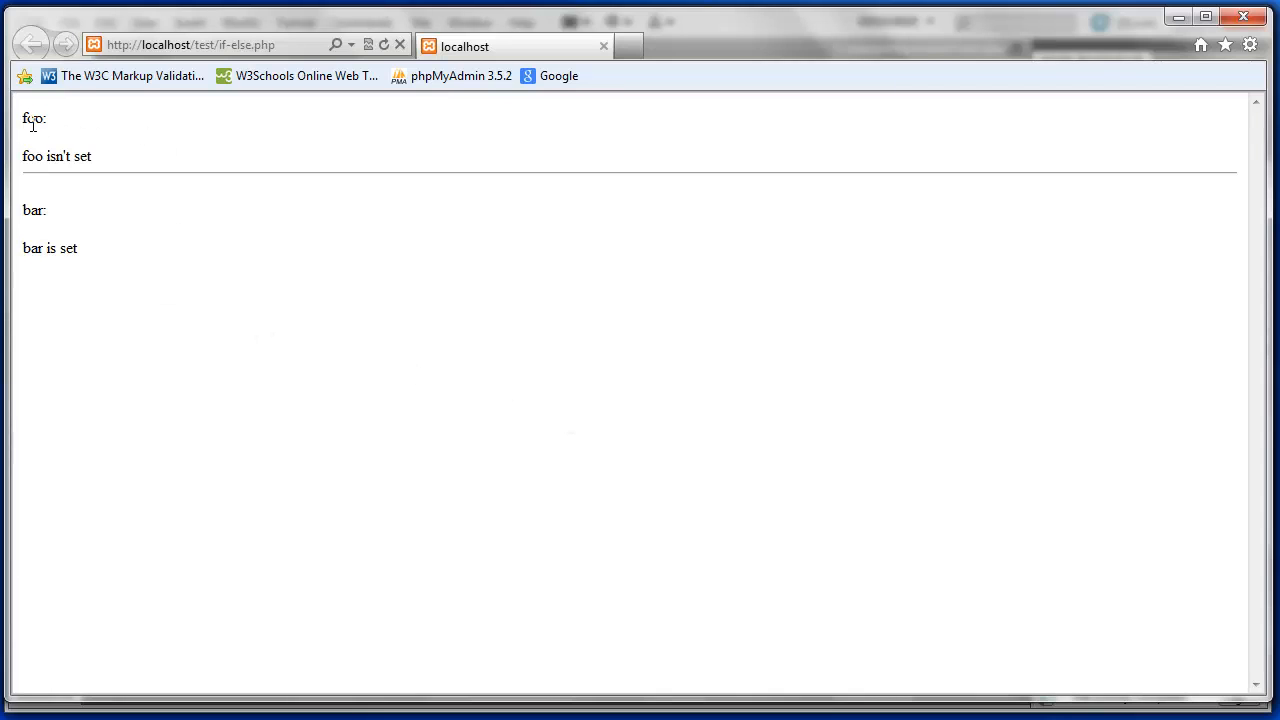
pyautogui.moveTo(42, 268)
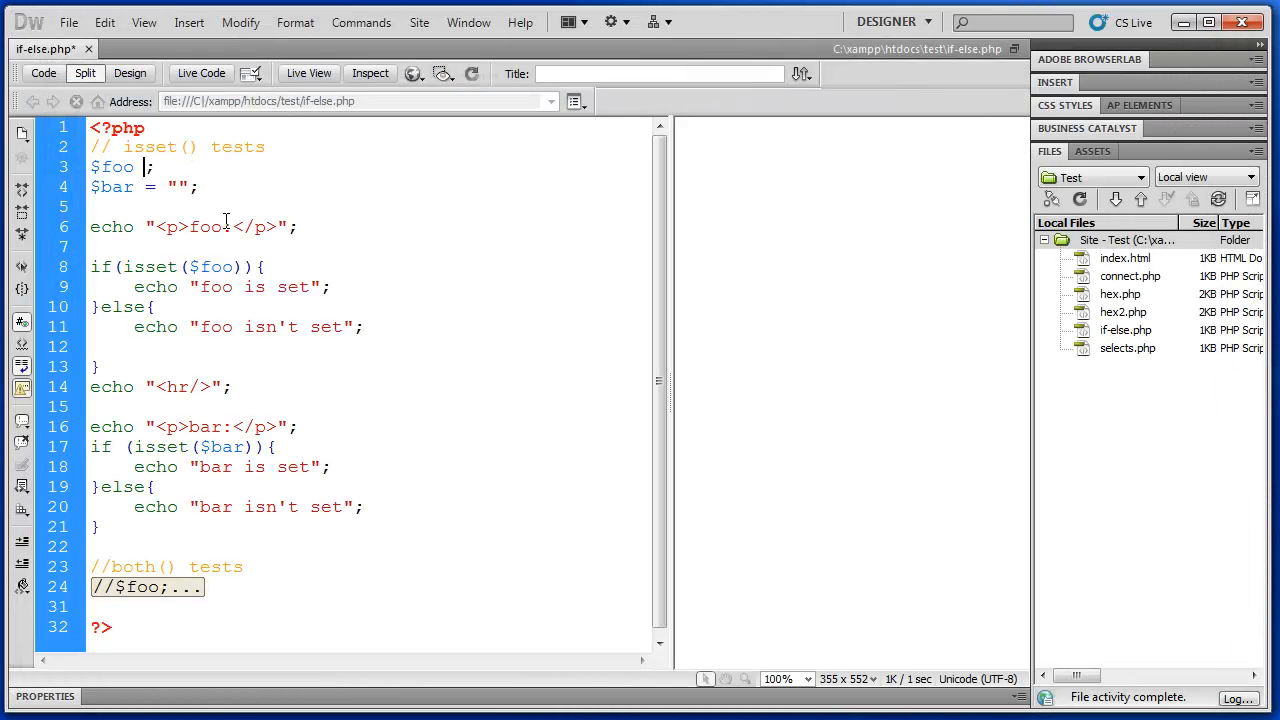
pyautogui.write('= Hello"')
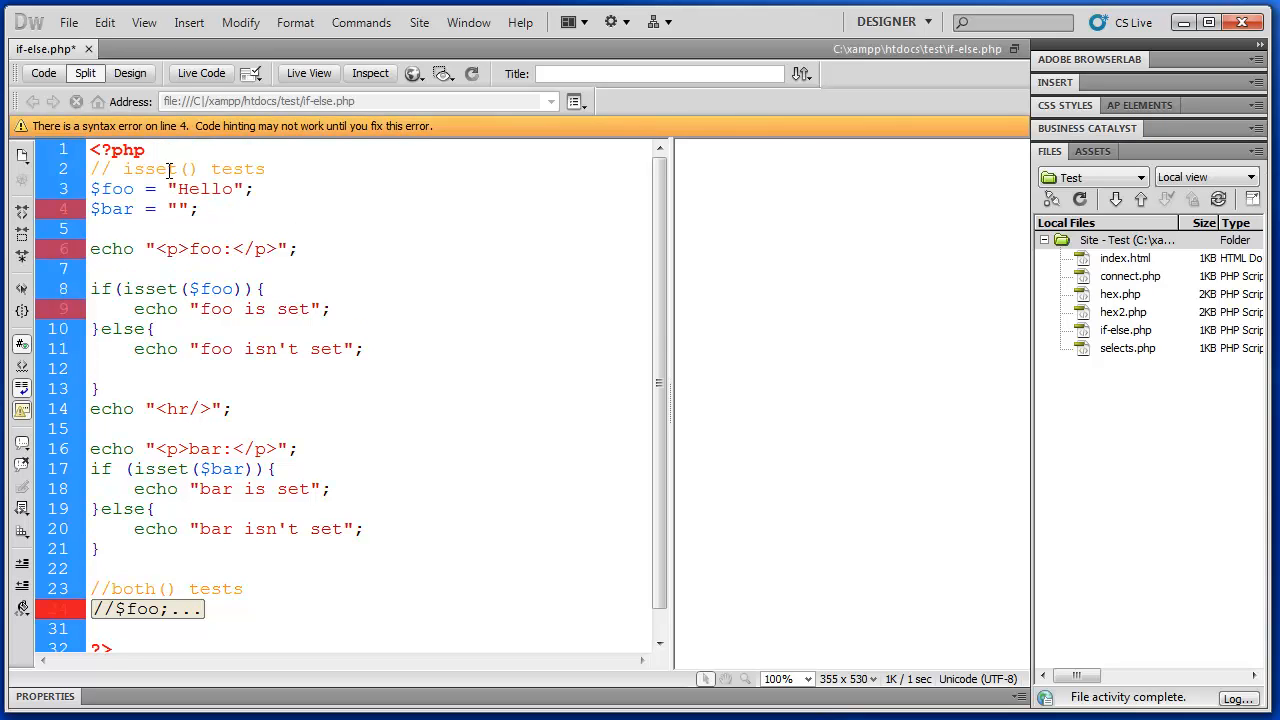
pyautogui.click(412, 72)
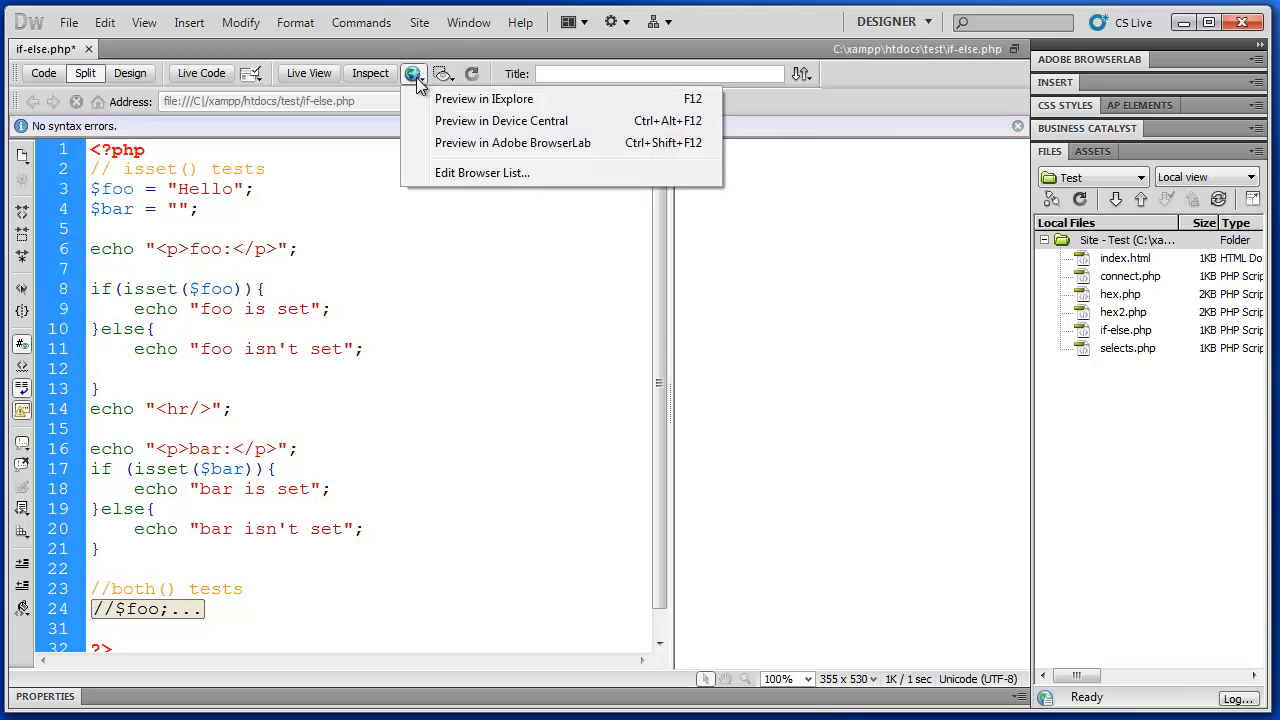
pyautogui.click(484, 98)
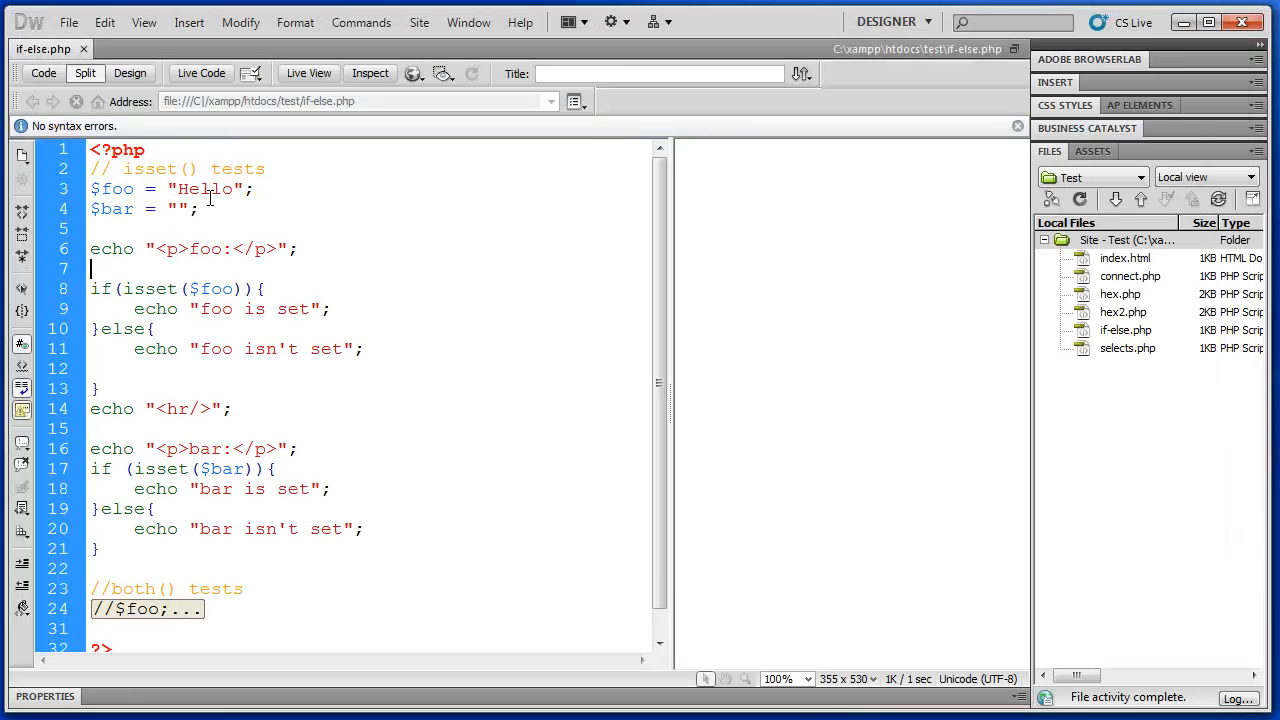
pyautogui.doubleClick(204, 188)
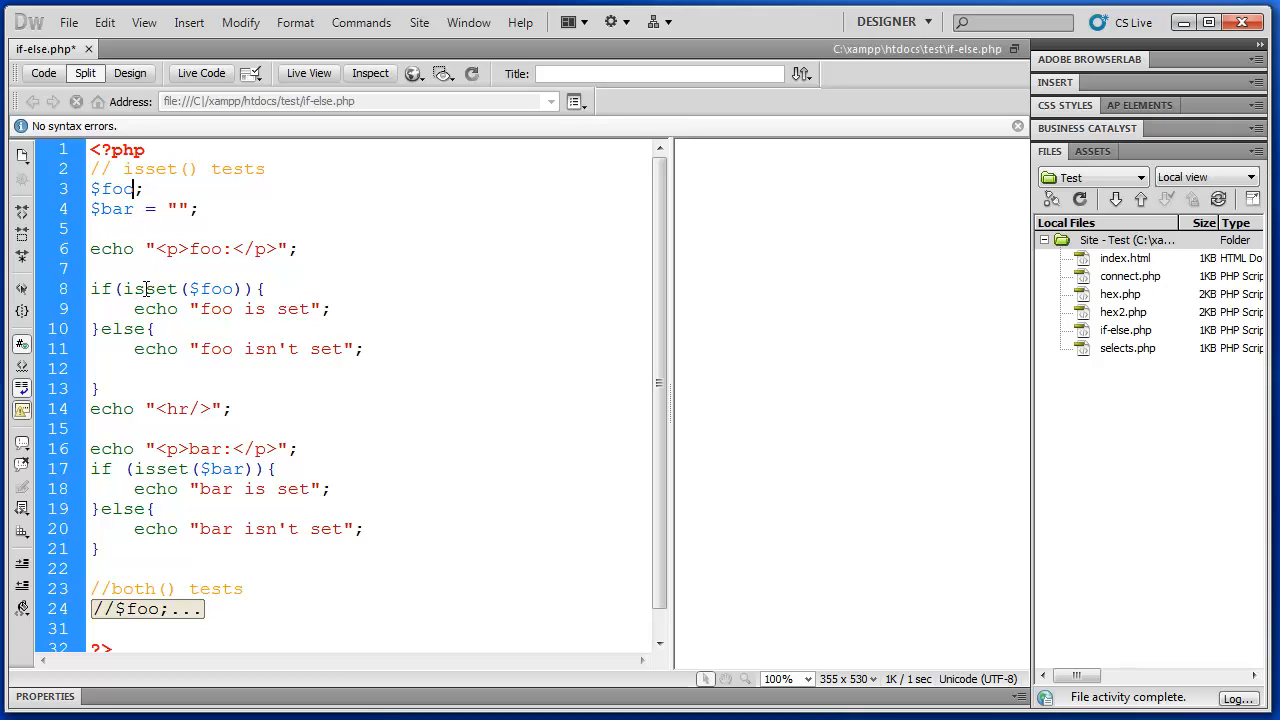
# Change the foo check to empty() and assign $foo the value "hello".
pyautogui.doubleClick(148, 288)
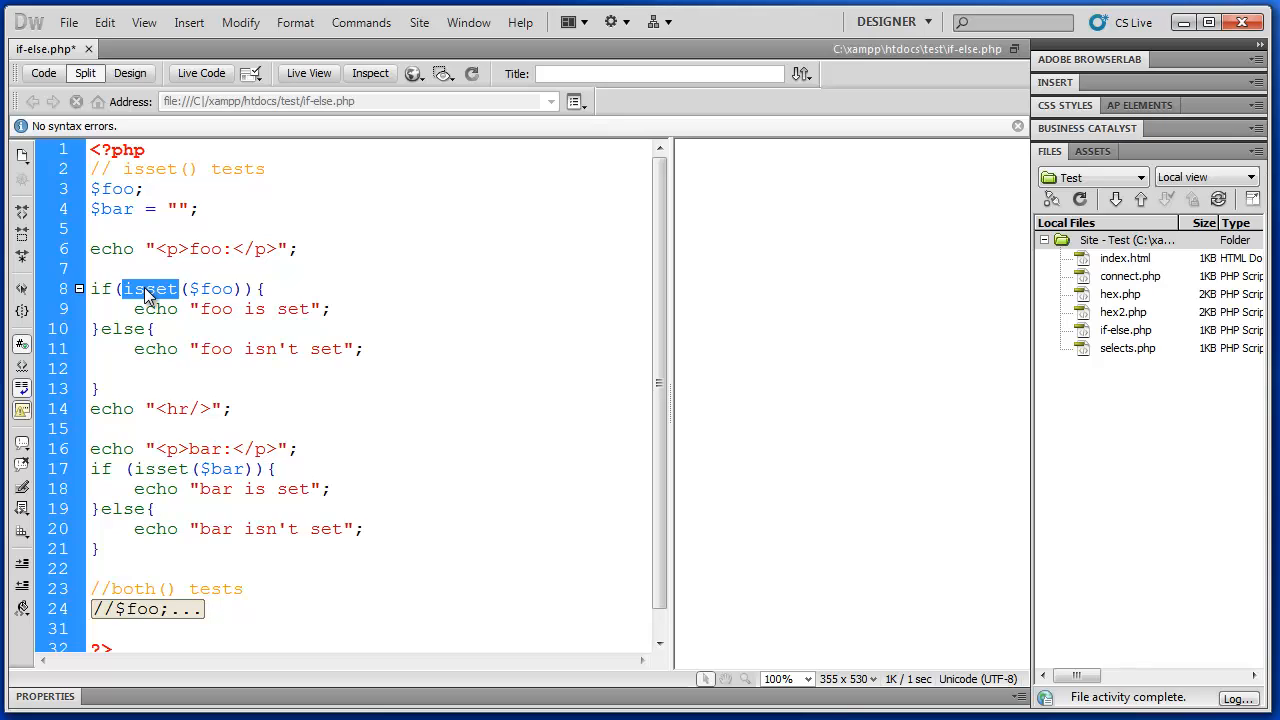
pyautogui.write('empty')
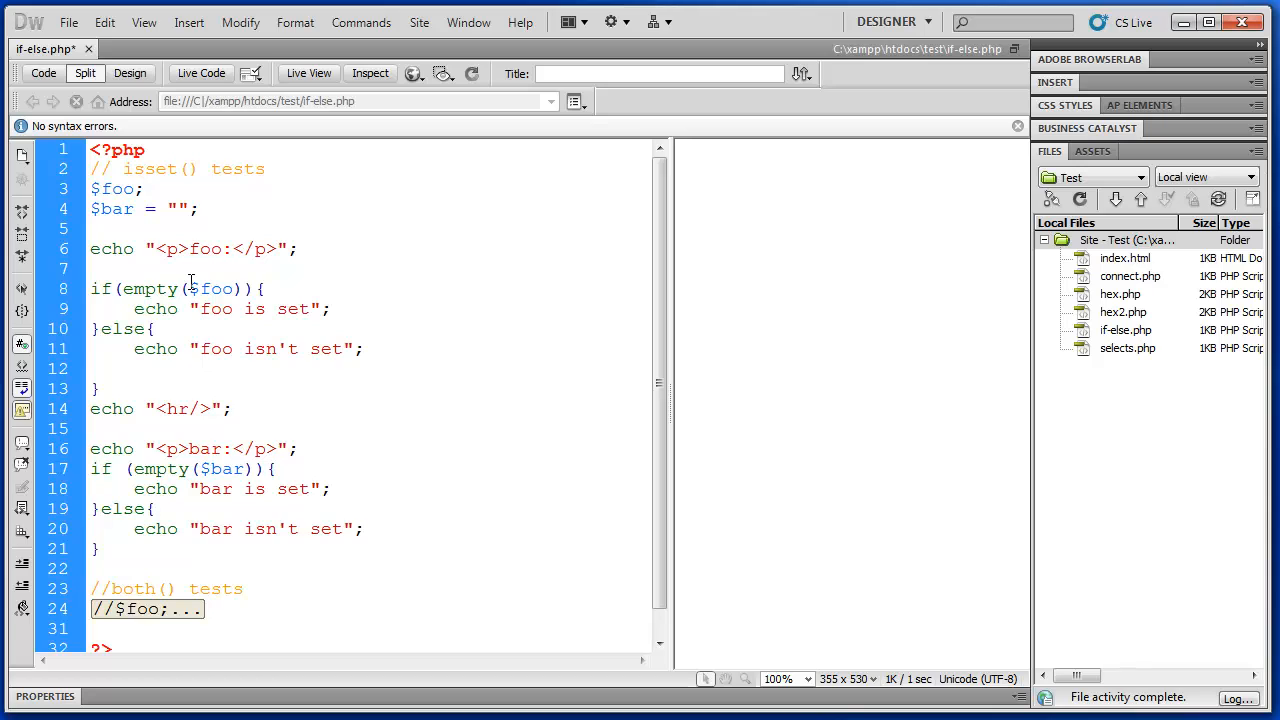
pyautogui.moveTo(178, 230)
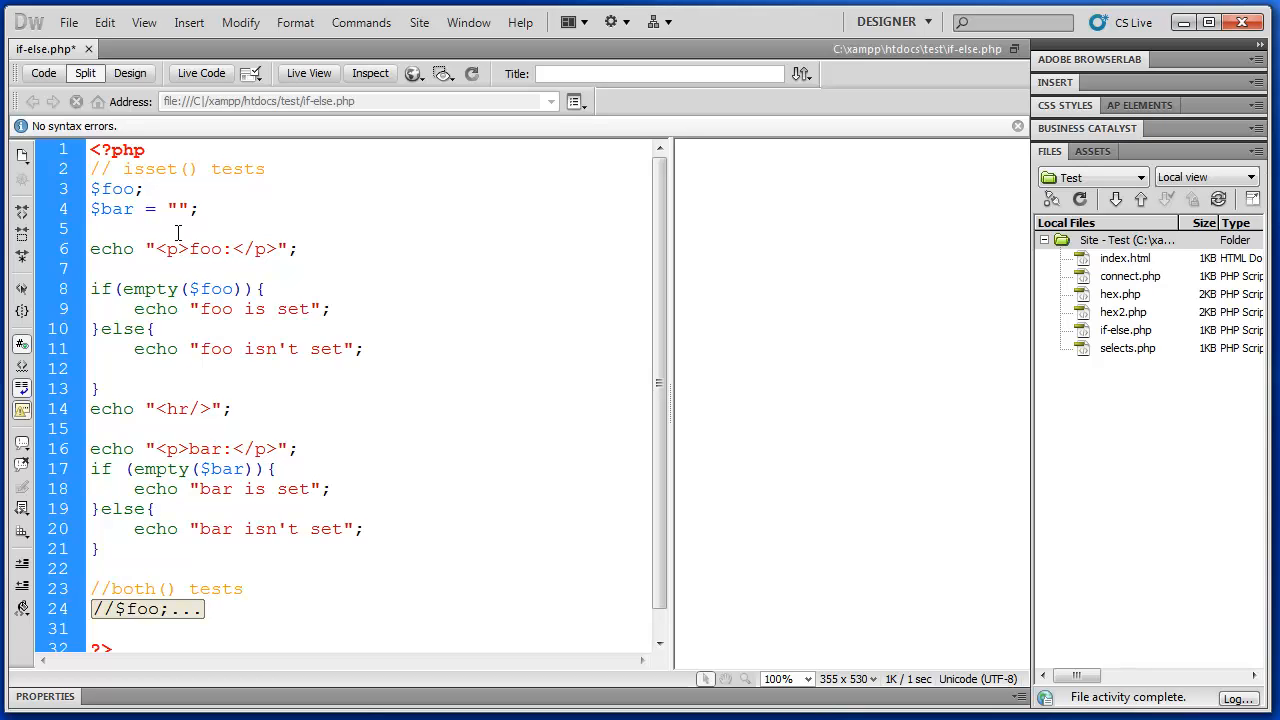
pyautogui.click(228, 408)
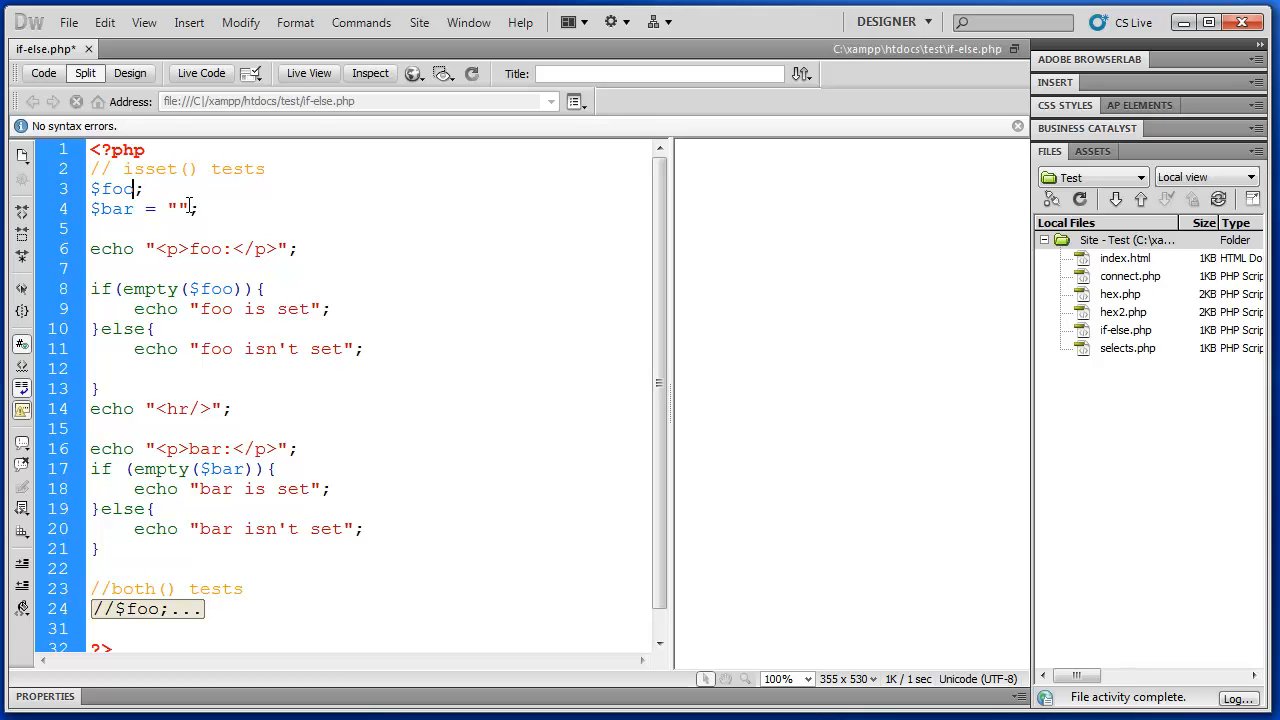
pyautogui.write('=')
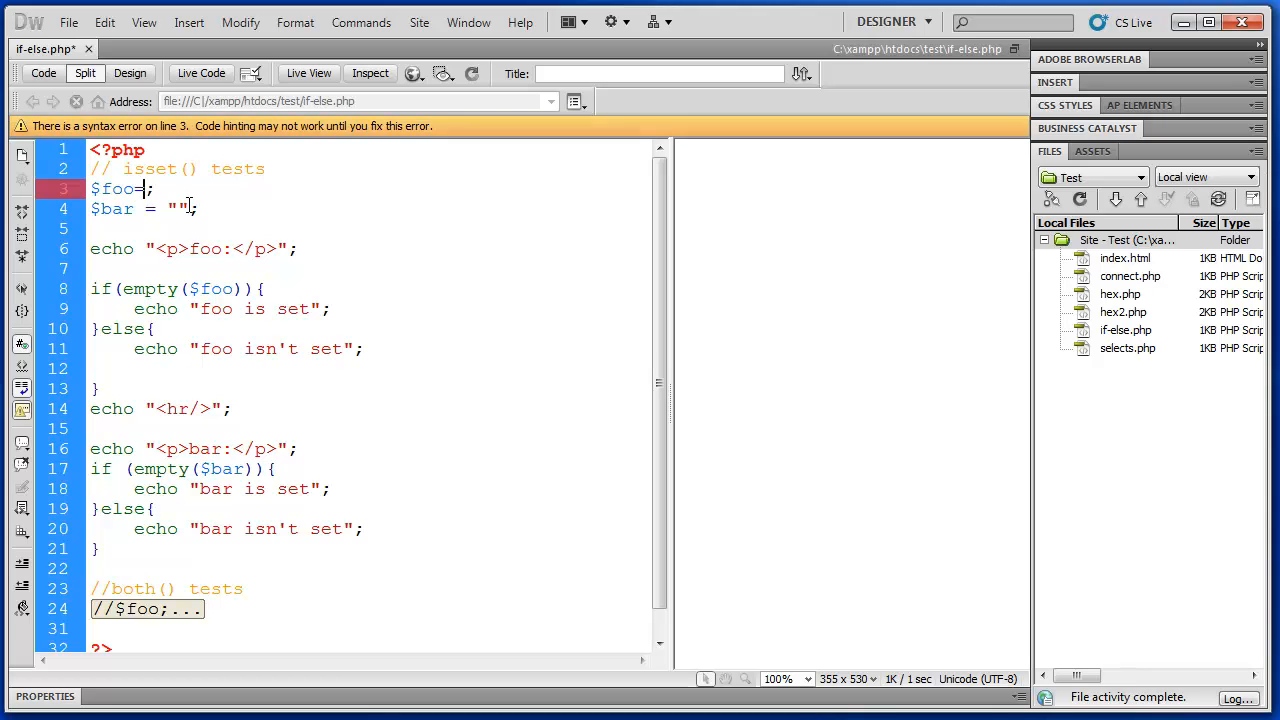
pyautogui.write('<br>')
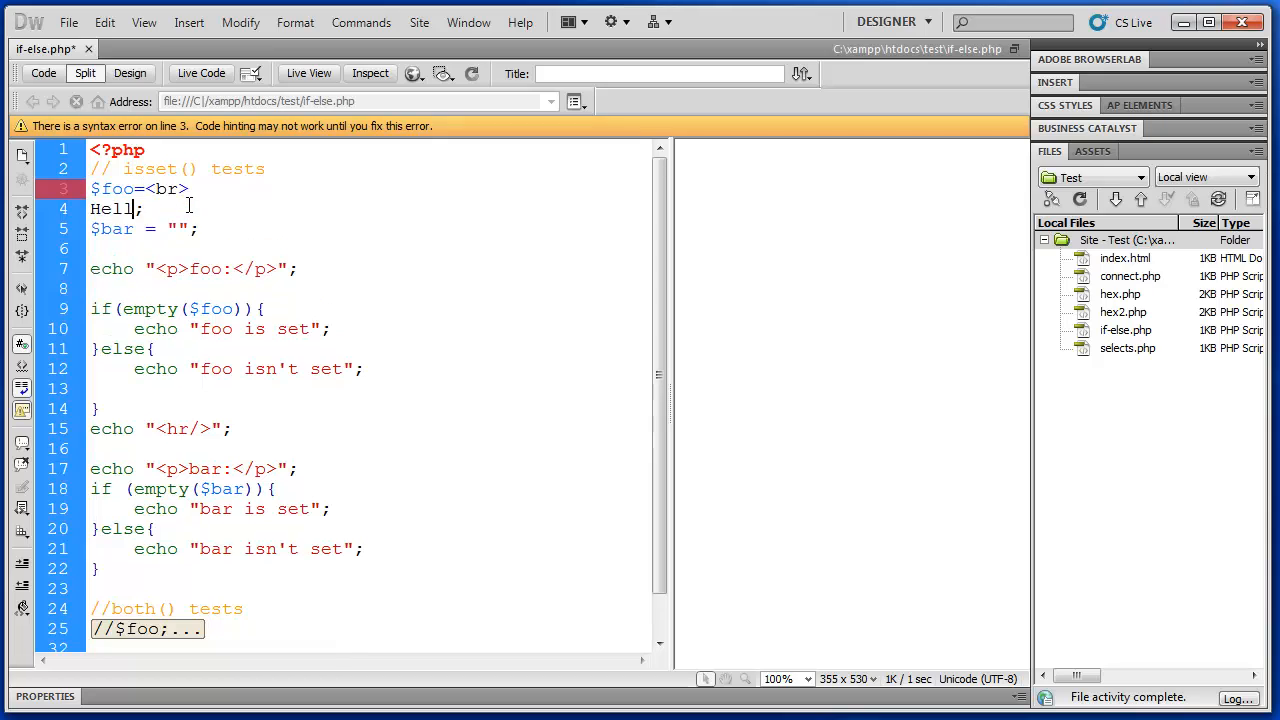
pyautogui.press('BackSpace')
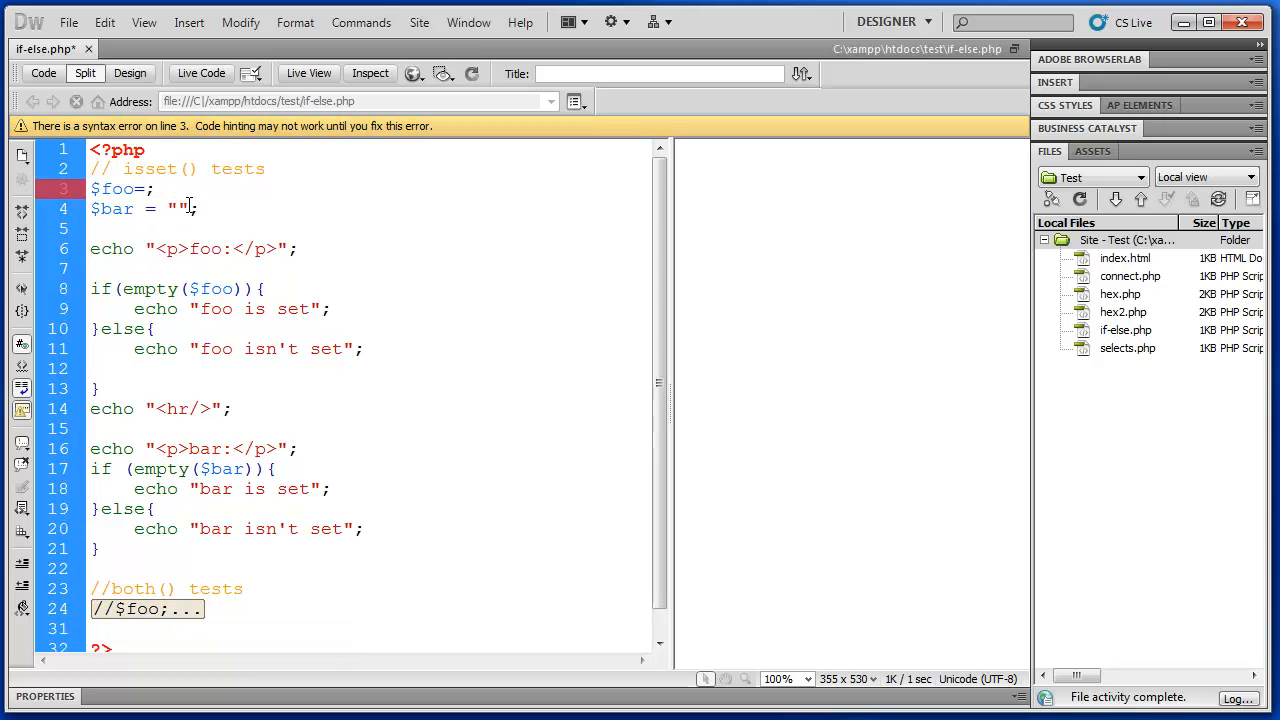
pyautogui.write('"h')
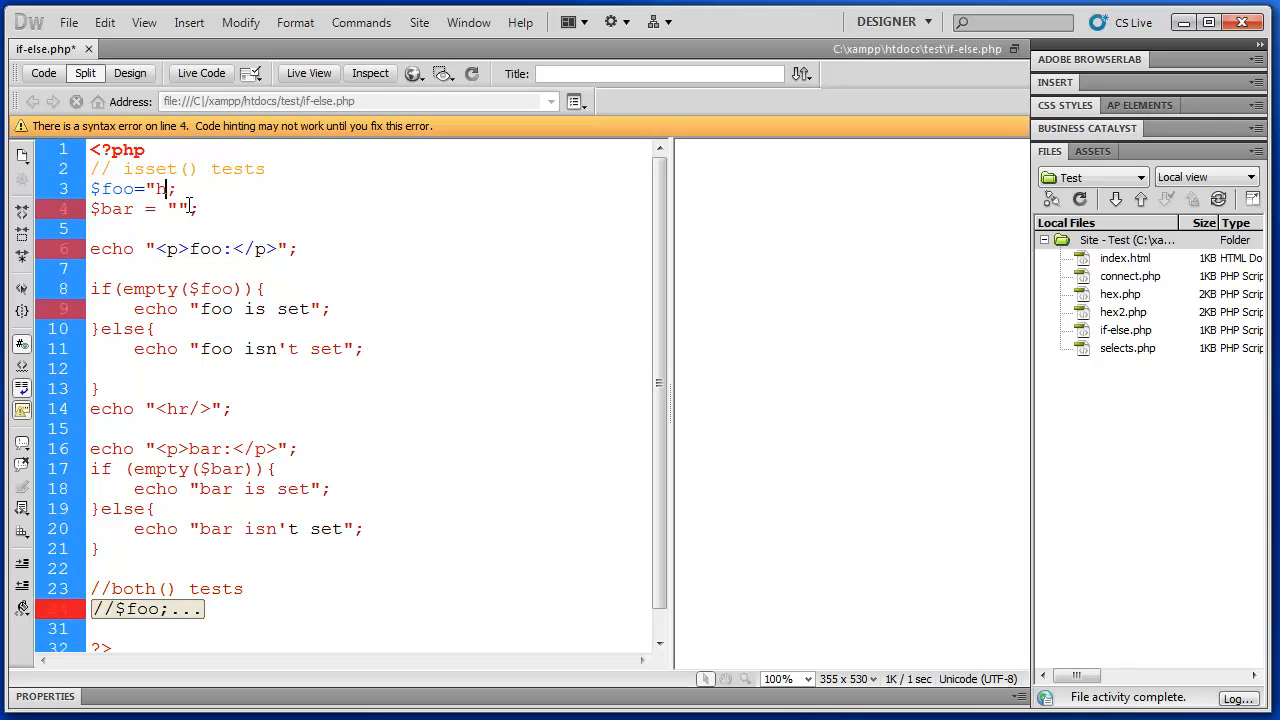
pyautogui.write('ello')
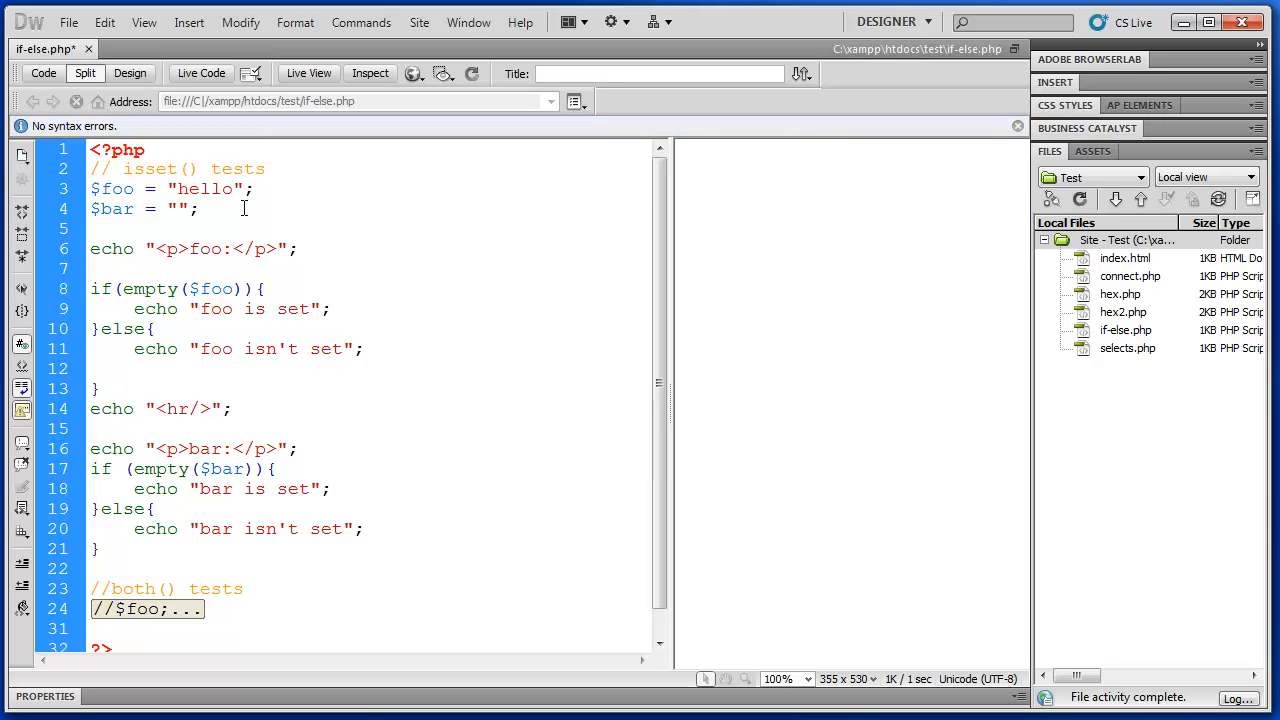
# Reword the foo message to say "foo isn't empty" instead of set.
pyautogui.doubleClick(204, 188)
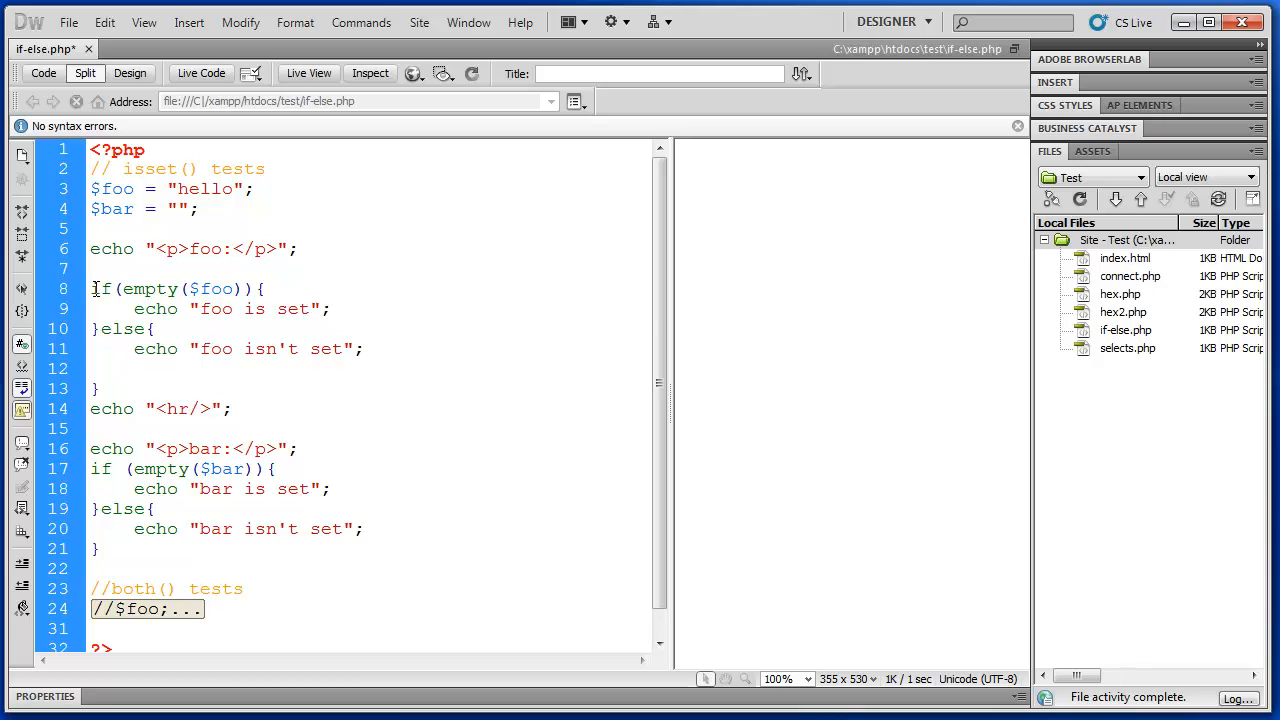
pyautogui.click(198, 208)
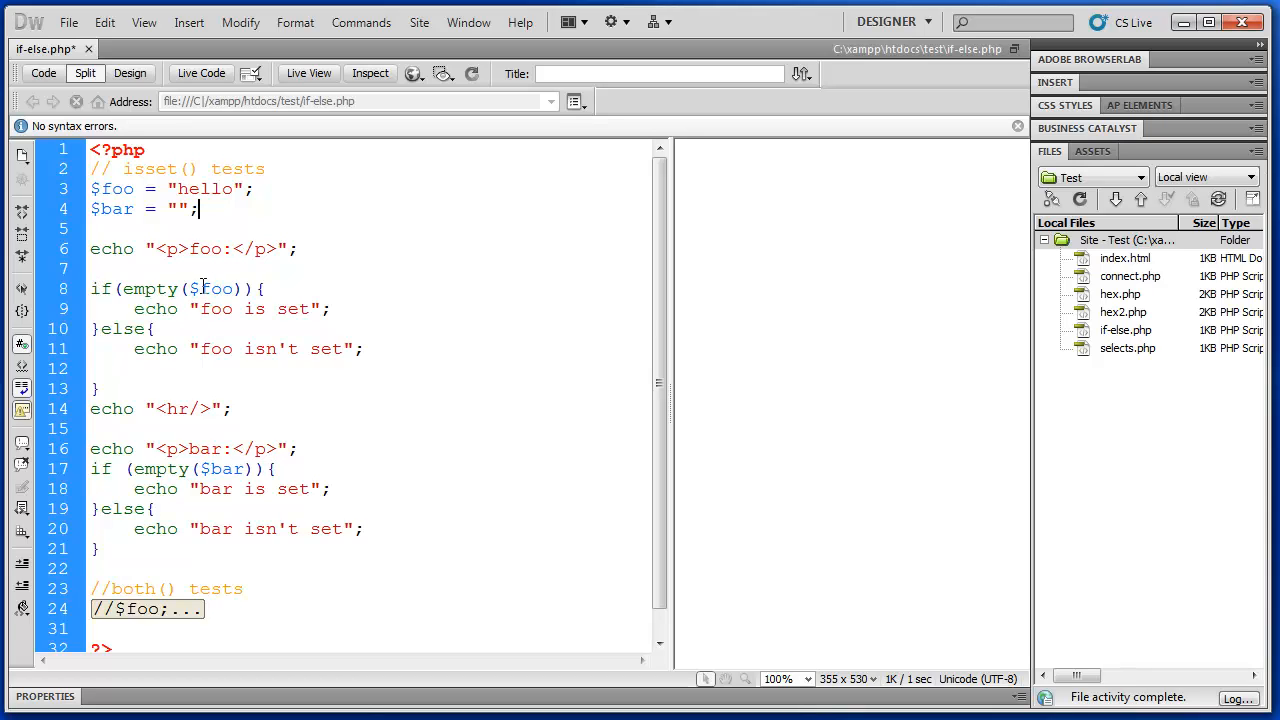
pyautogui.click(210, 288)
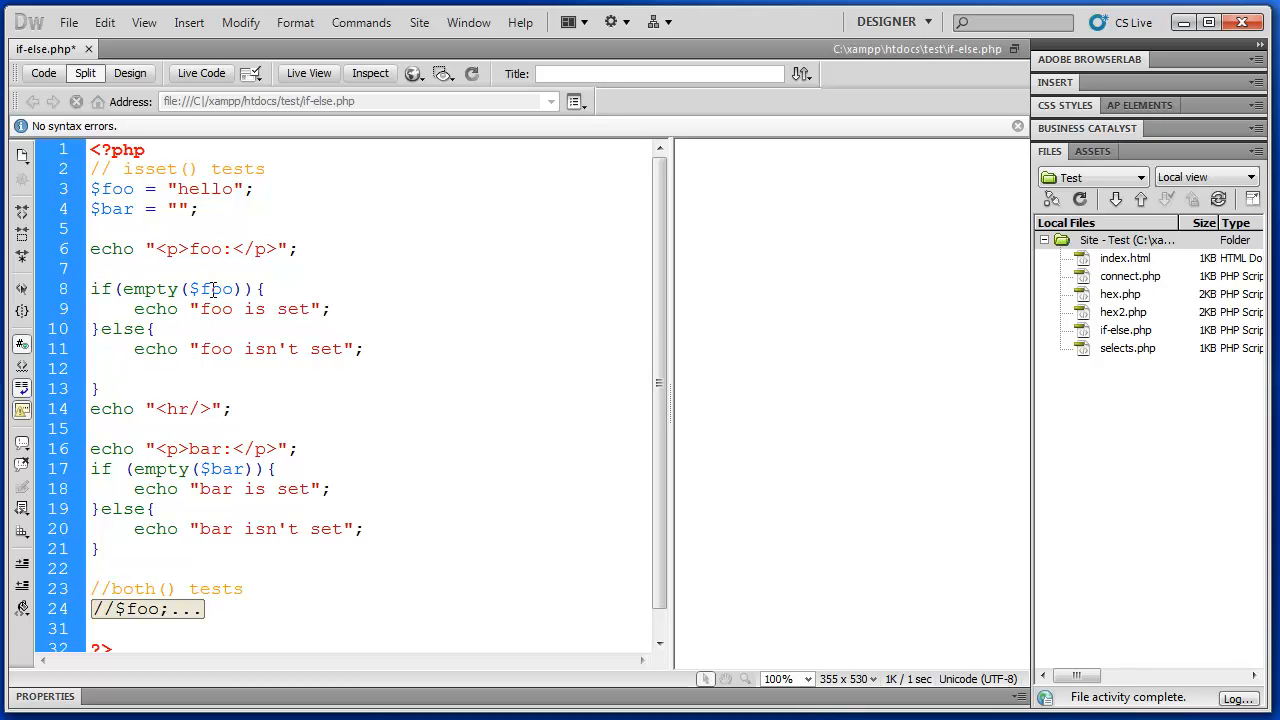
pyautogui.click(200, 208)
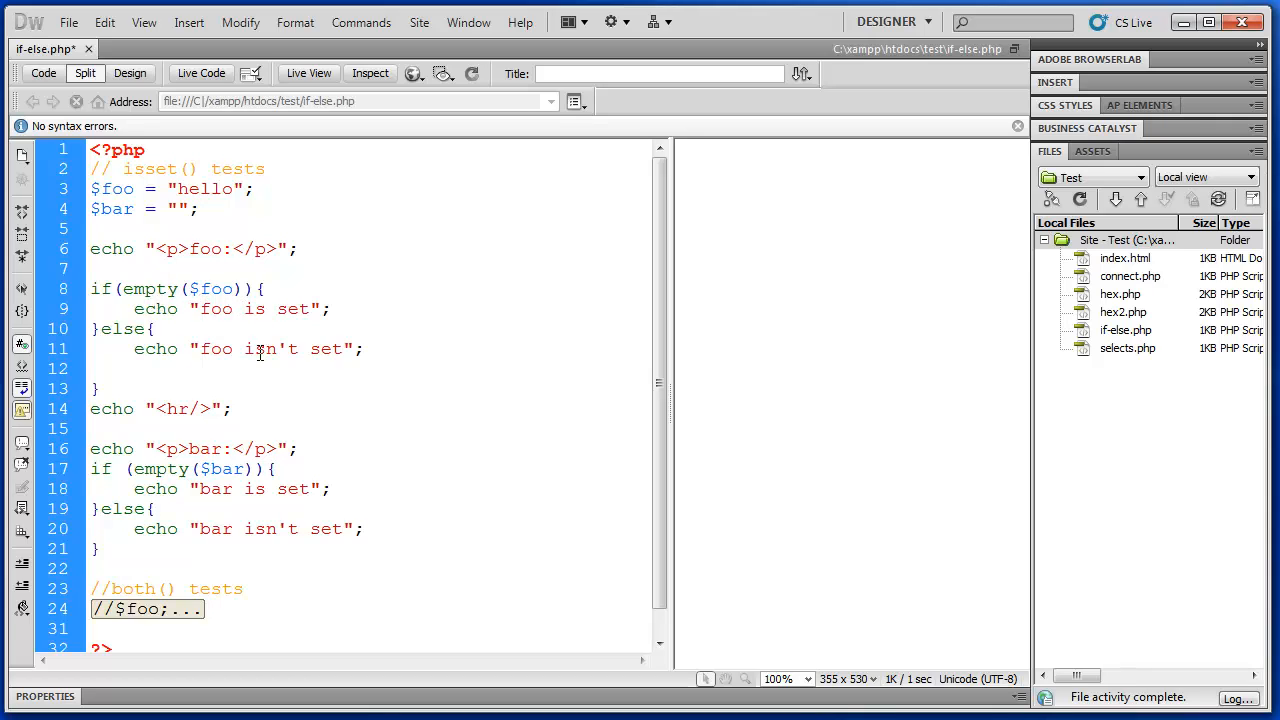
pyautogui.doubleClick(326, 348)
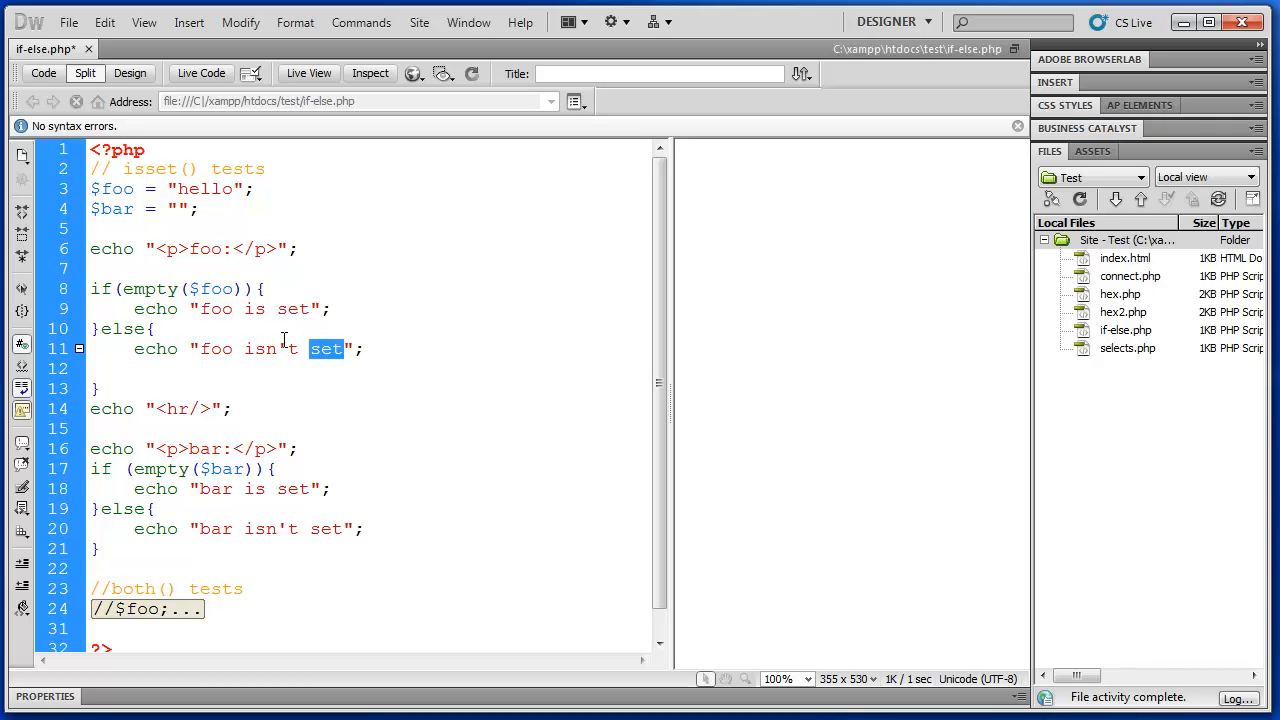
pyautogui.write('empty')
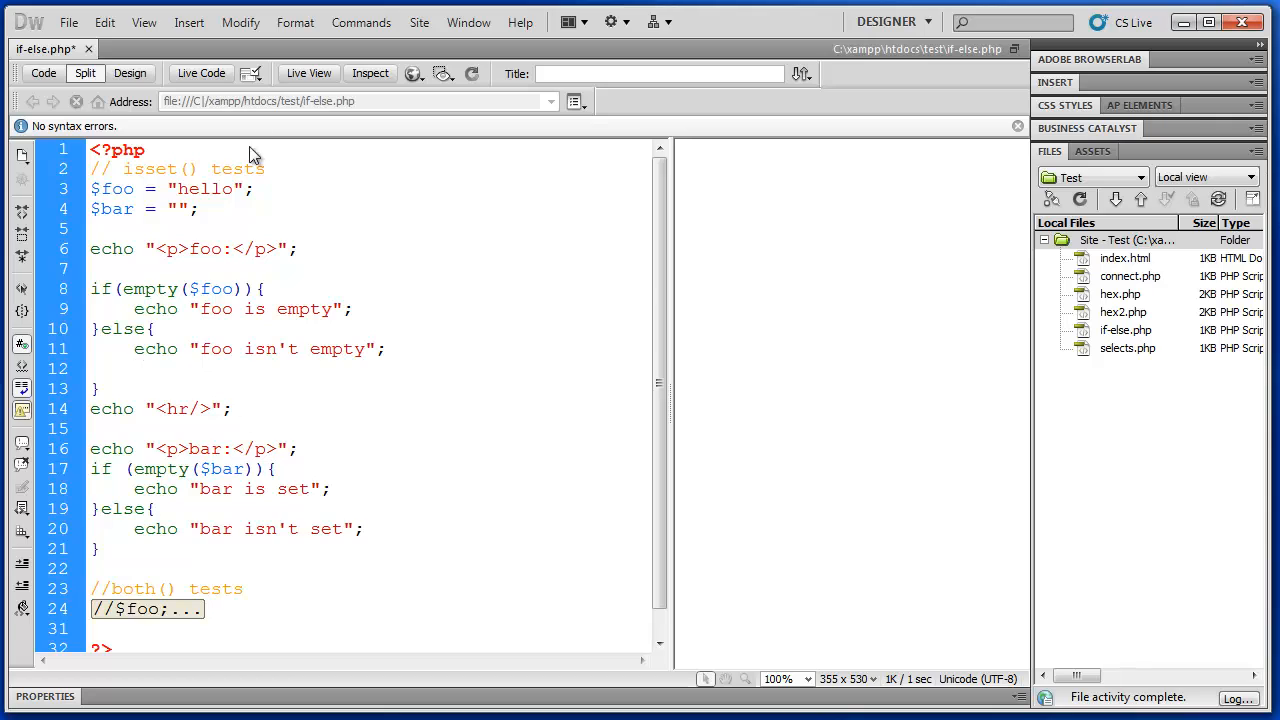
pyautogui.click(136, 368)
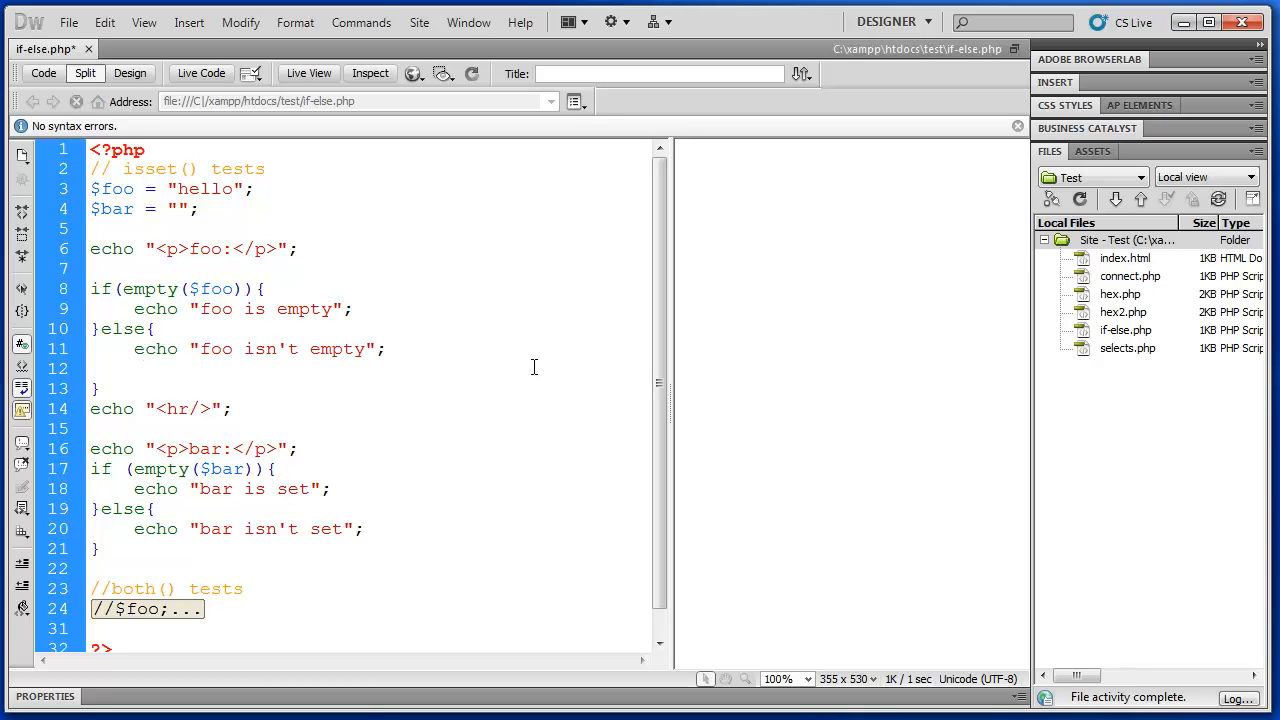
# Reword the bar messages to "bar is empty" and "bar isn't empty".
pyautogui.doubleClick(294, 488)
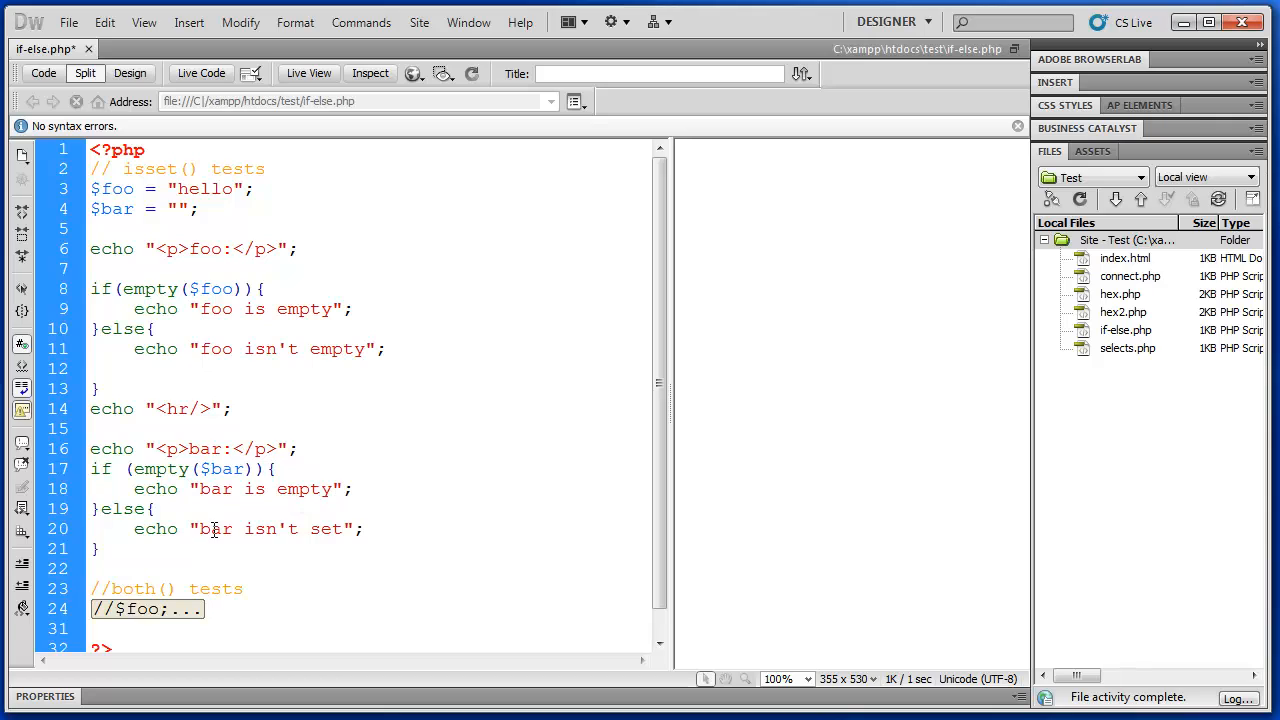
pyautogui.doubleClick(324, 528)
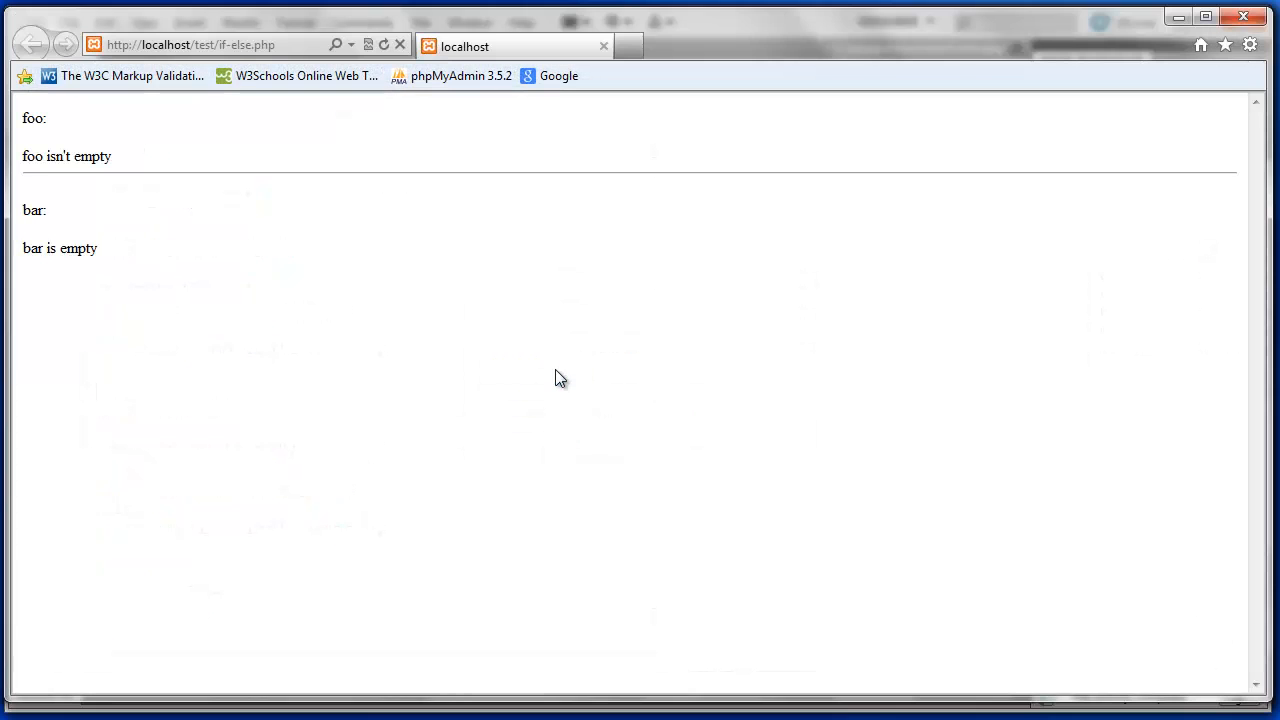
pyautogui.moveTo(32, 182)
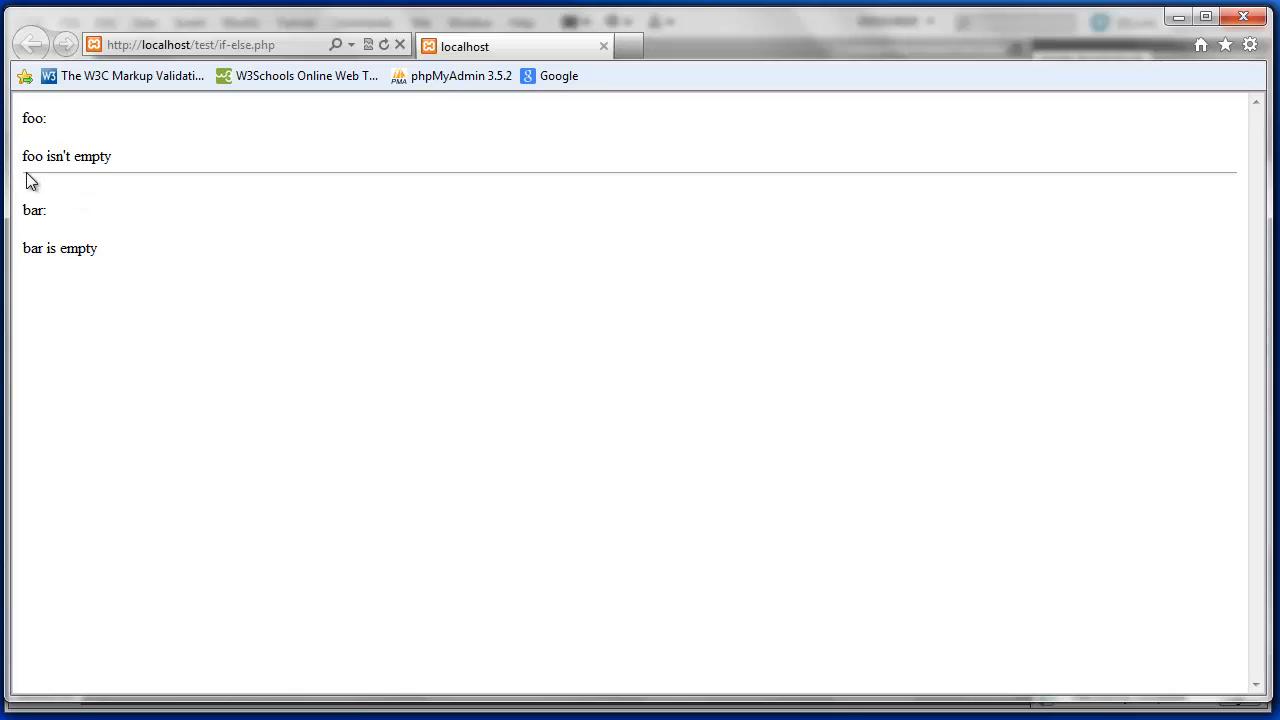
pyautogui.moveTo(110, 230)
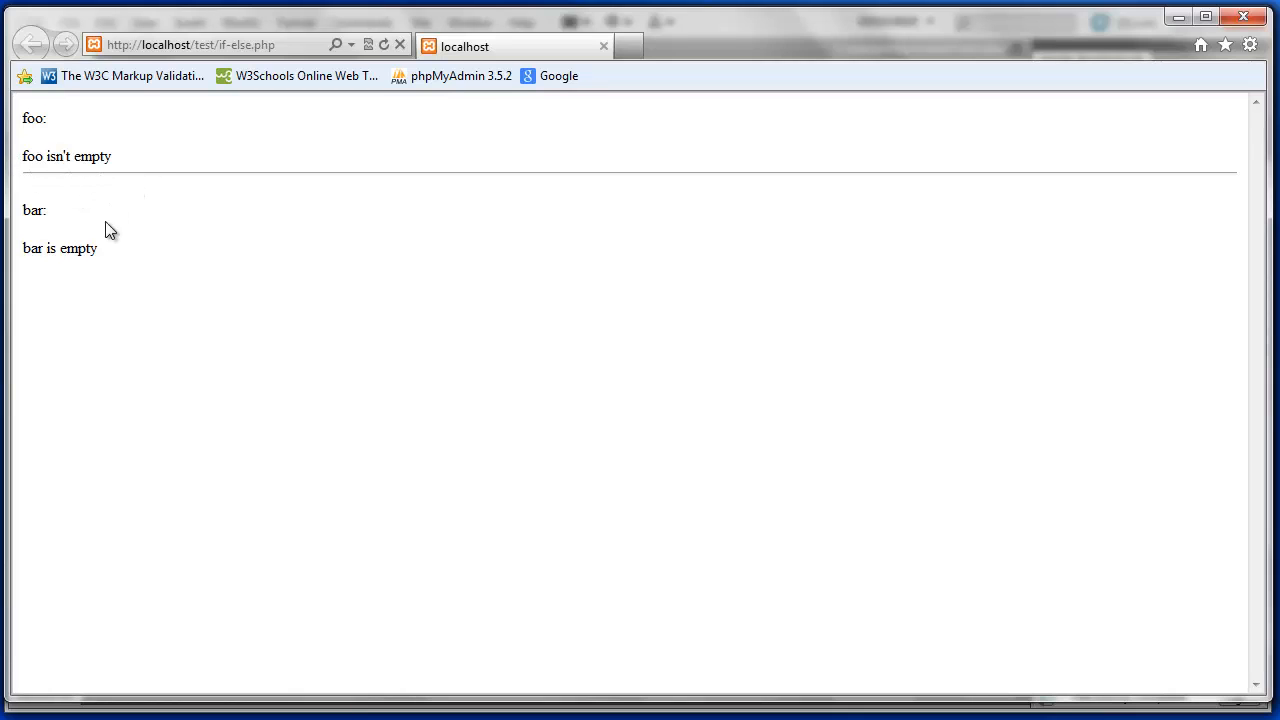
pyautogui.moveTo(600, 64)
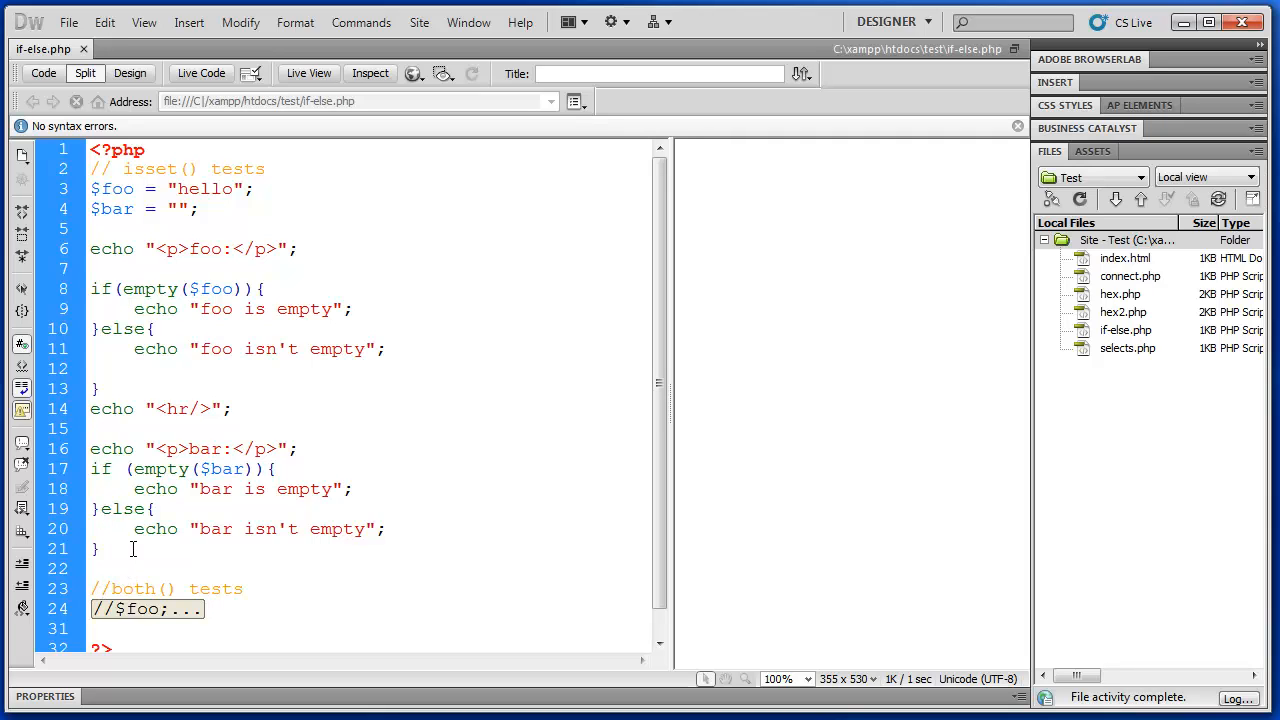
# Select lines 2–21 of earlier test code, apply // comments, and collapse the block.
pyautogui.moveTo(96, 168); pyautogui.dragTo(96, 548)
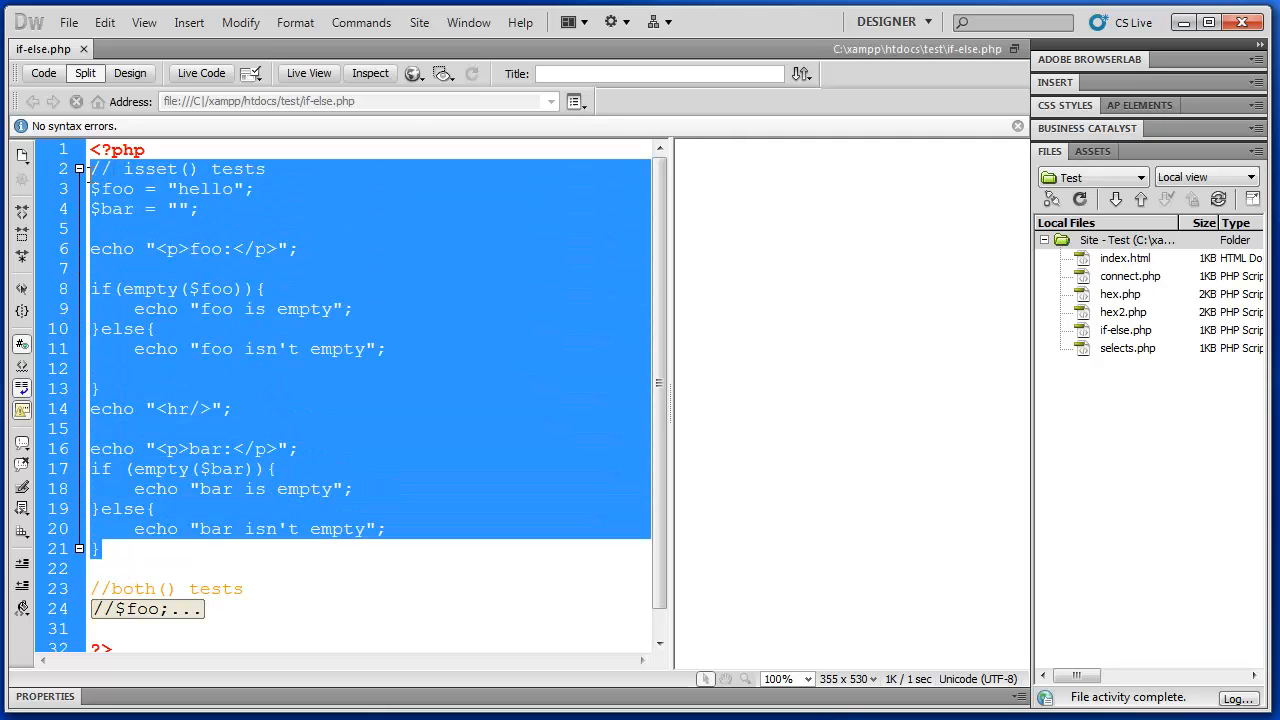
pyautogui.moveTo(190, 252)
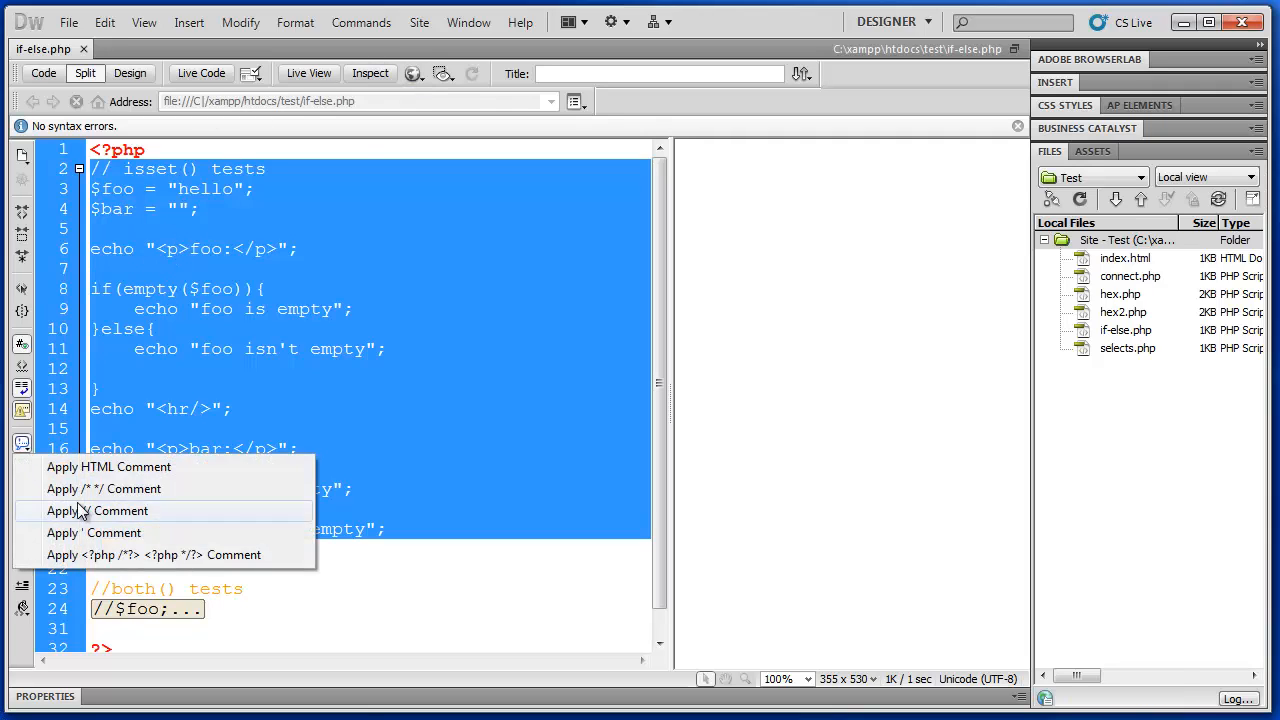
pyautogui.click(92, 510)
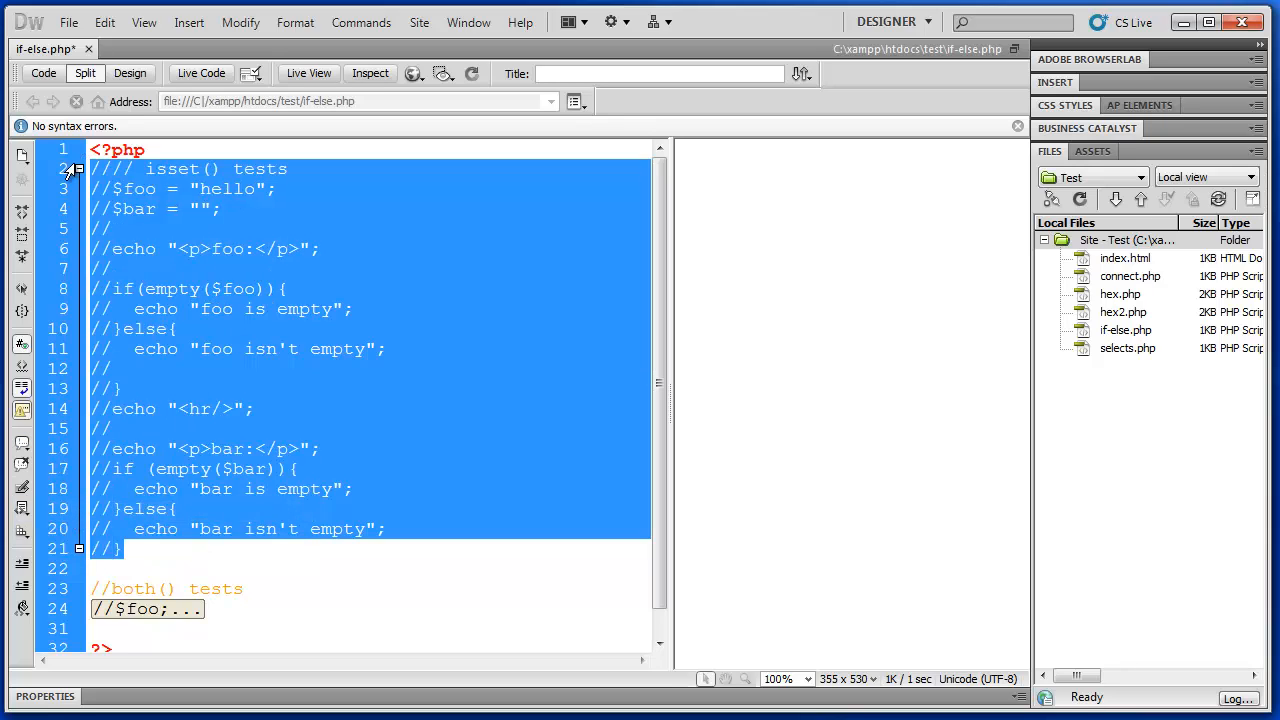
pyautogui.click(78, 168)
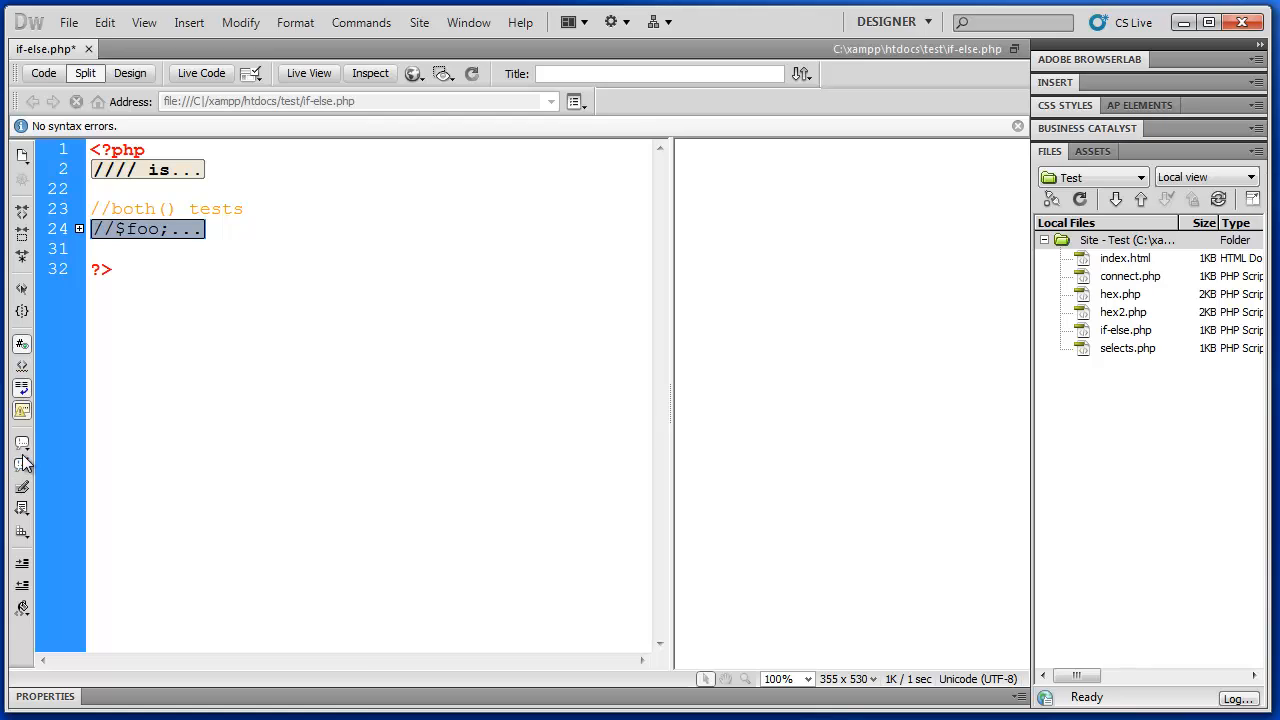
# Expand the both() block and review its isset($foo) && !empty($foo) condition on line 26.
pyautogui.click(80, 228)
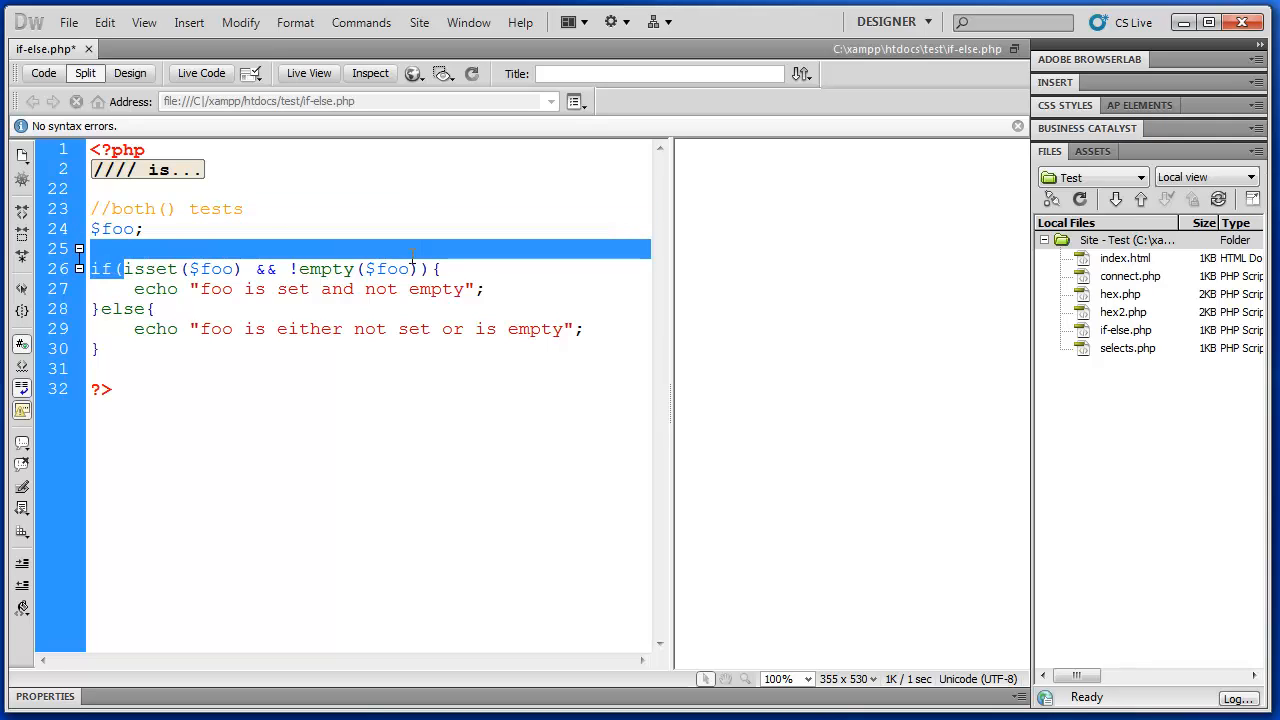
pyautogui.click(164, 268)
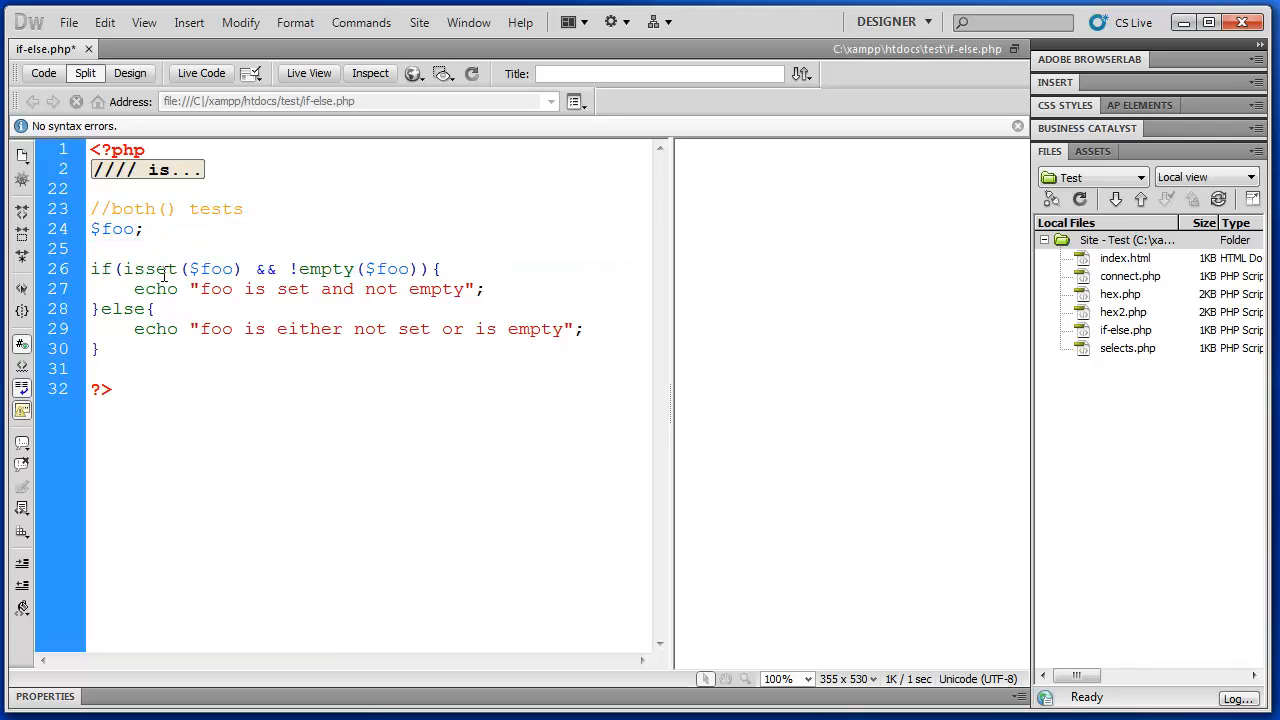
pyautogui.doubleClick(214, 268)
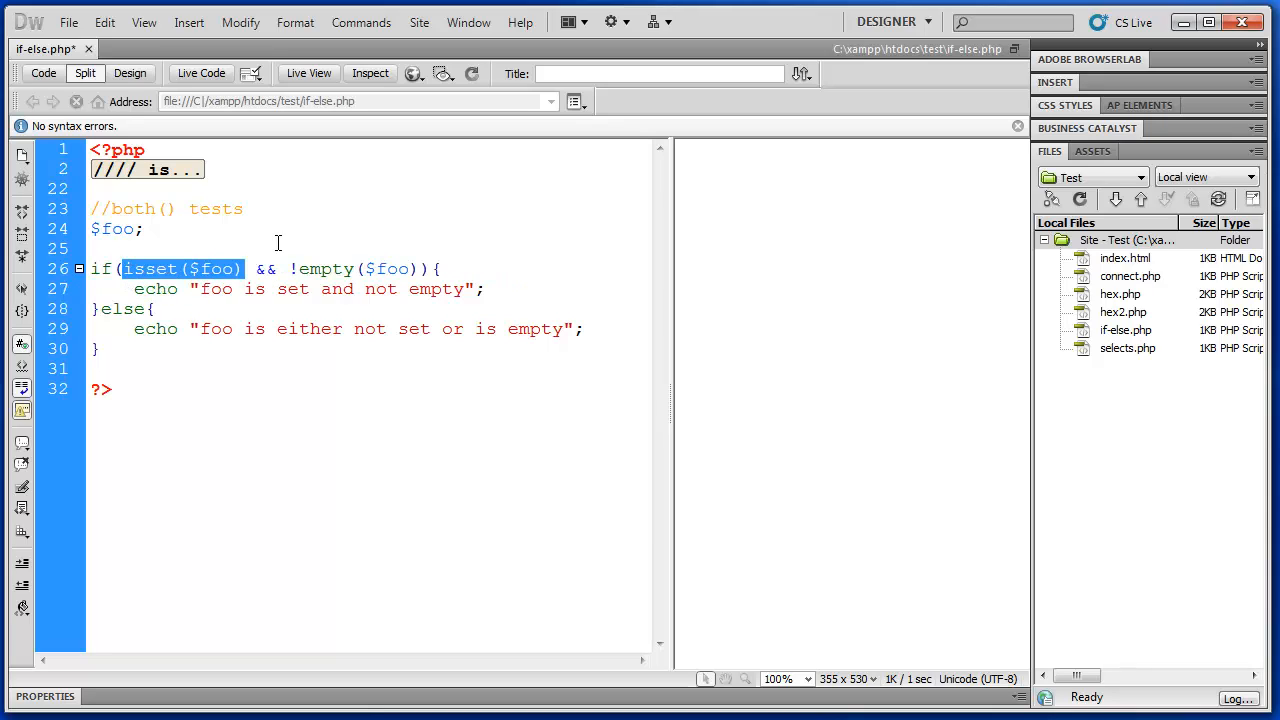
pyautogui.doubleClick(392, 268)
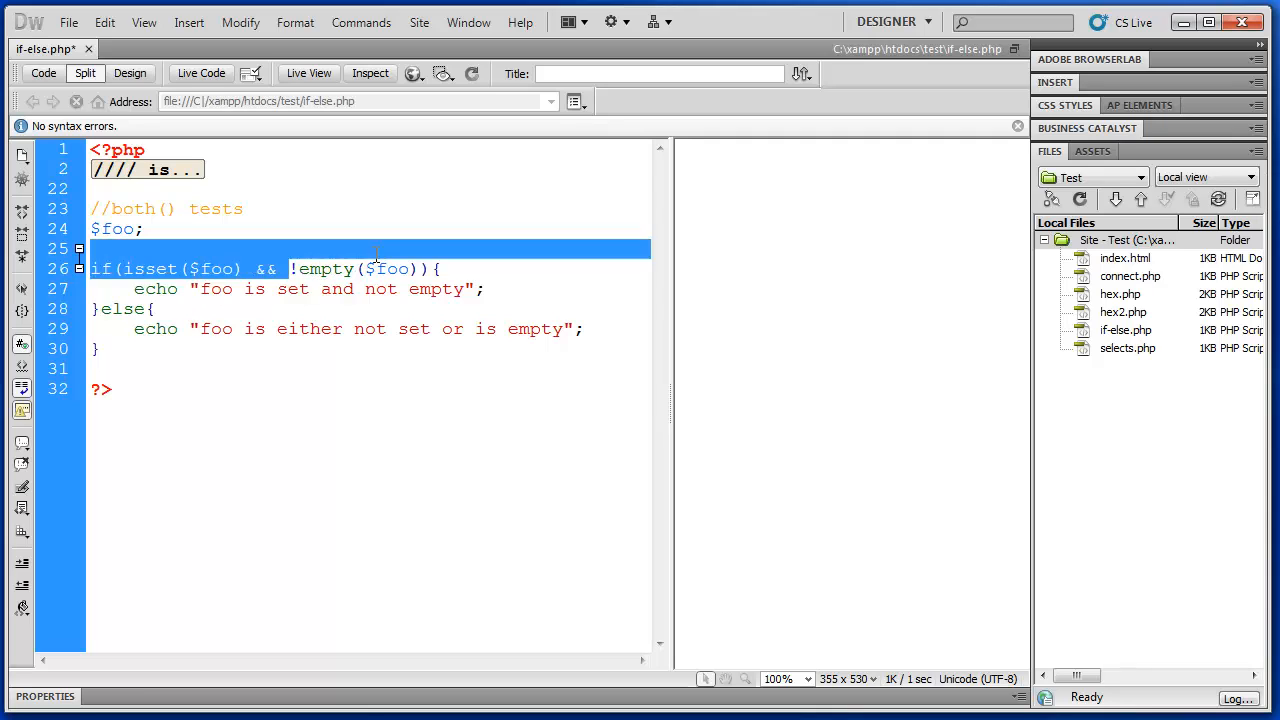
pyautogui.doubleClick(356, 268)
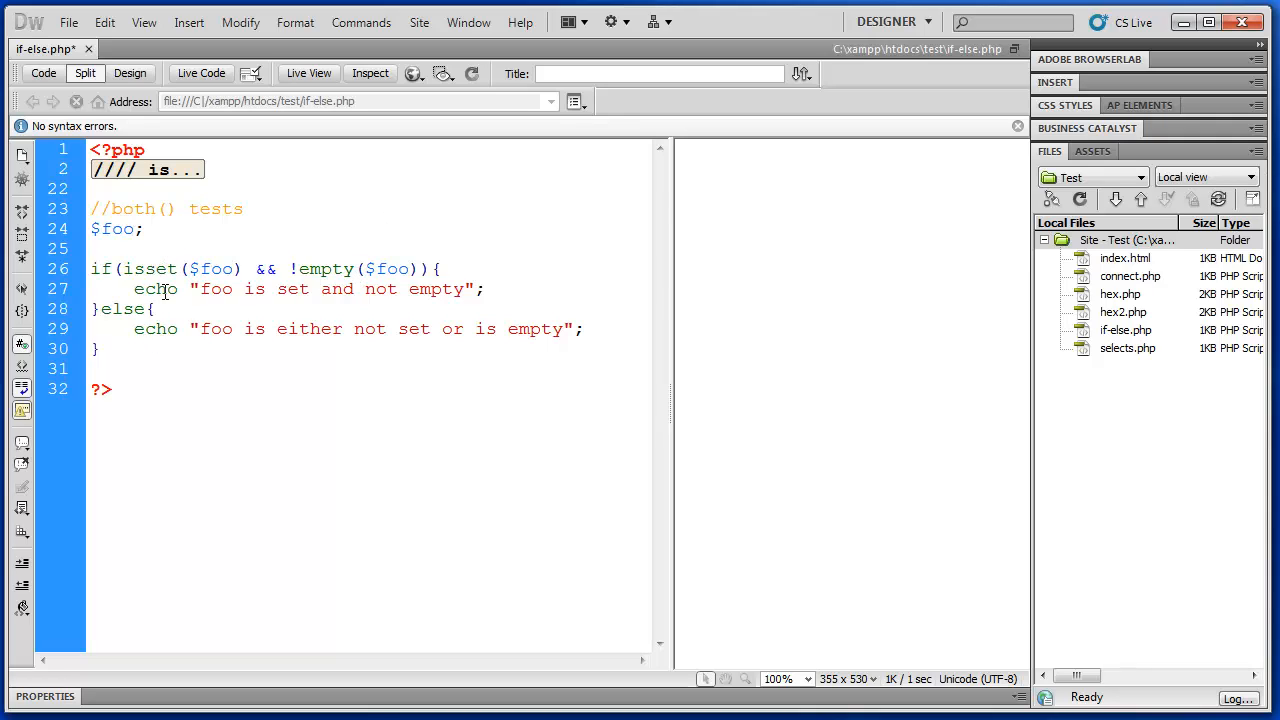
# Review the two echo messages for the set-and-not-empty case and the else case.
pyautogui.click(152, 308)
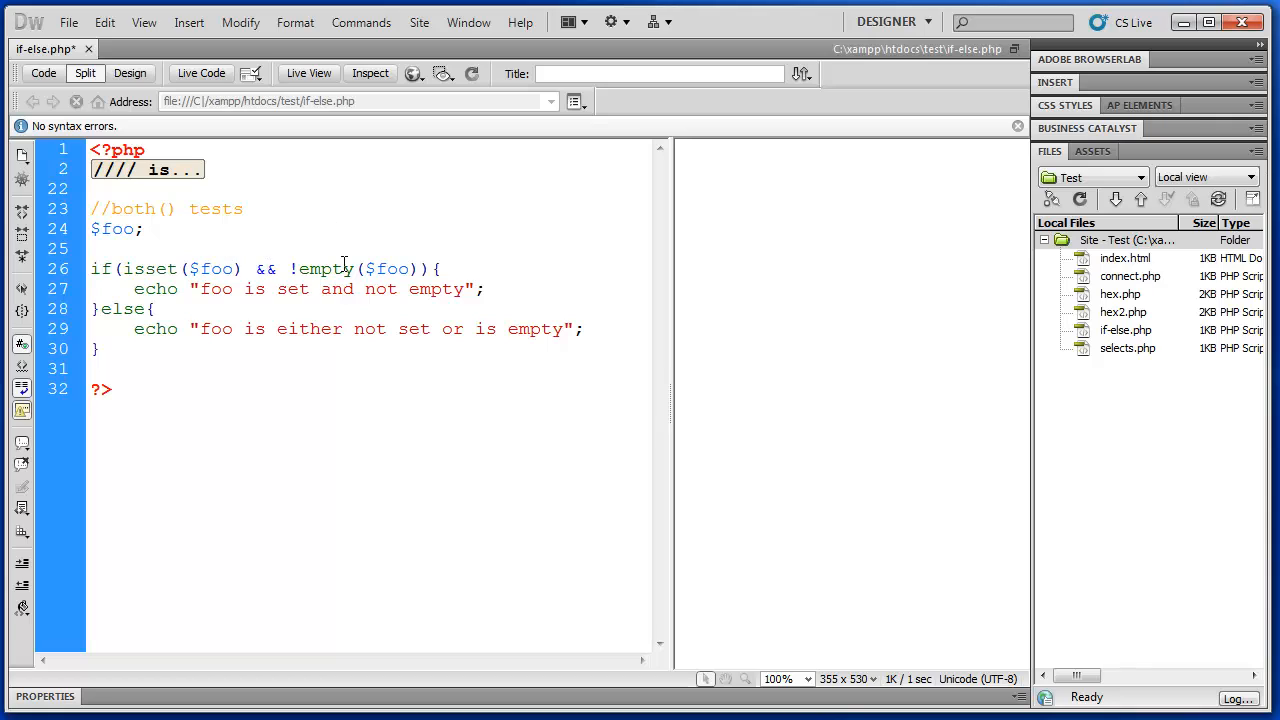
pyautogui.click(154, 308)
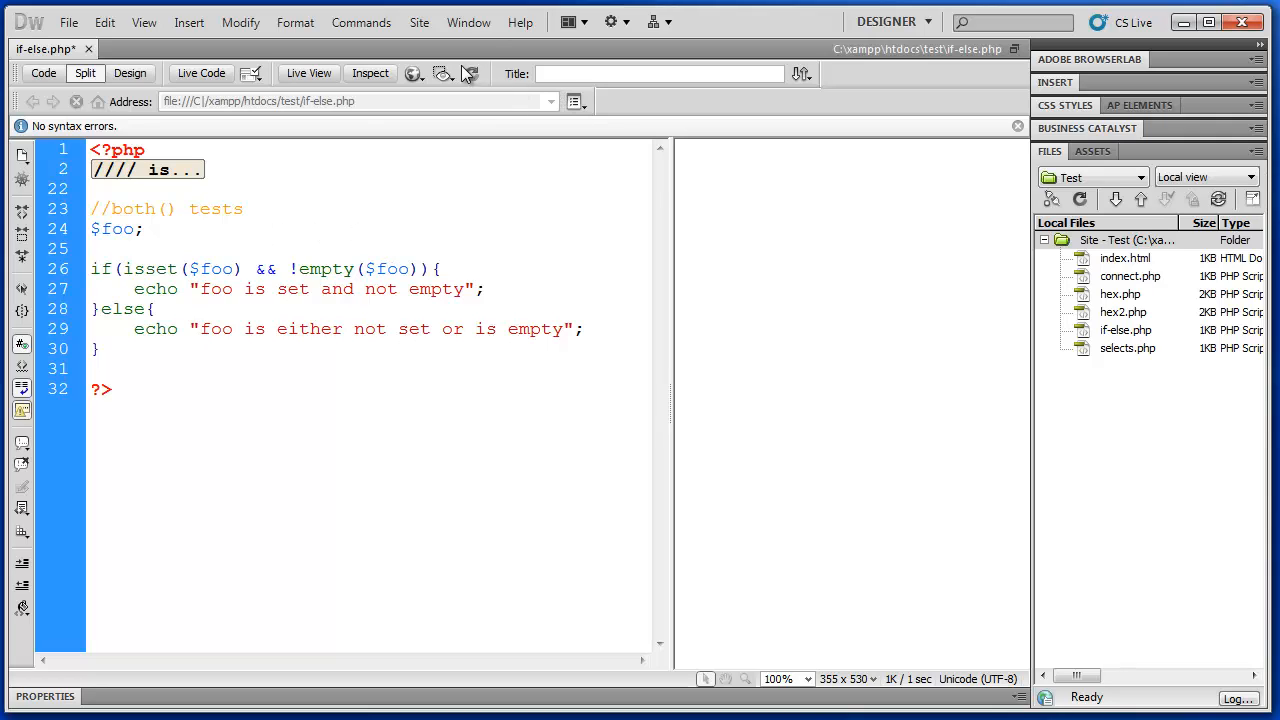
pyautogui.click(152, 308)
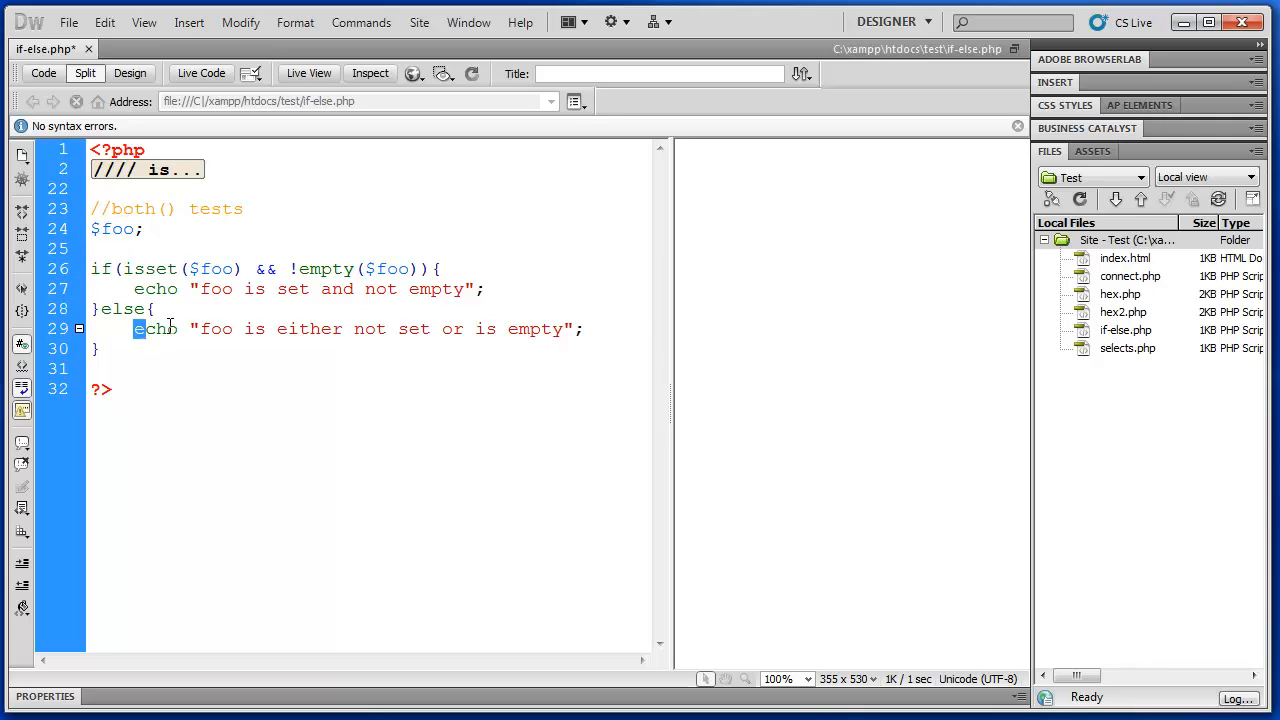
pyautogui.tripleClick(350, 328)
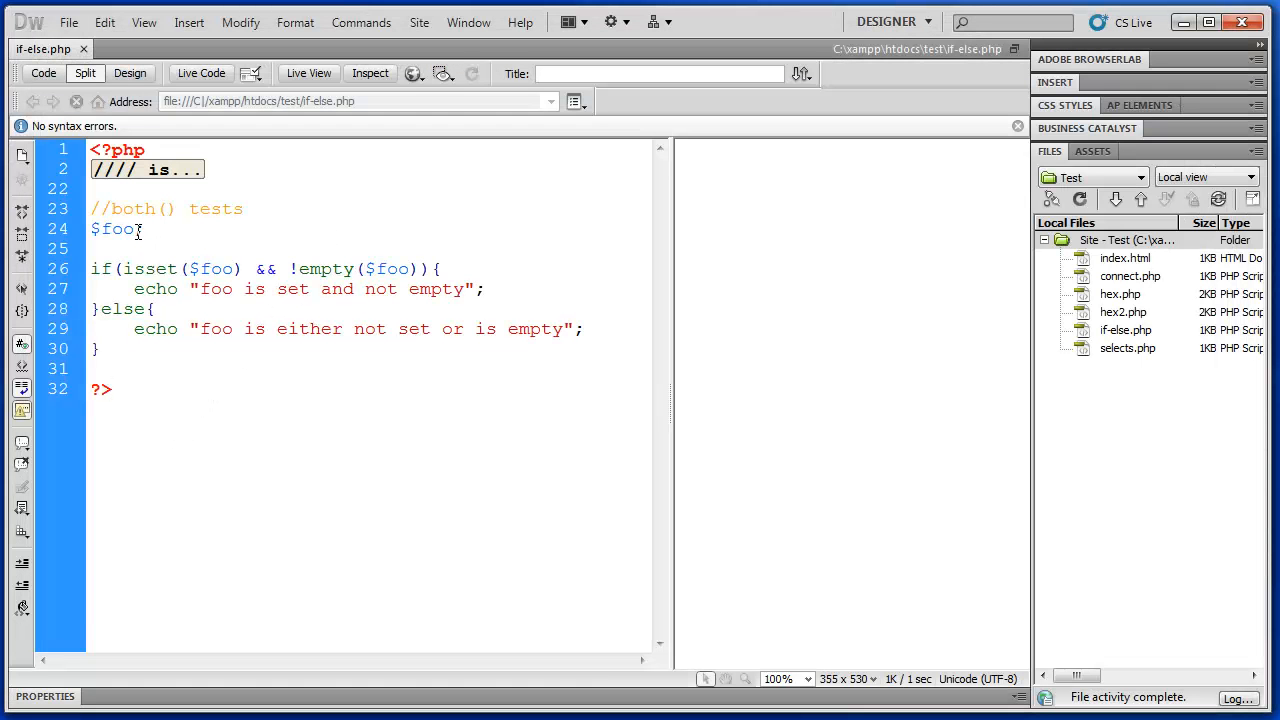
# Assign $foo an empty string "" and save if-else.php for a browser preview.
pyautogui.write('=')
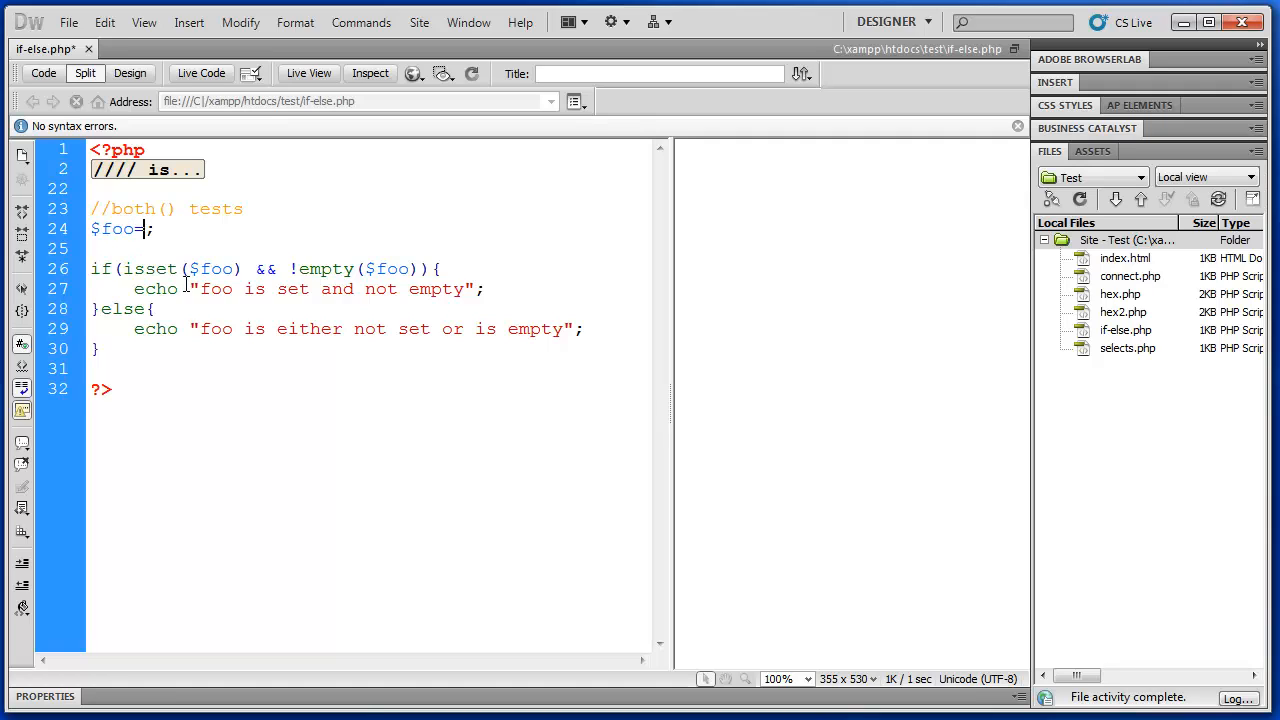
pyautogui.write('""')
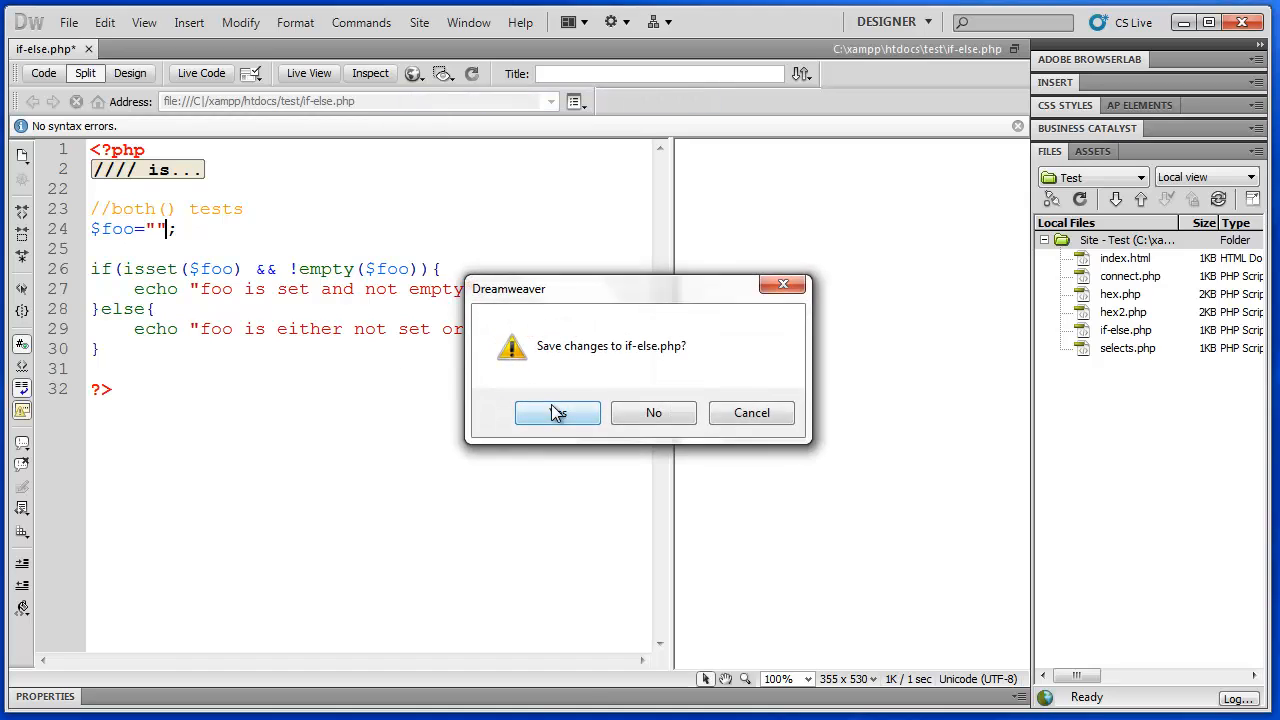
pyautogui.click(556, 412)
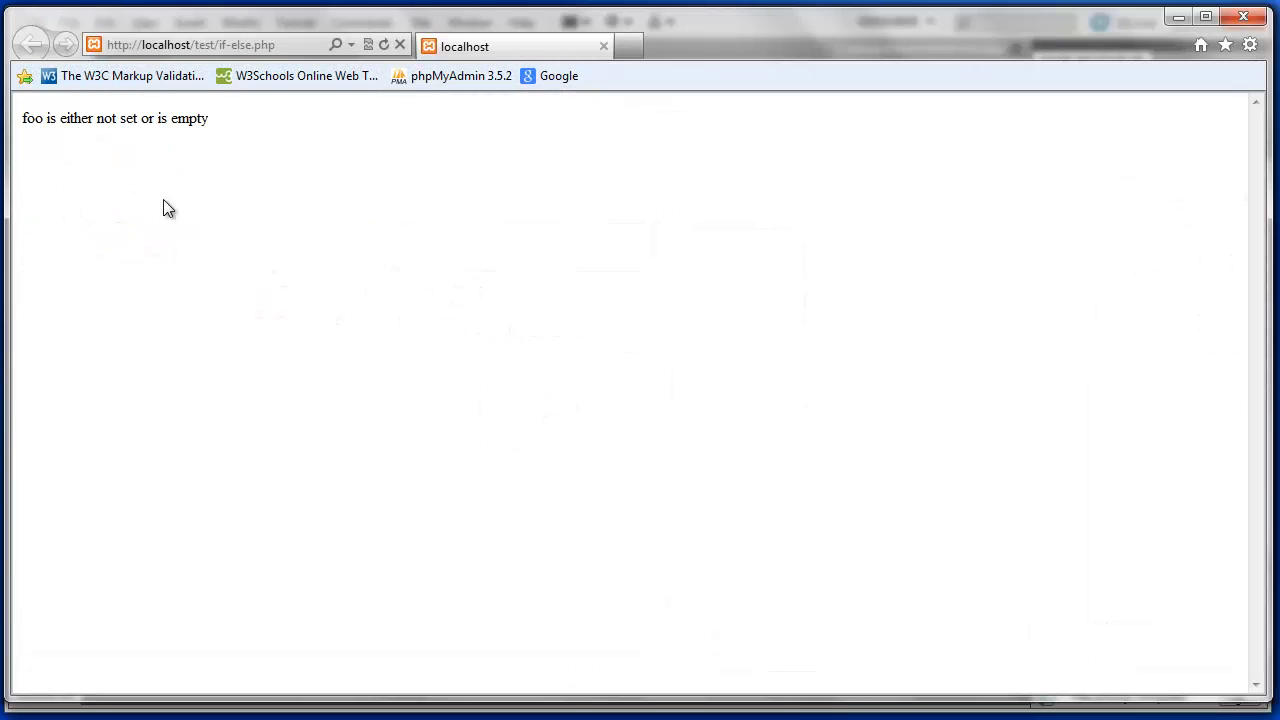
pyautogui.moveTo(68, 122)
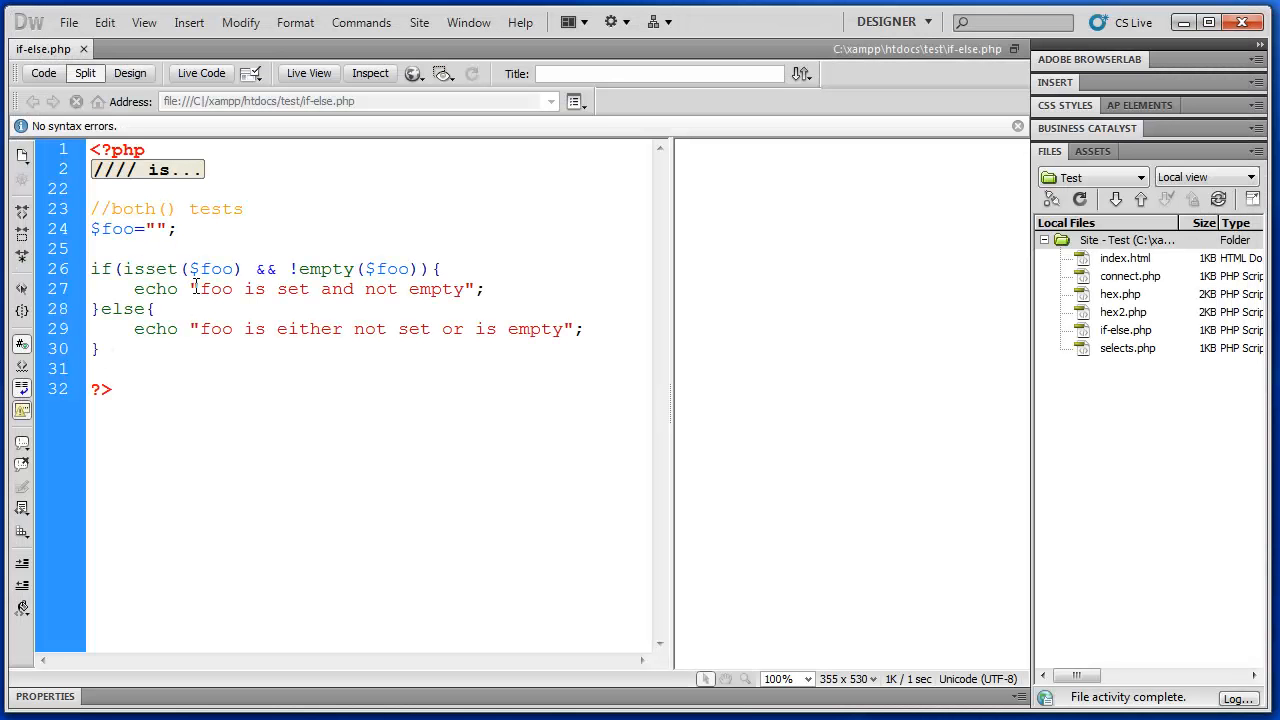
# Set $foo to "Hello" and save if-else.php again for preview.
pyautogui.write('Hello')
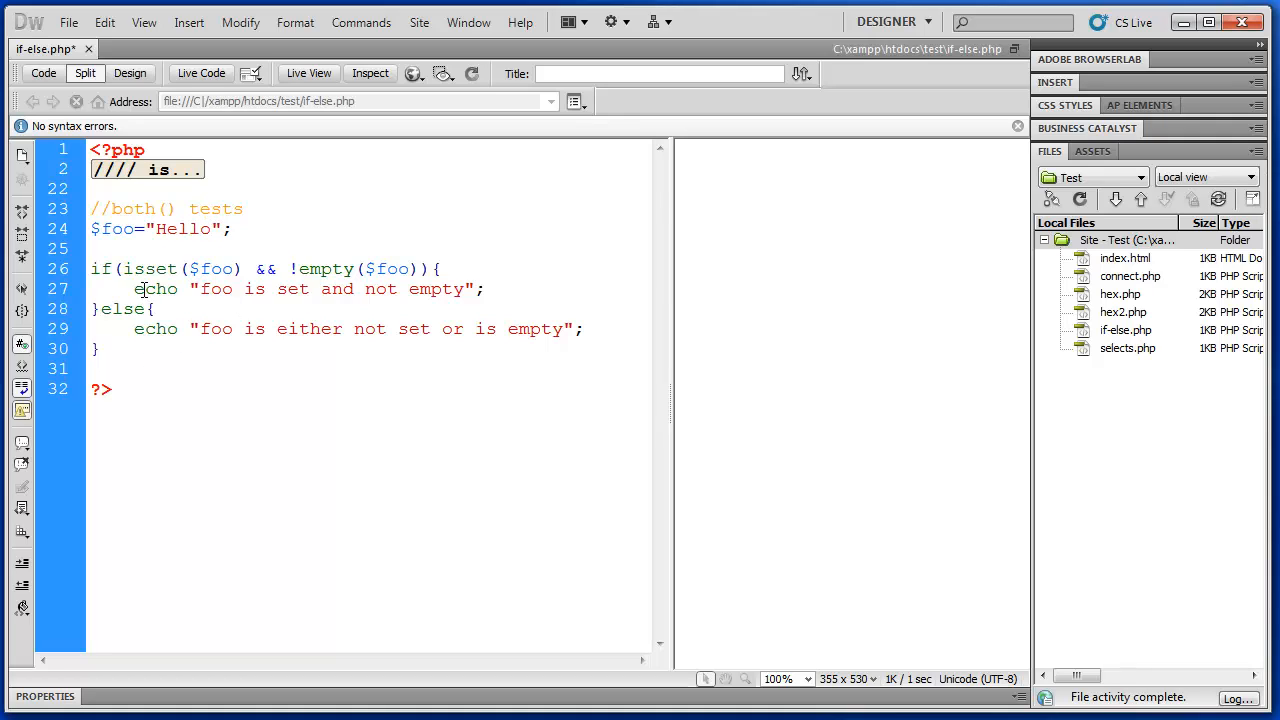
pyautogui.tripleClick(300, 288)
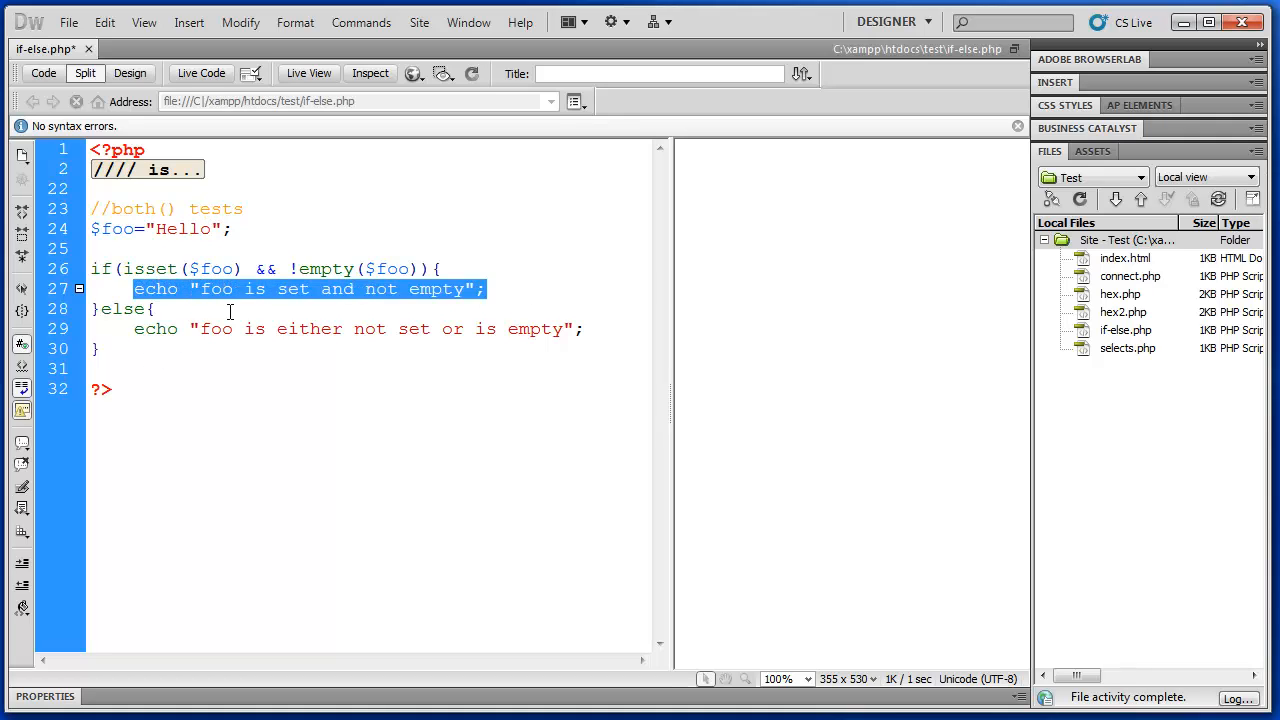
pyautogui.moveTo(376, 138)
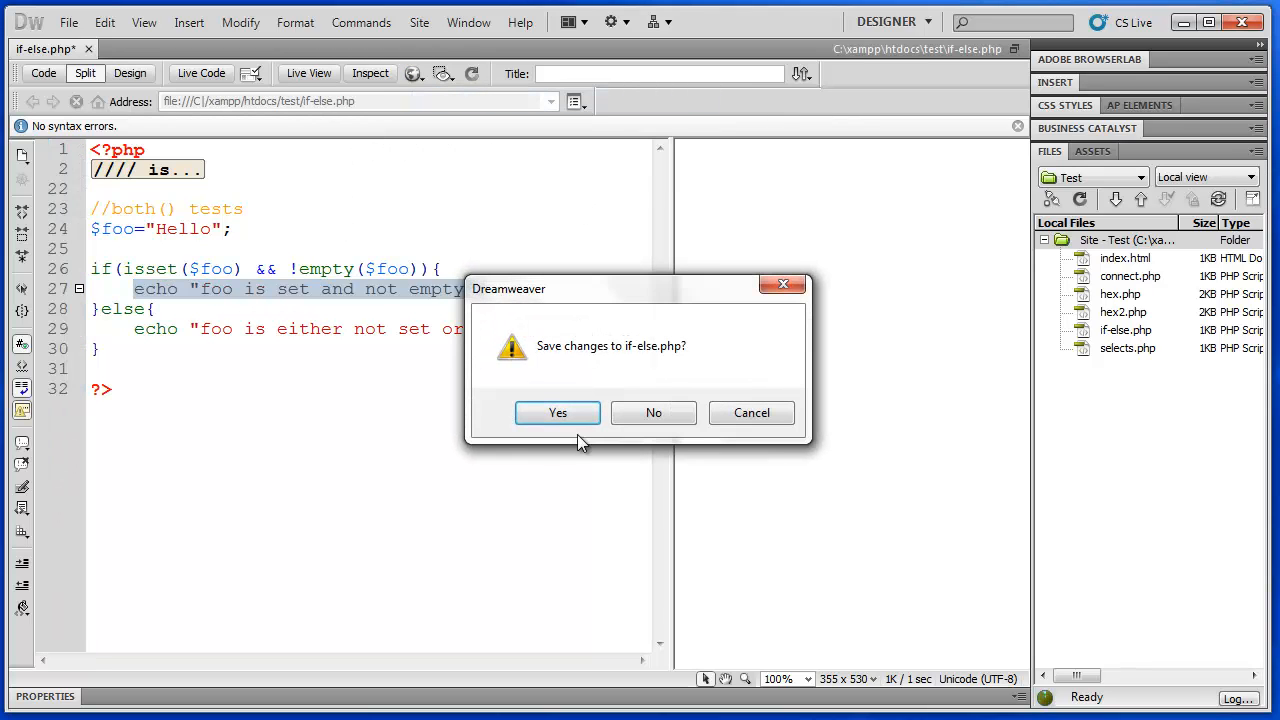
pyautogui.click(556, 412)
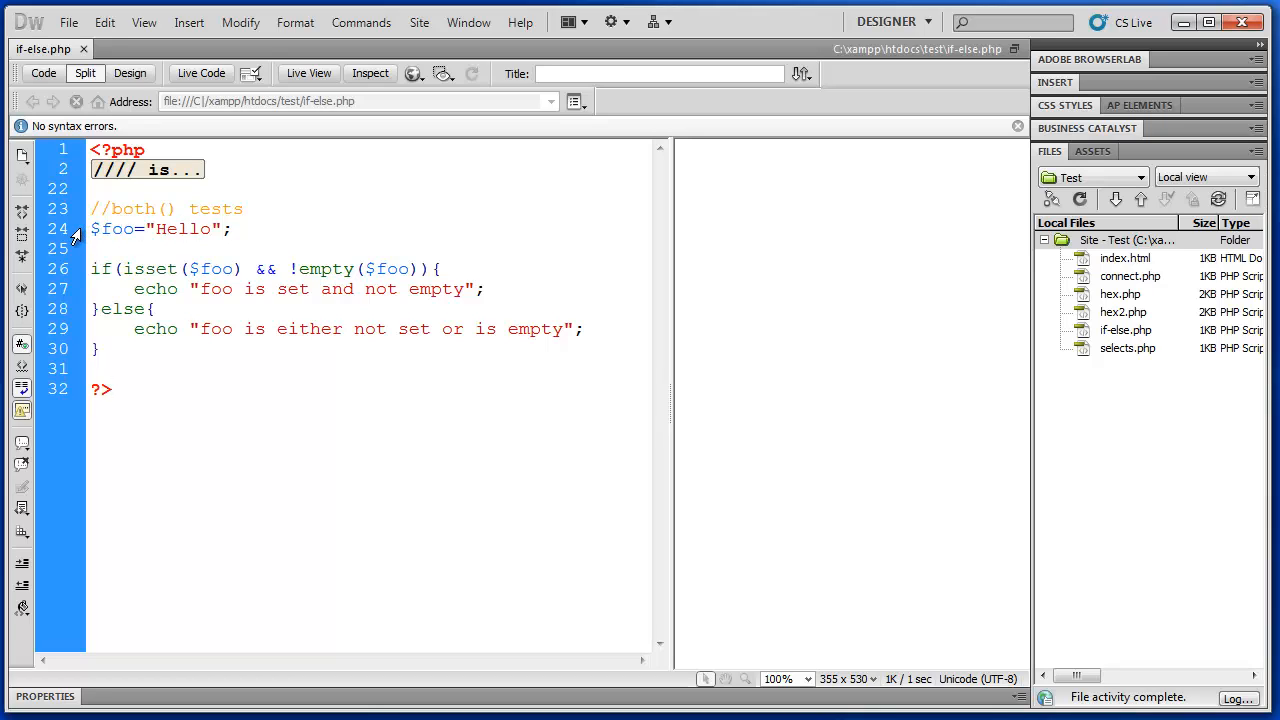
pyautogui.click(110, 388)
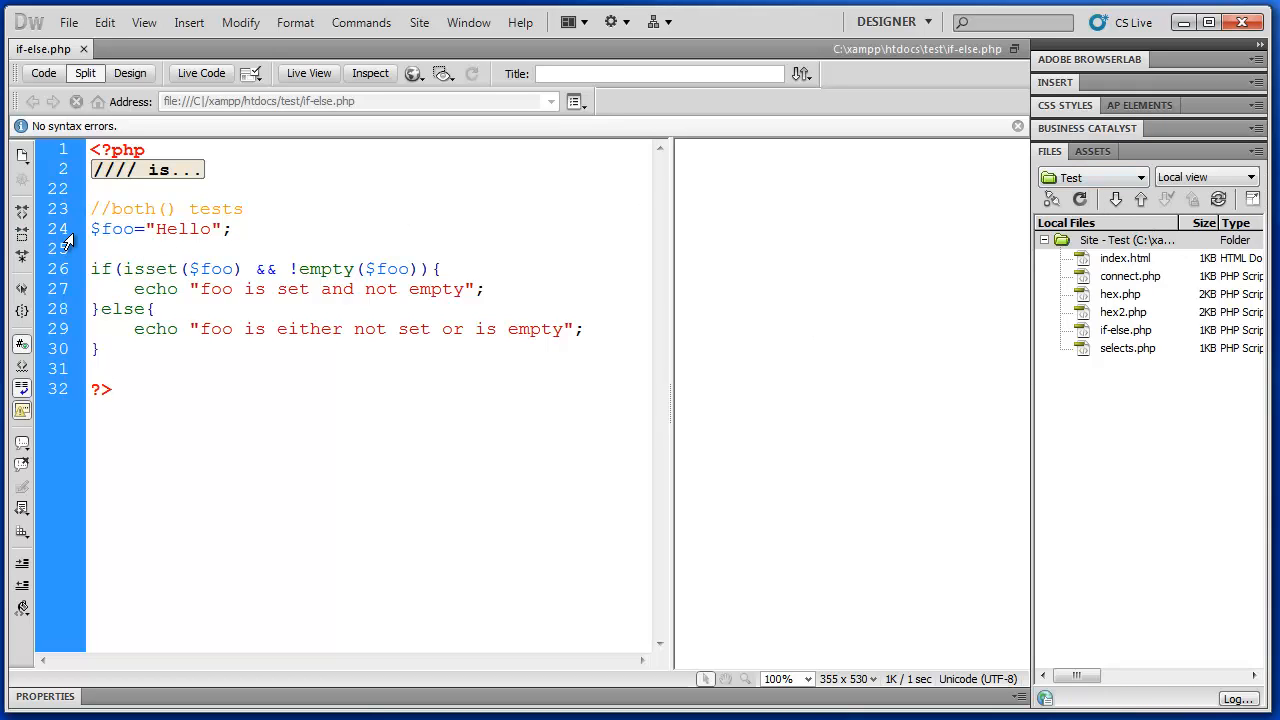
pyautogui.click(112, 388)
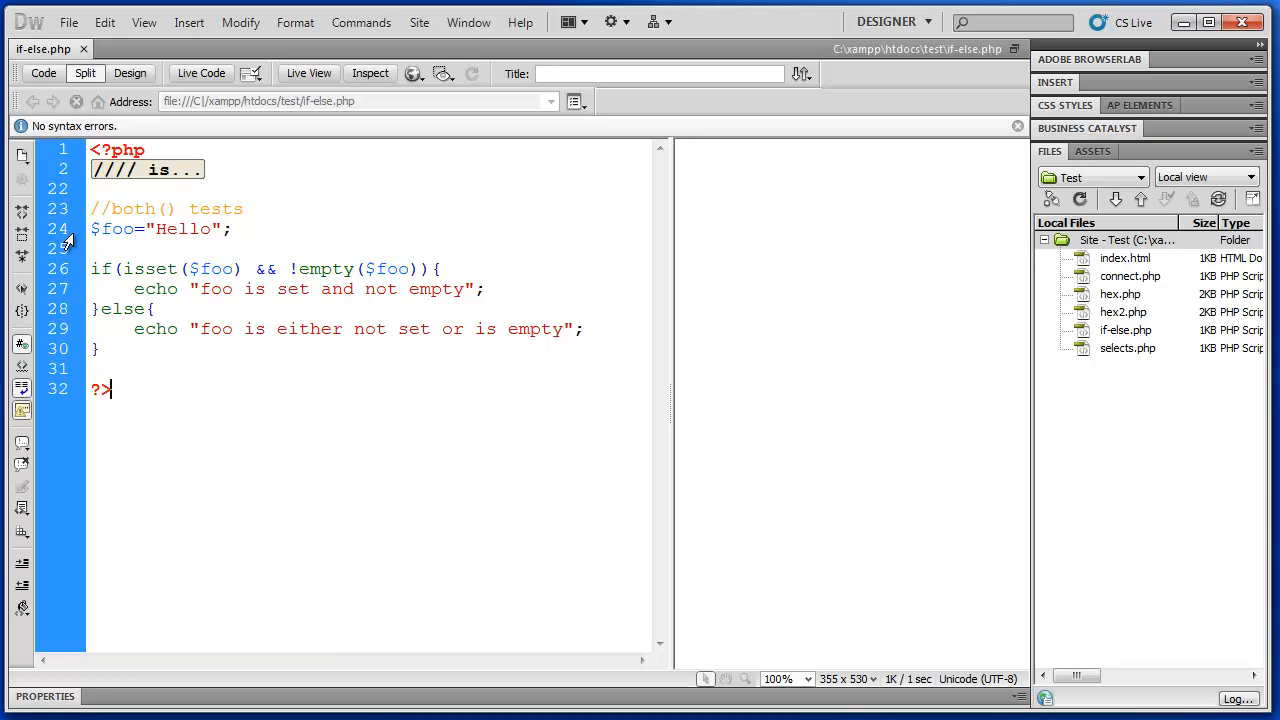